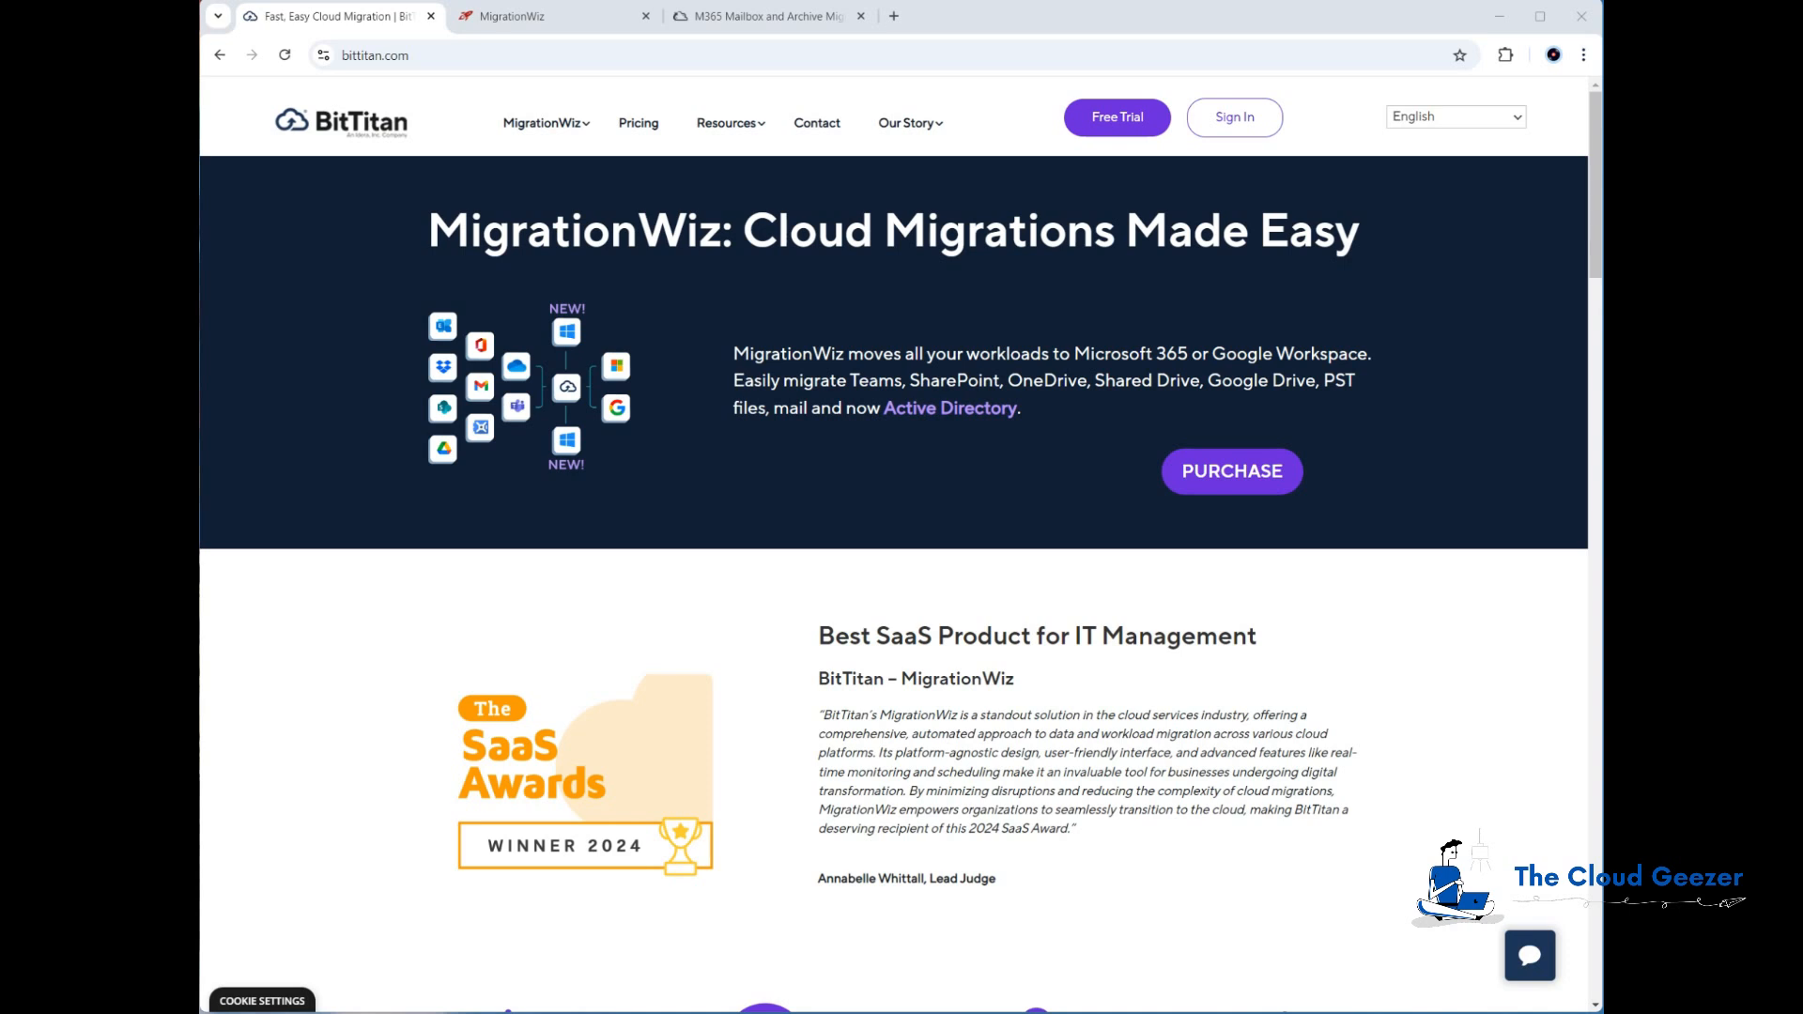
Read the API-permissions M365 Mailbox and Archive Migrations article down to Final Notes and Related Topics.
left_click(765, 15)
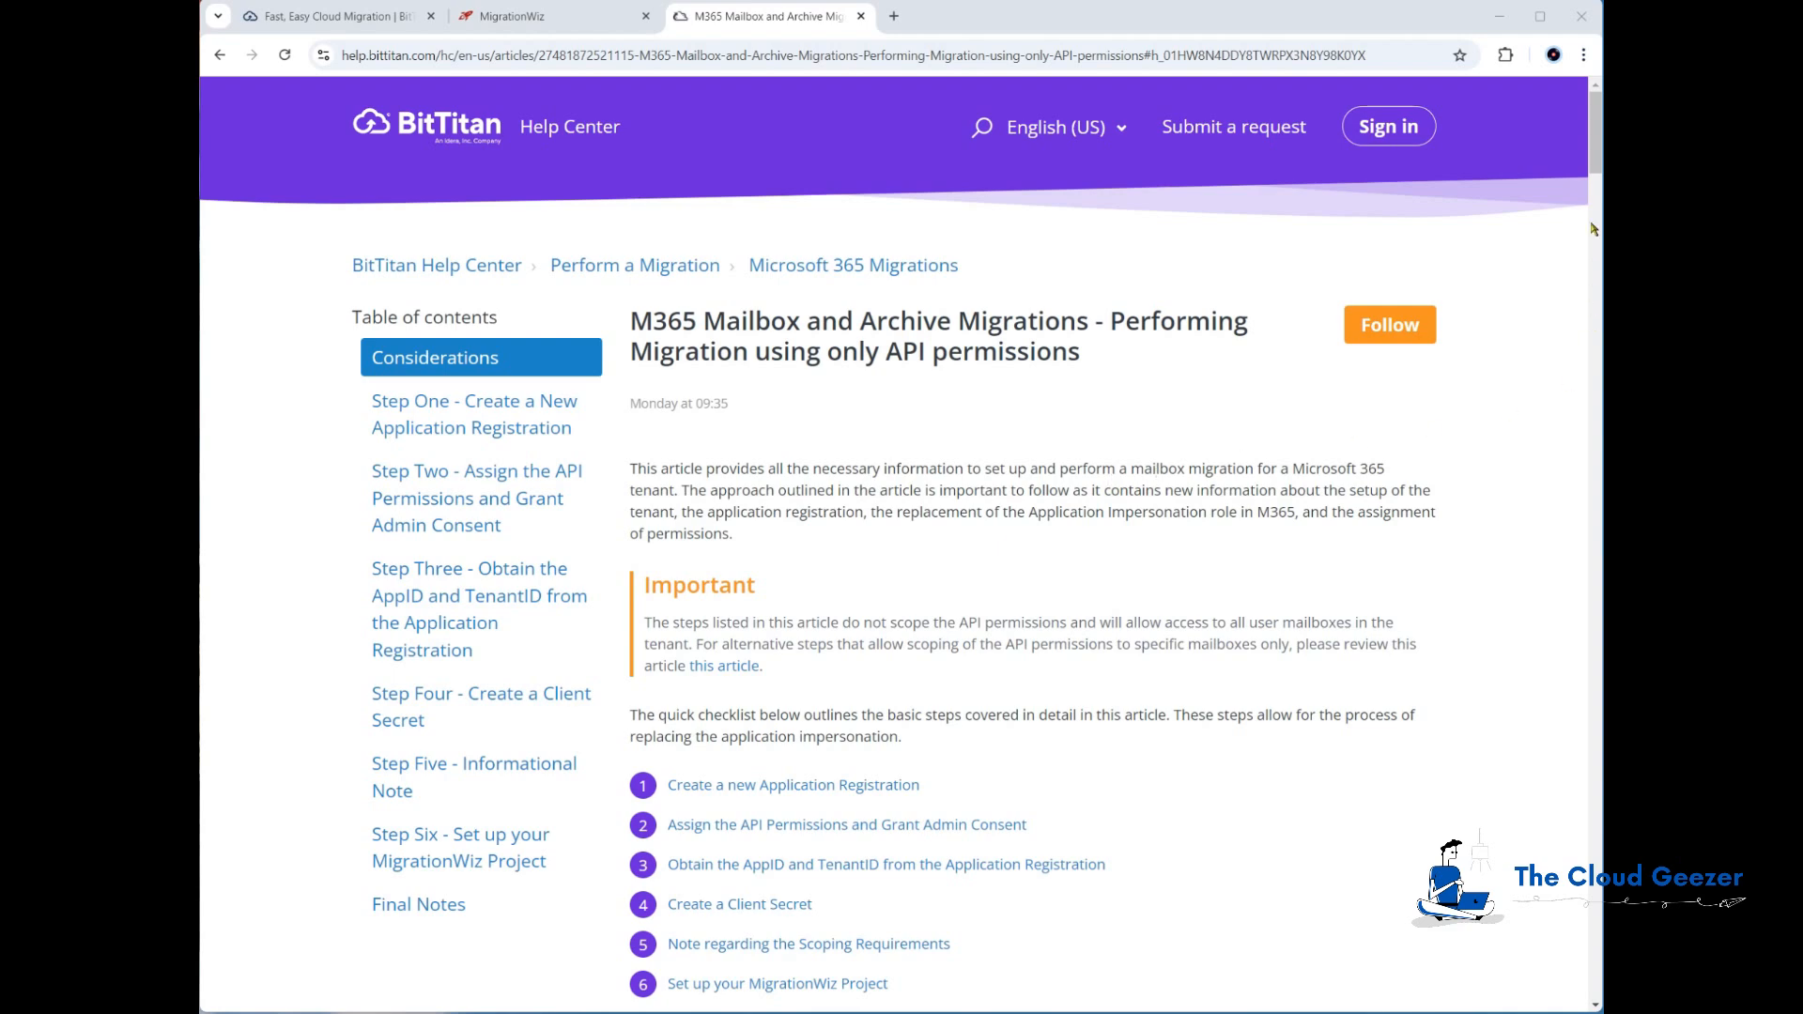
scroll("down", 3)
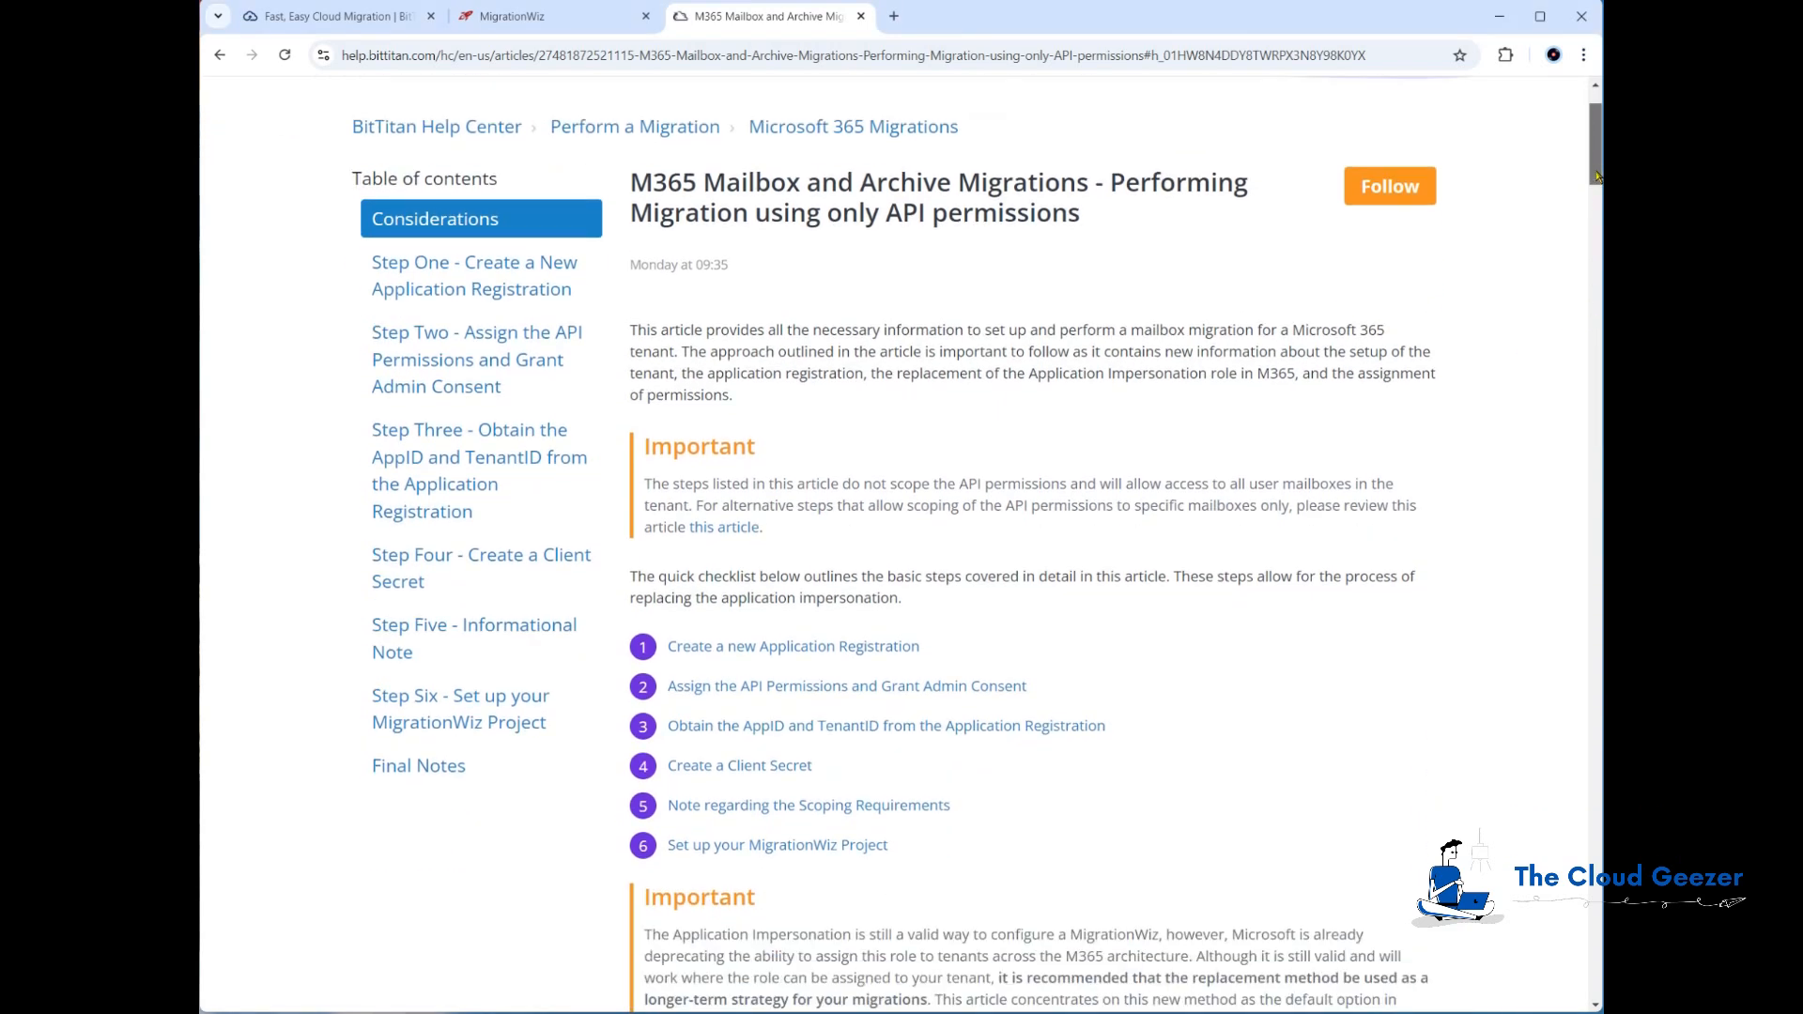
scroll("down", 3)
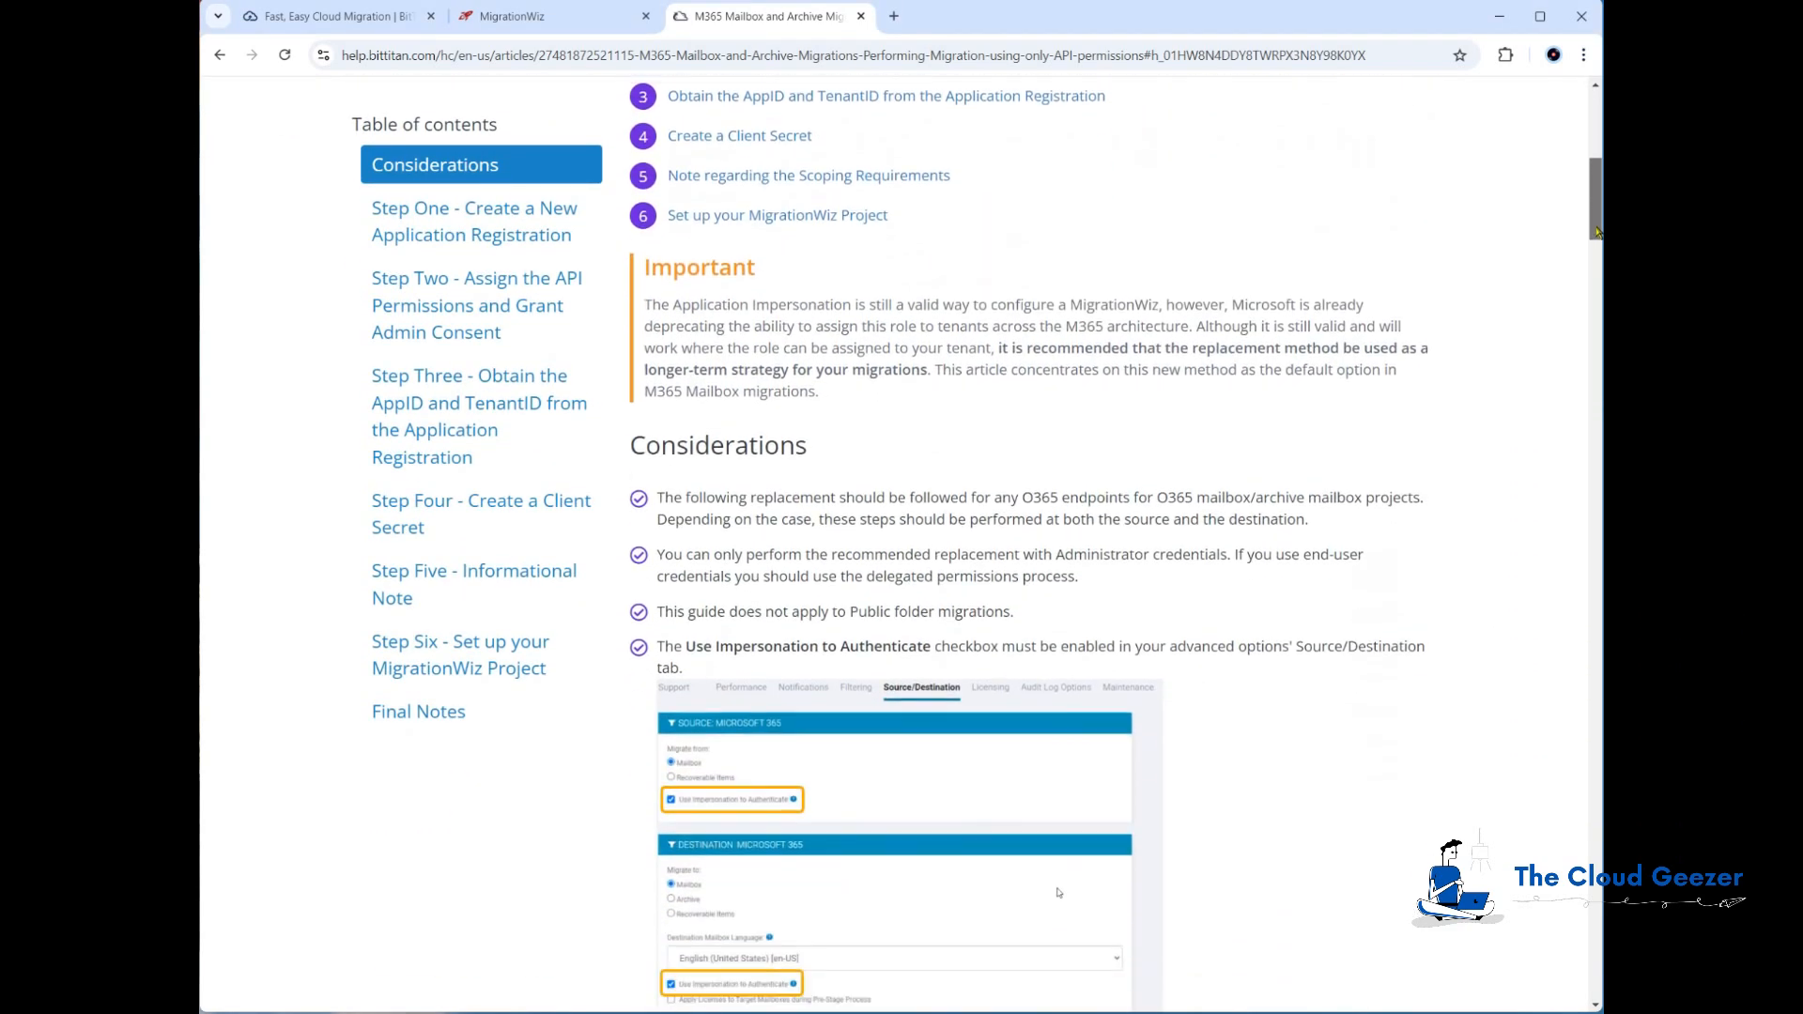
scroll("down", 3)
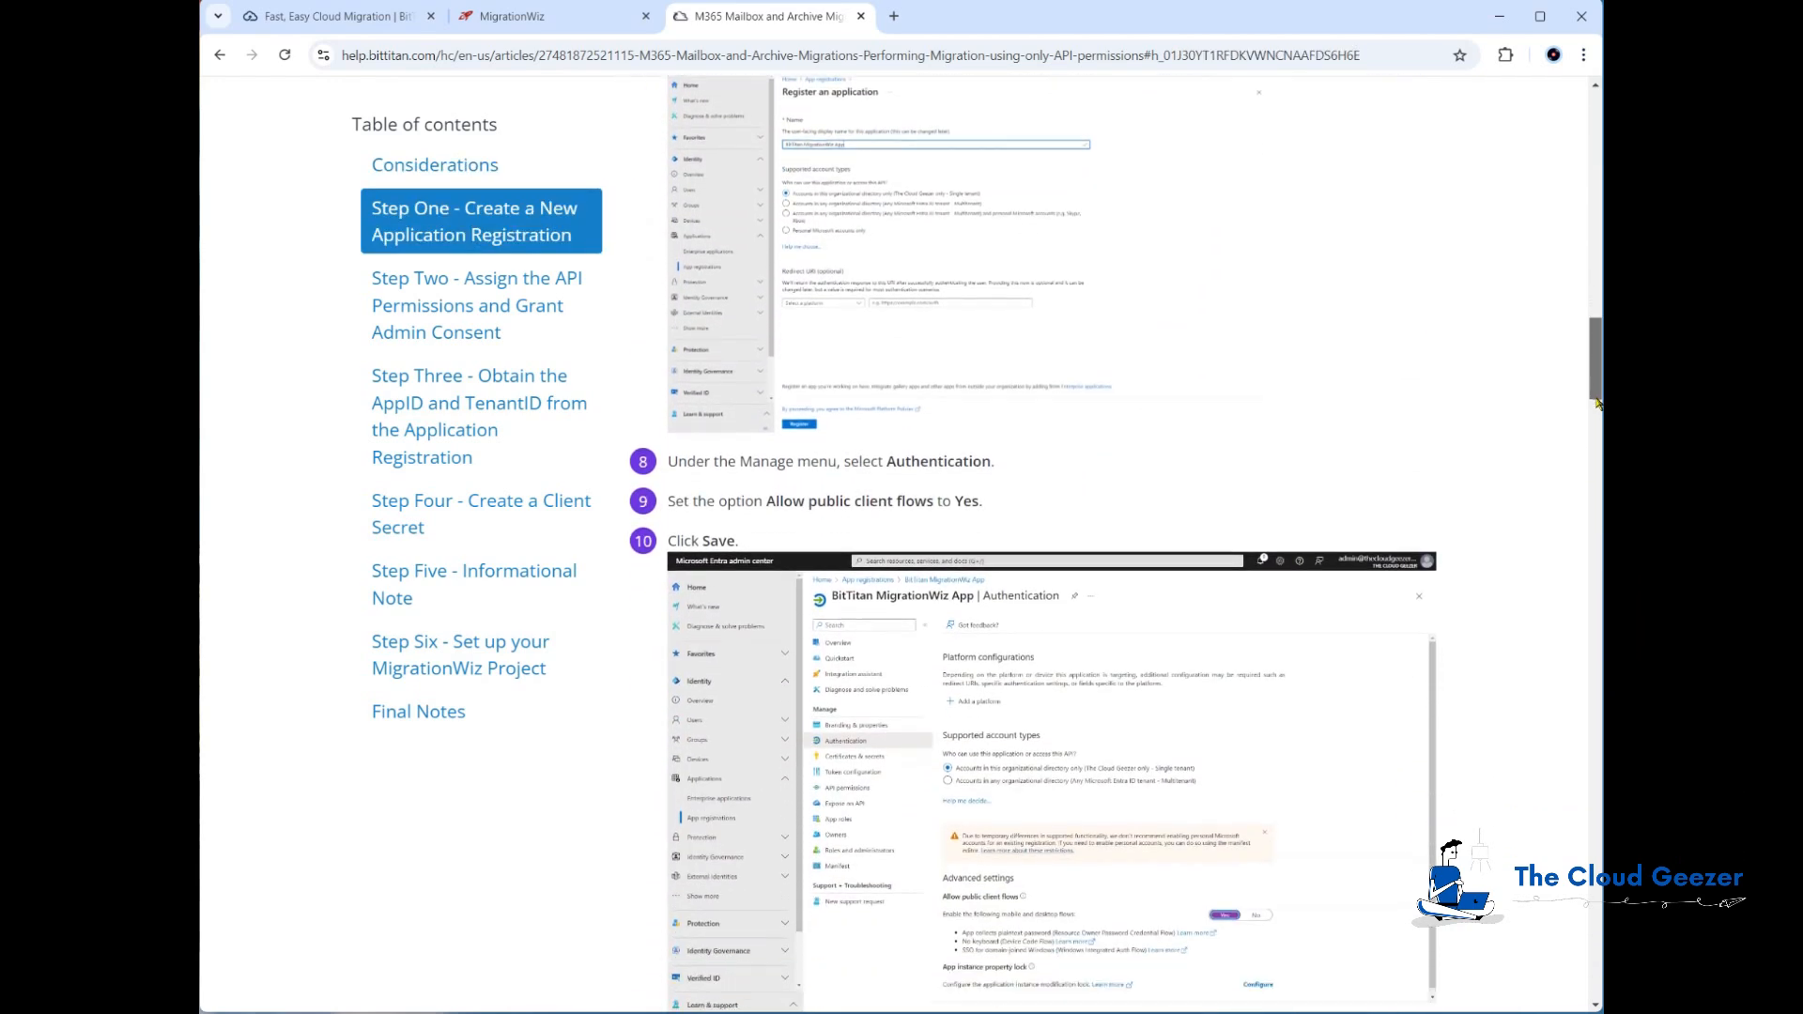
left_click(476, 304)
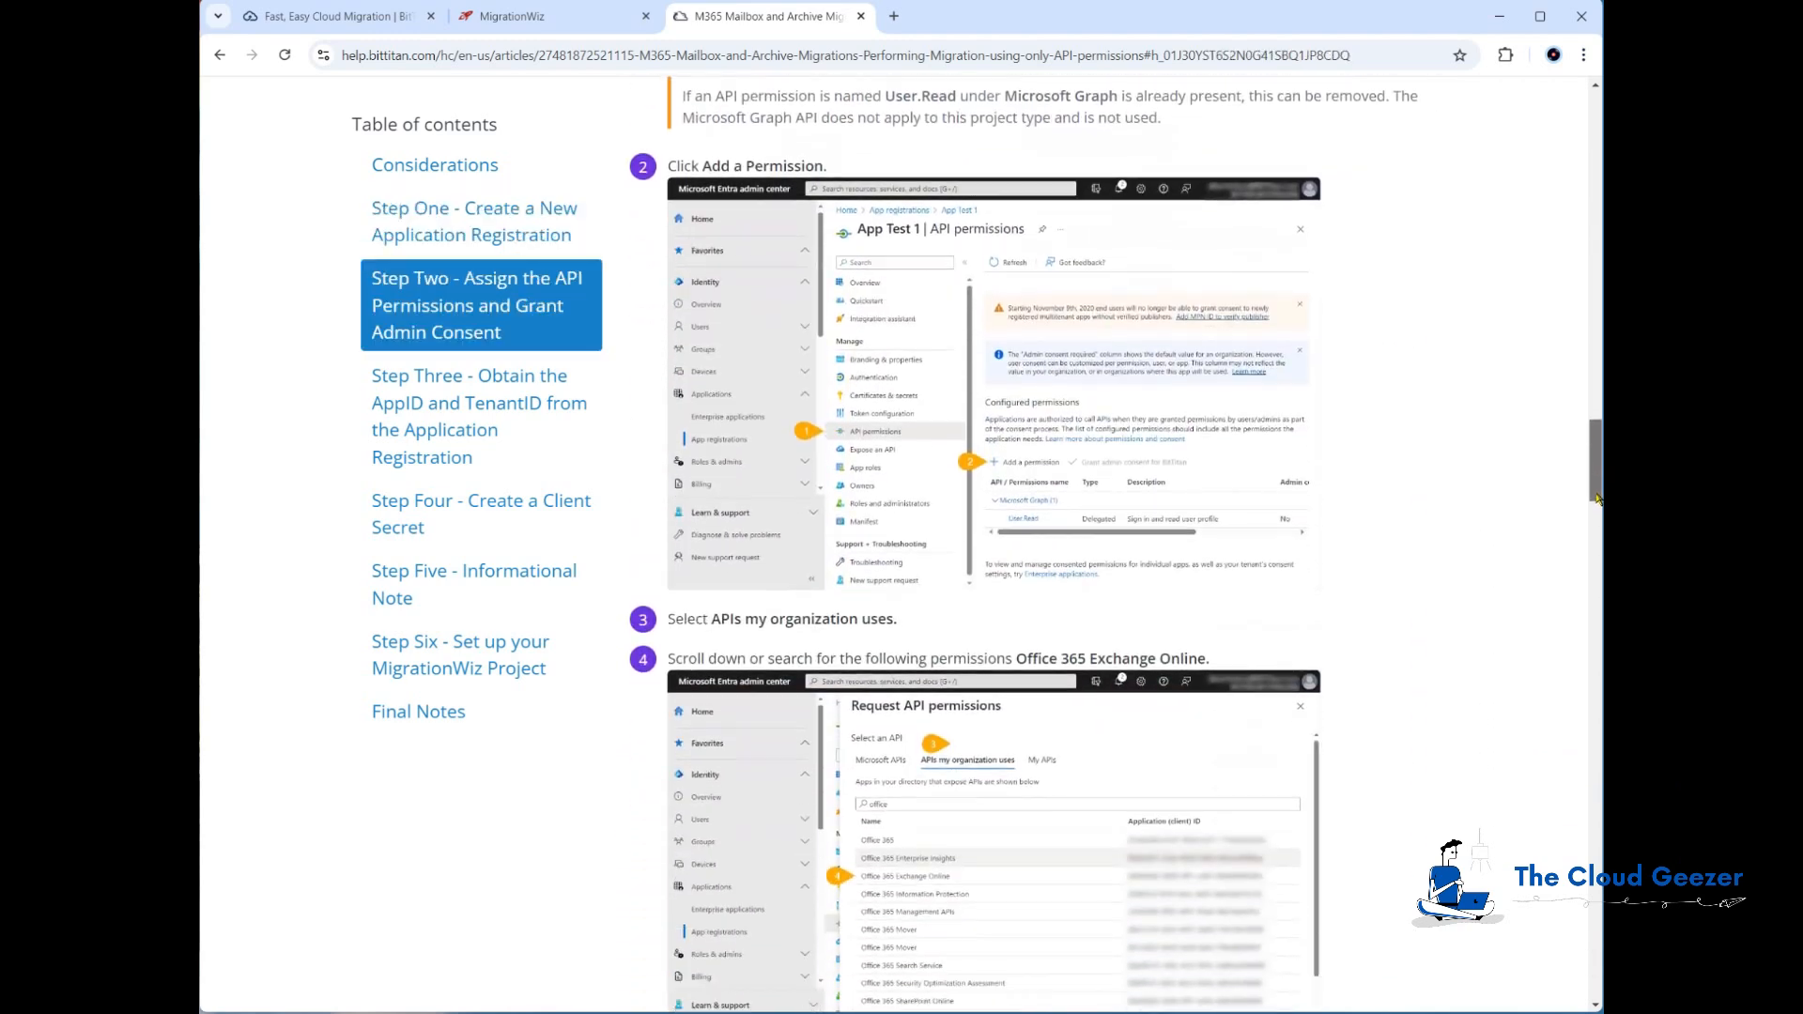
scroll("down", 3)
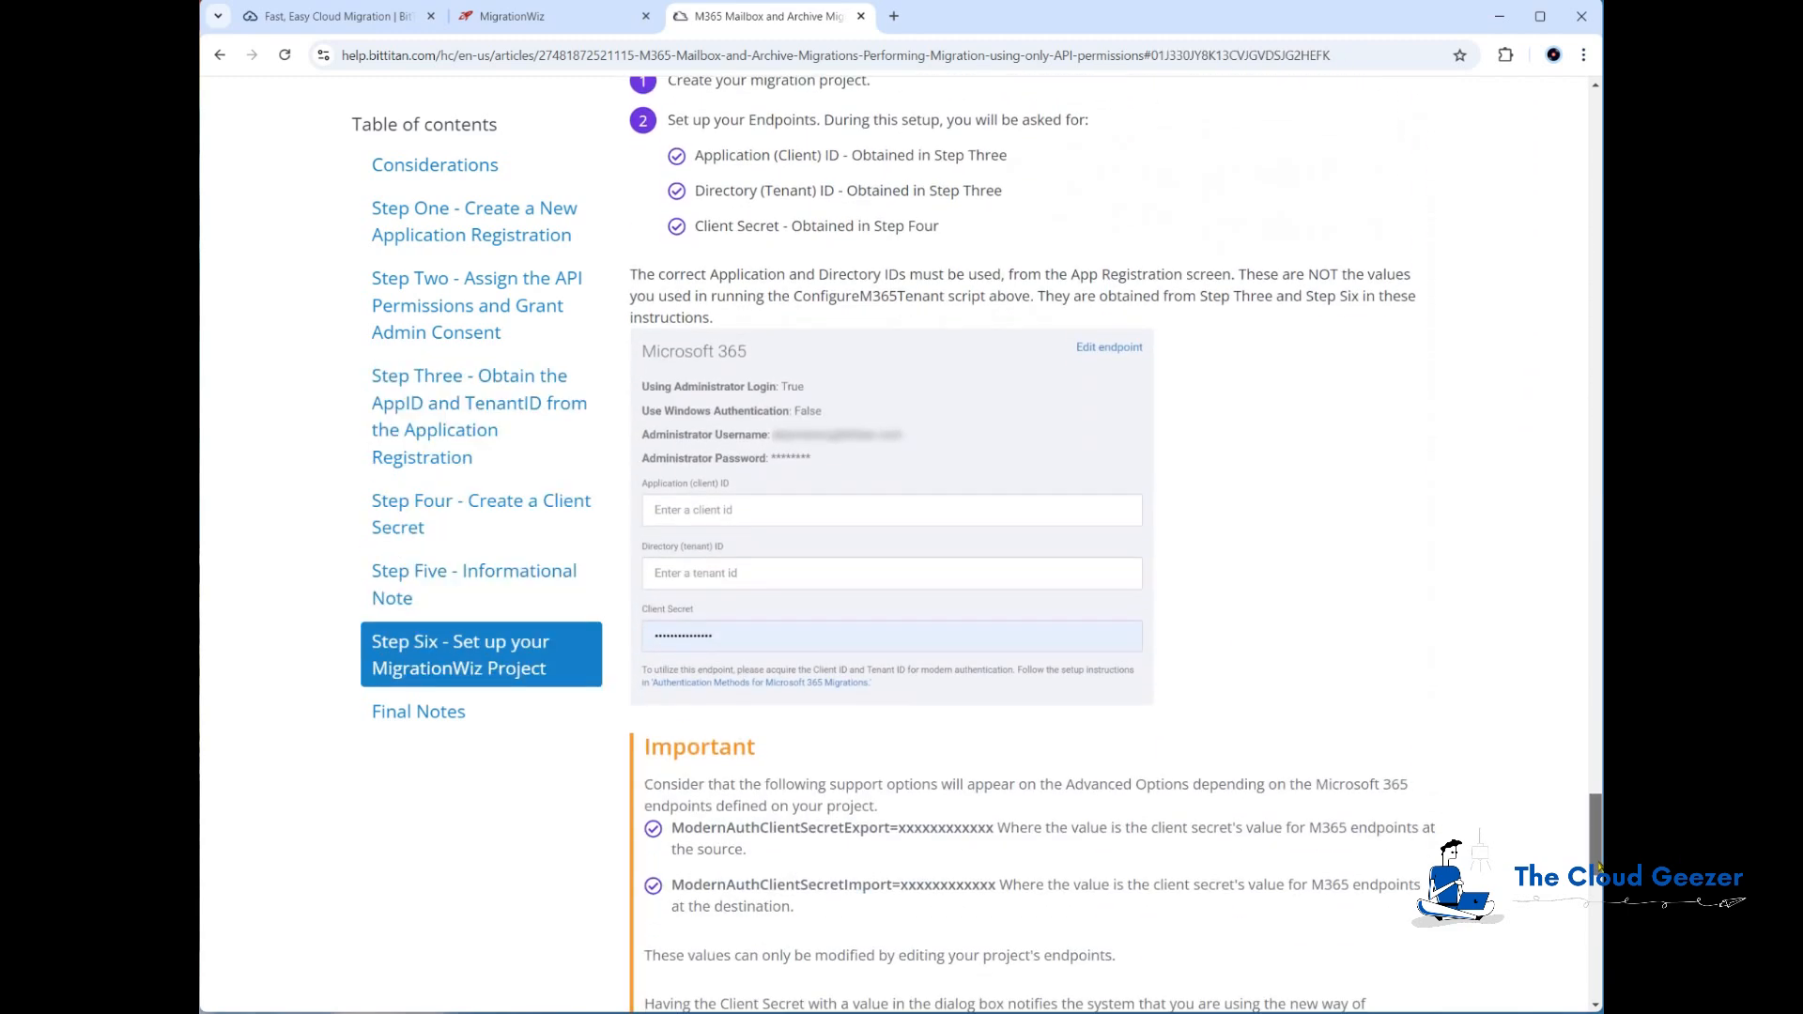
scroll("down", 3)
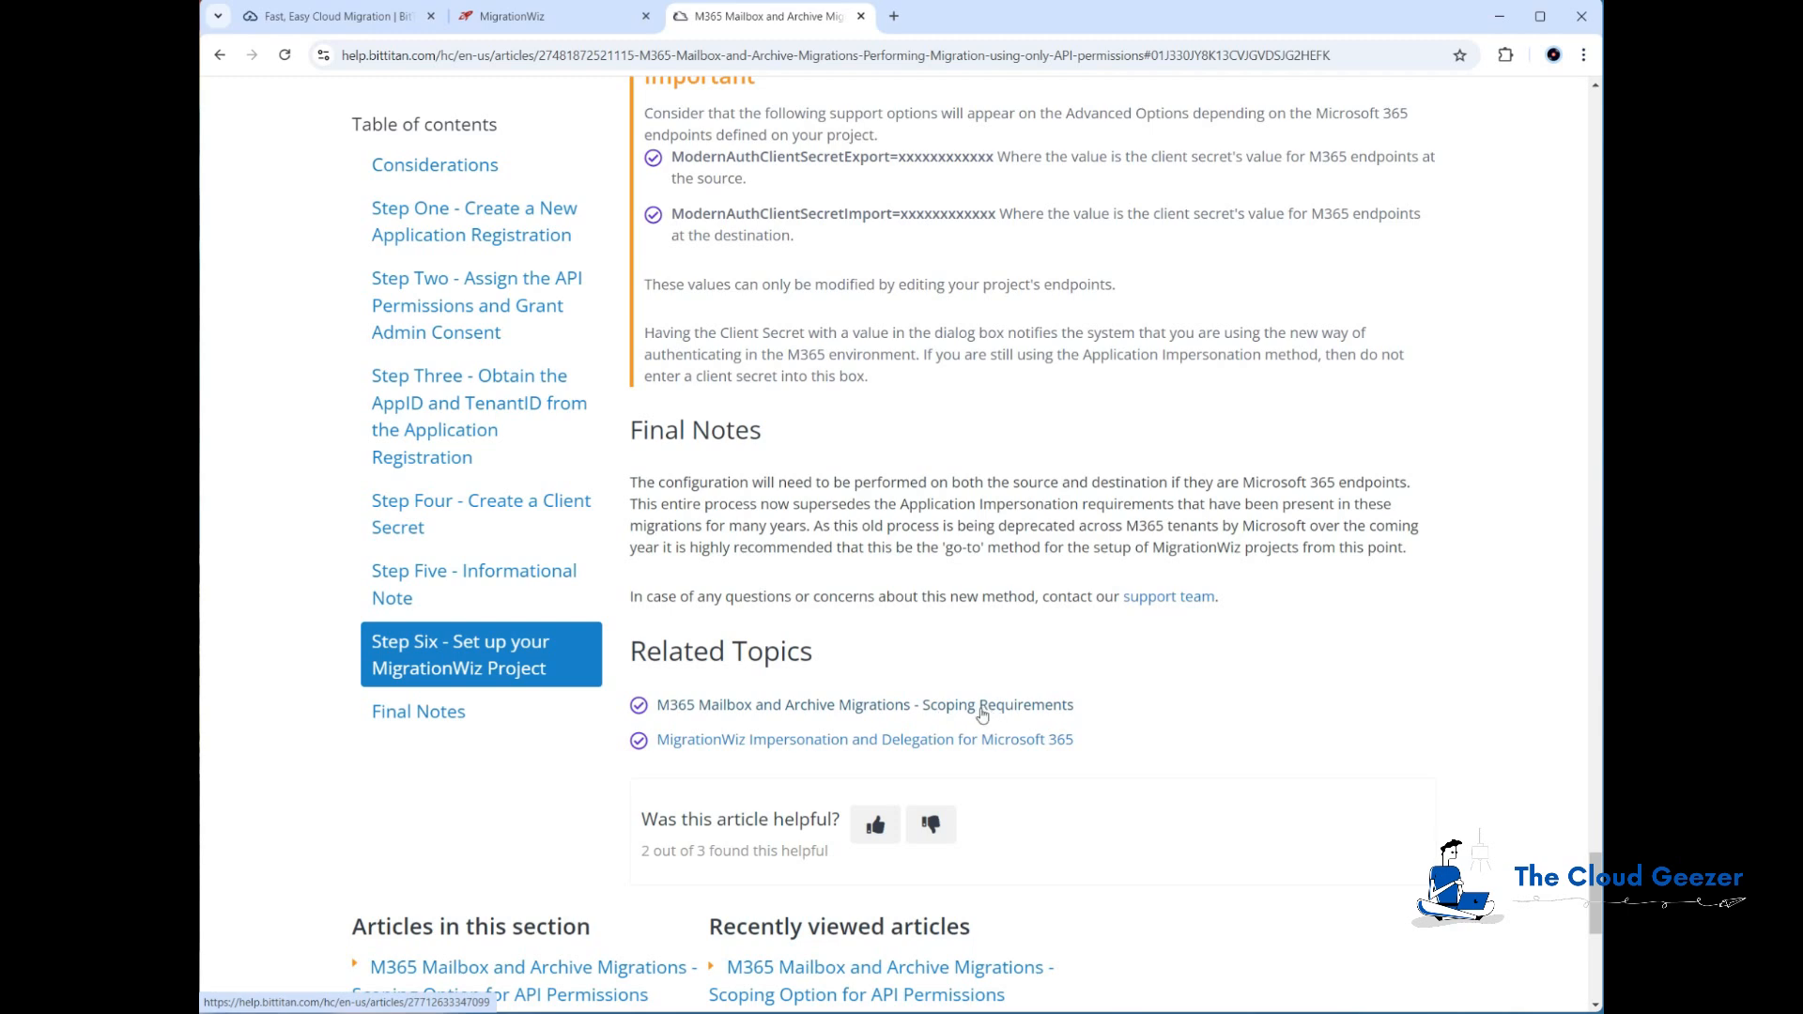
Open the Scoping Option for API Permissions article and read through to Replacement Step Two.
left_click(864, 704)
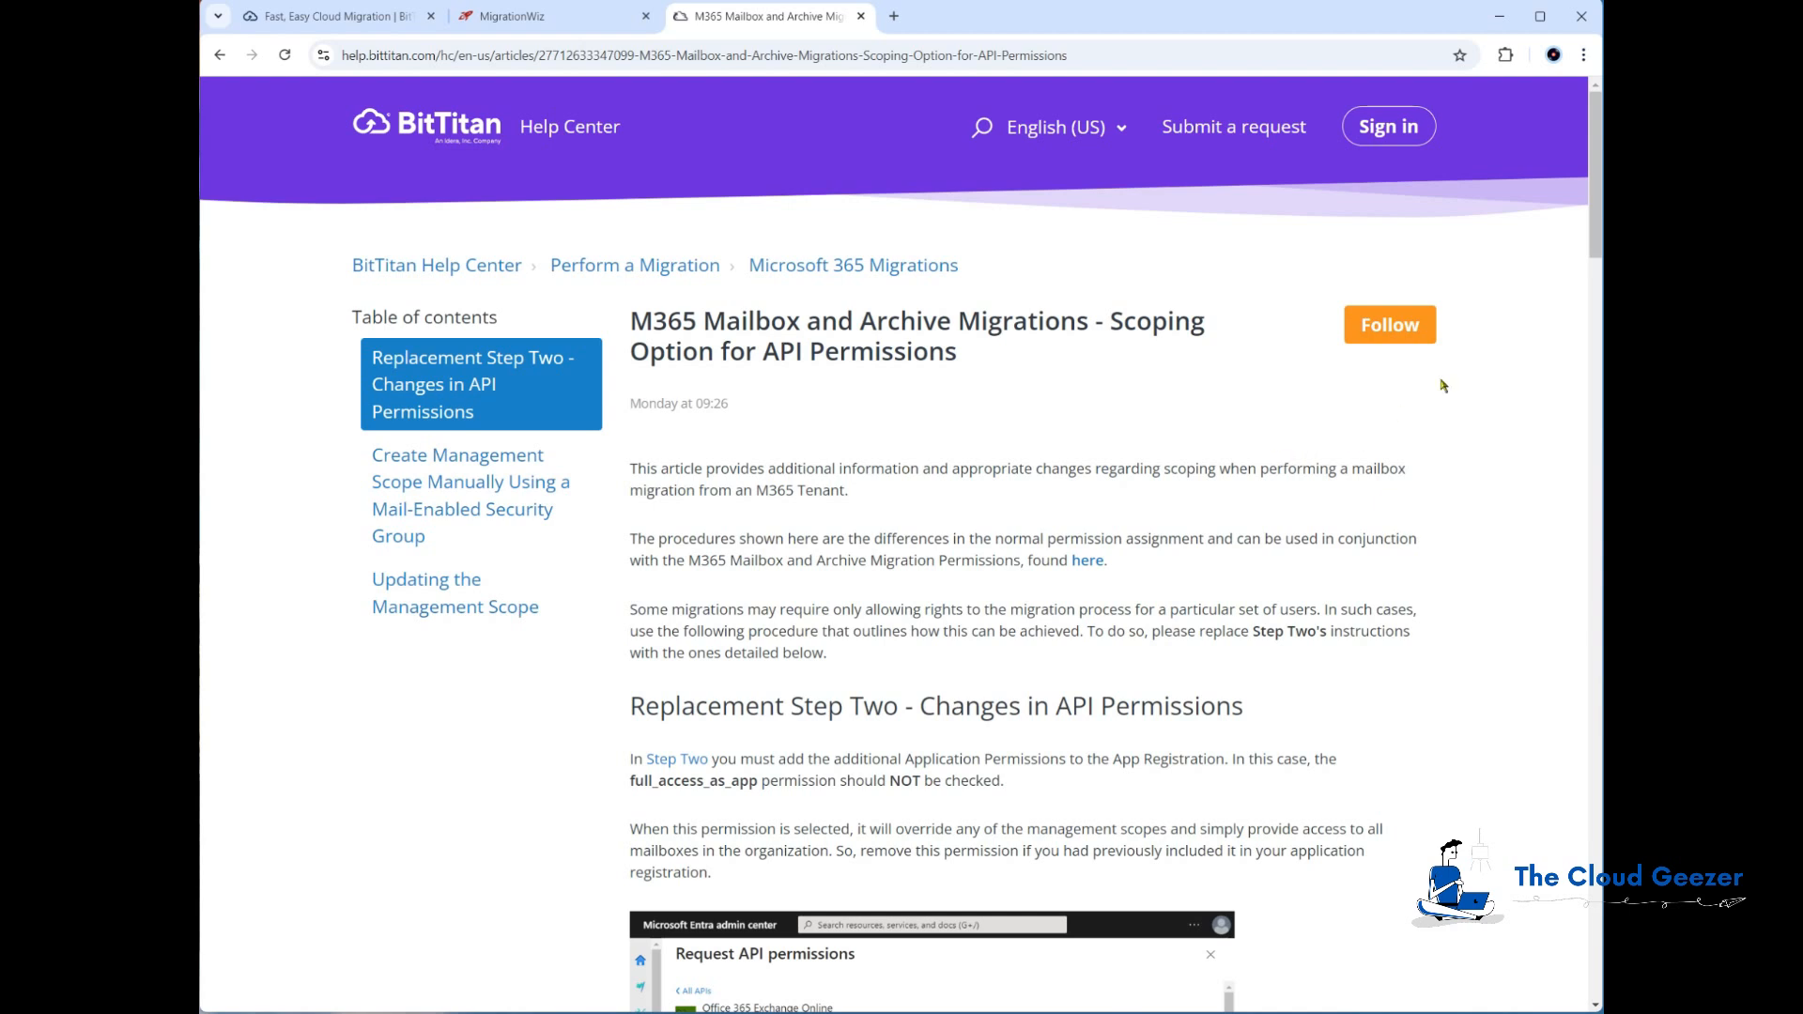
scroll("down", 3)
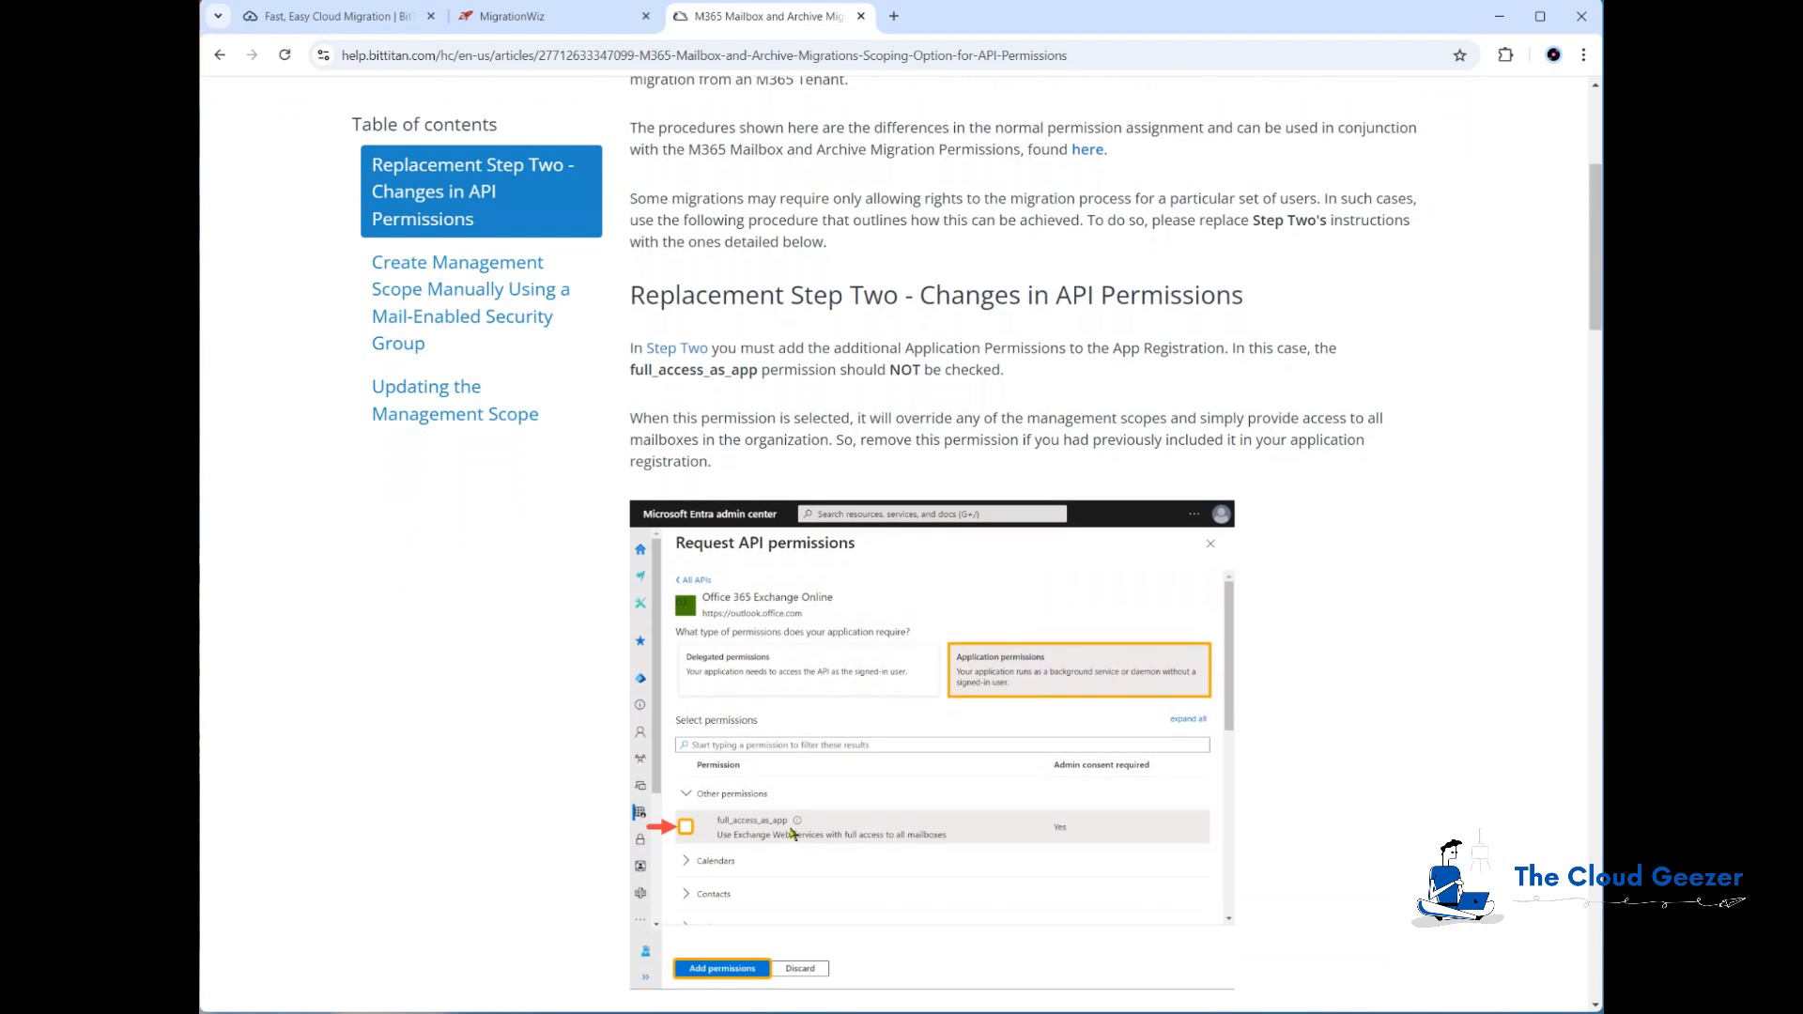
scroll("down", 3)
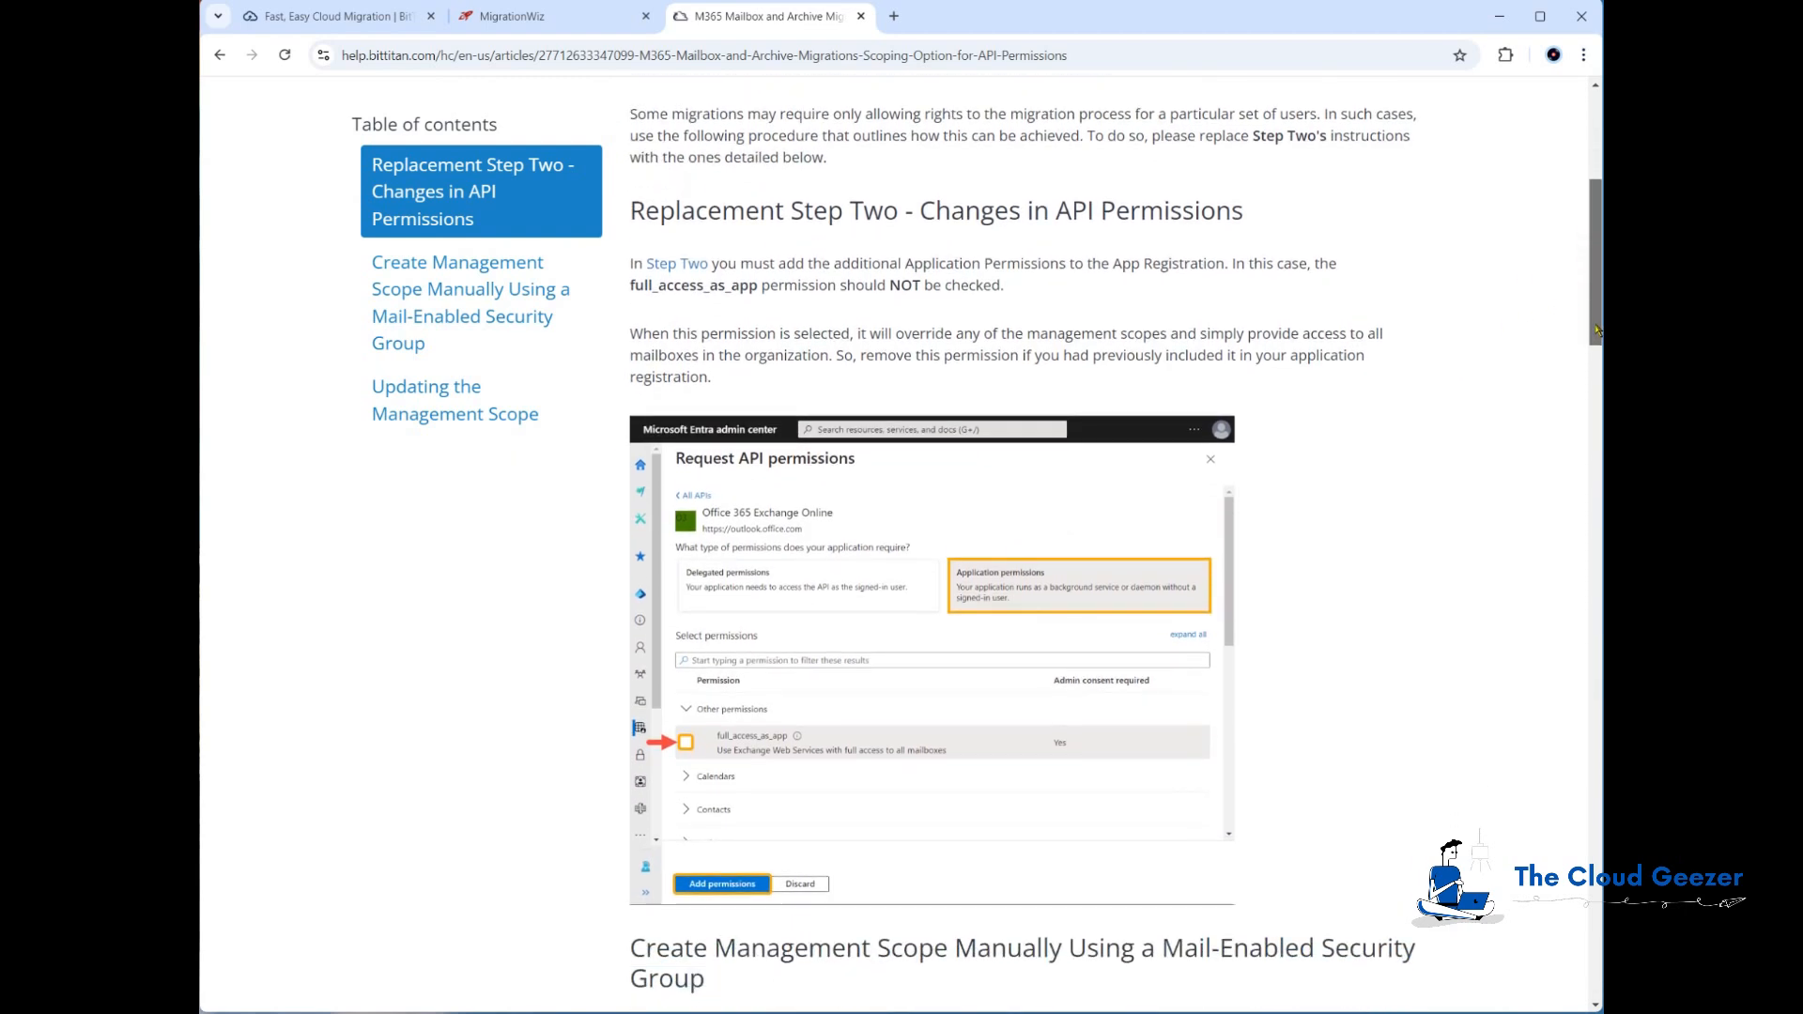
scroll("down", 3)
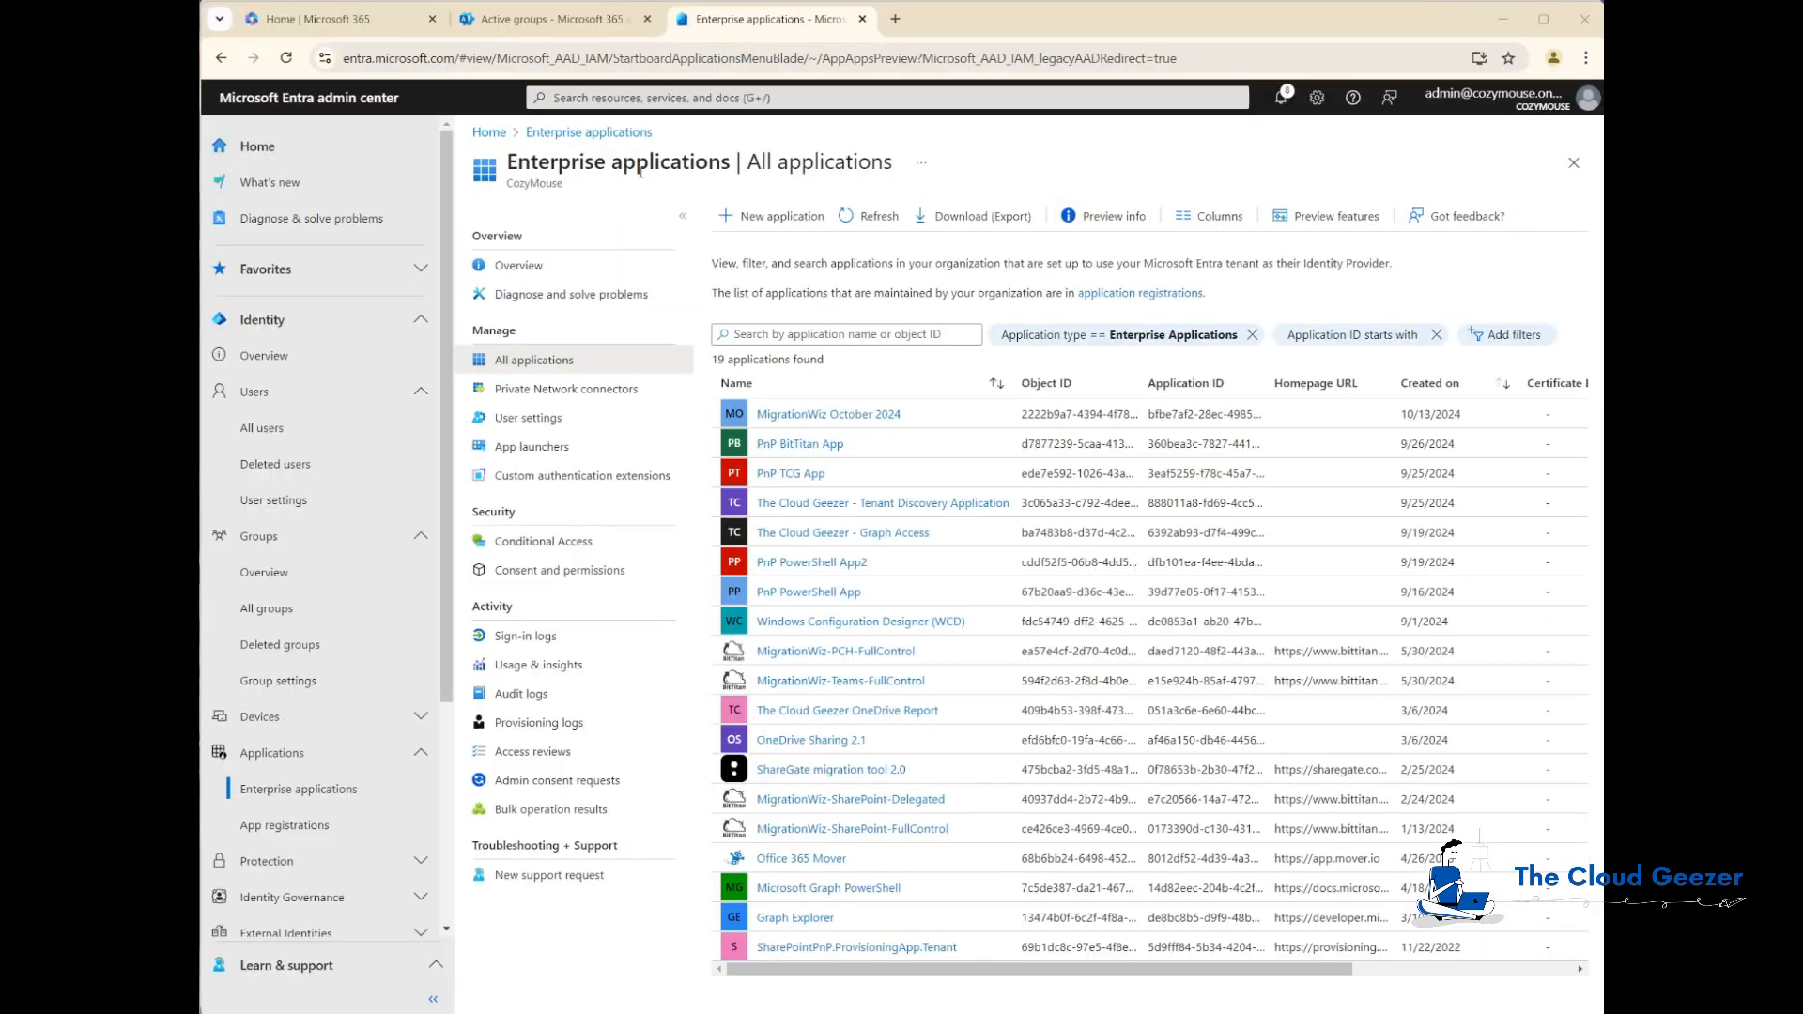
Open MigrationWiz October 2024 from All applications to view its application and object IDs.
left_click(845, 334)
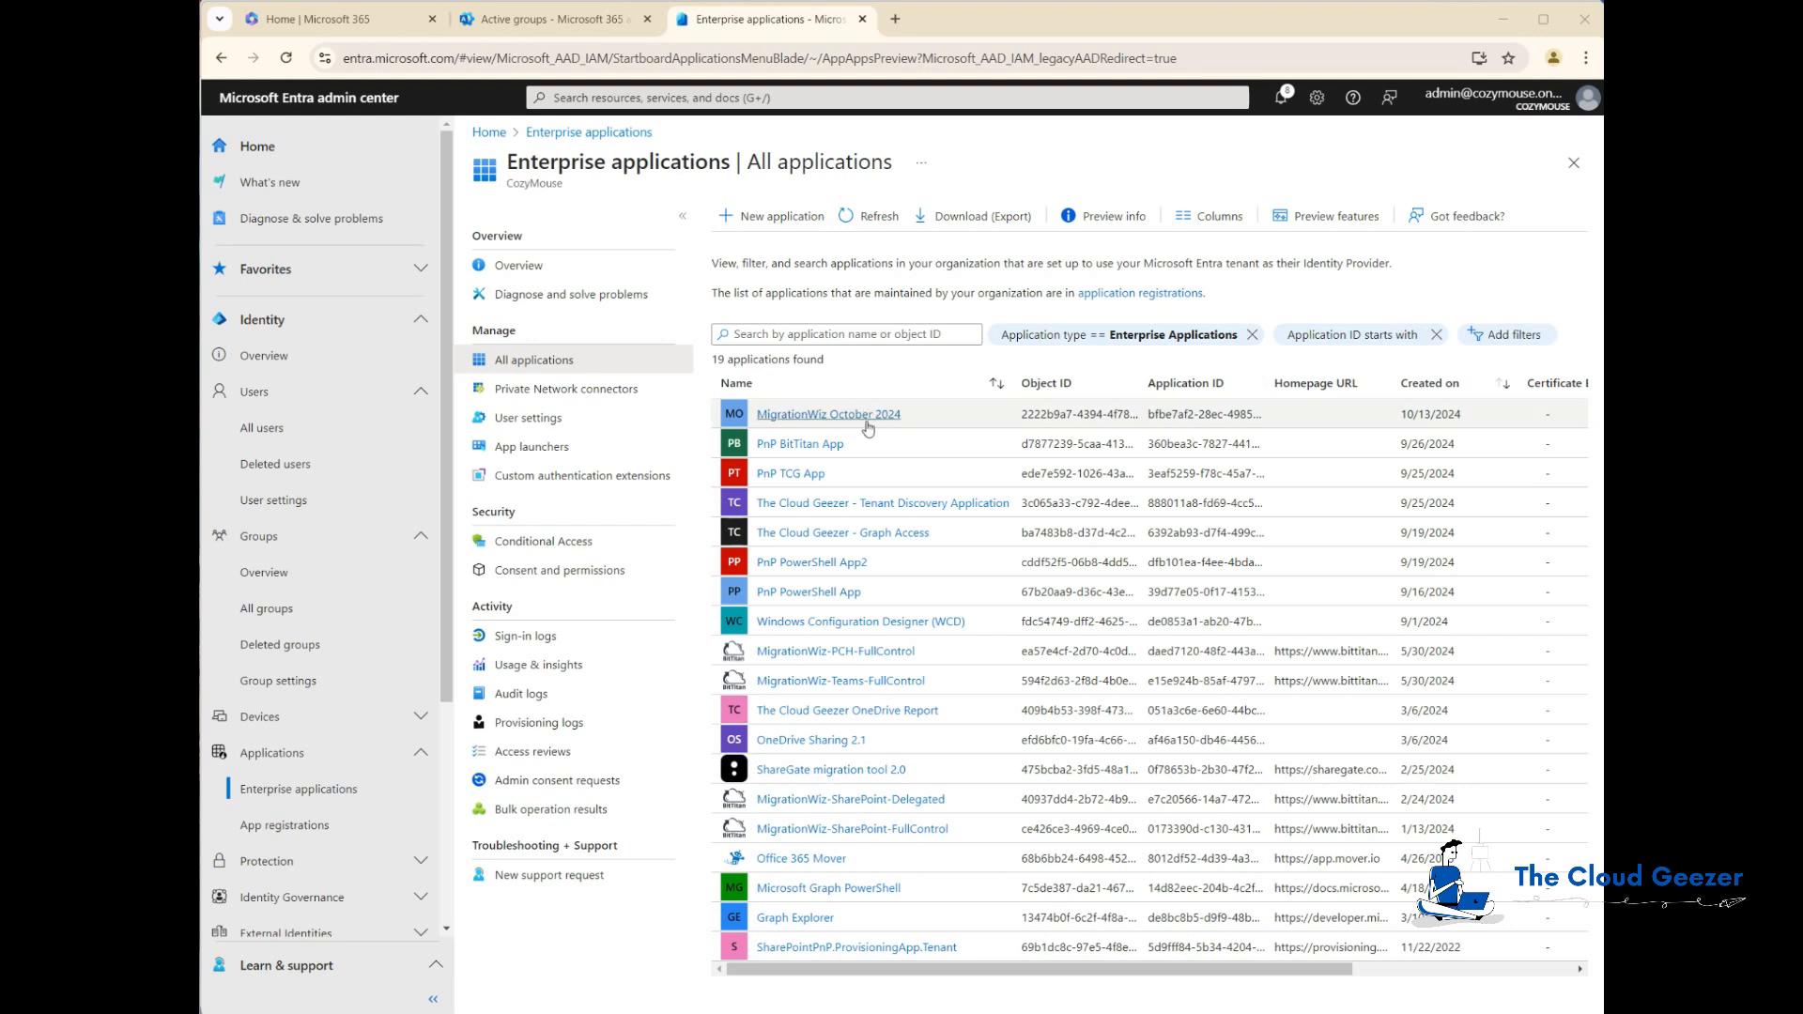
left_click(827, 414)
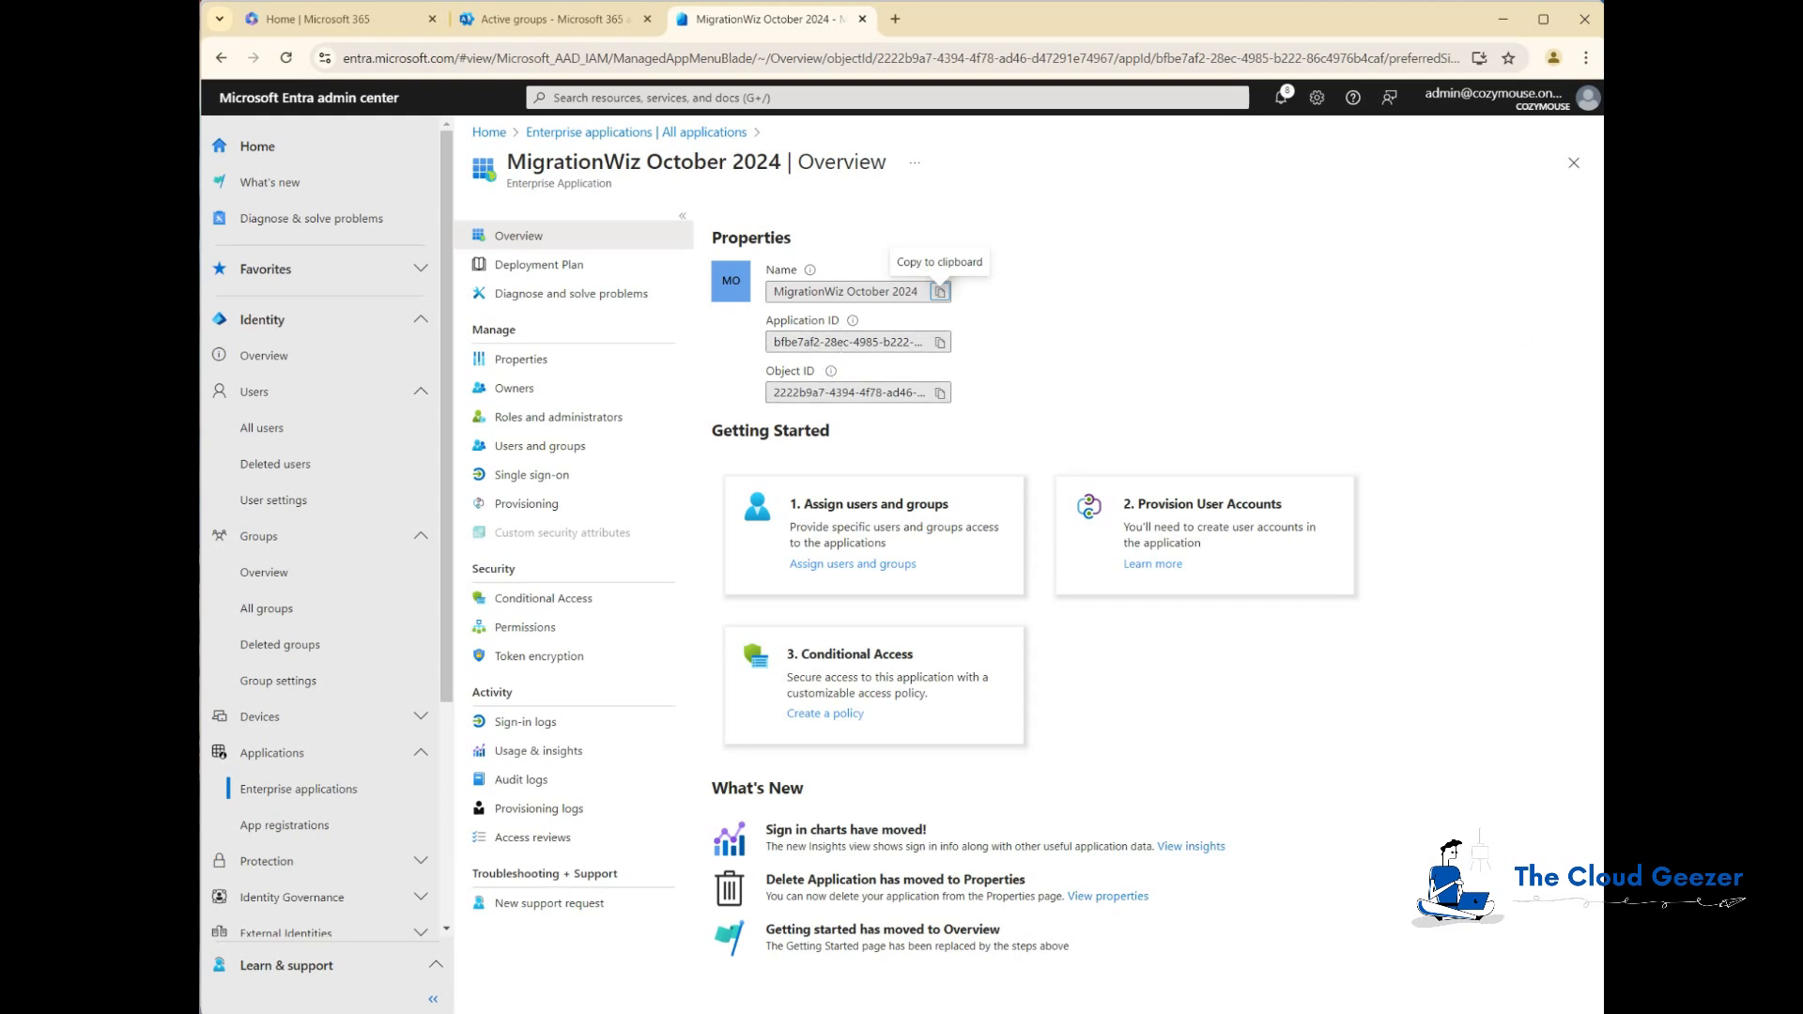
left_click(939, 392)
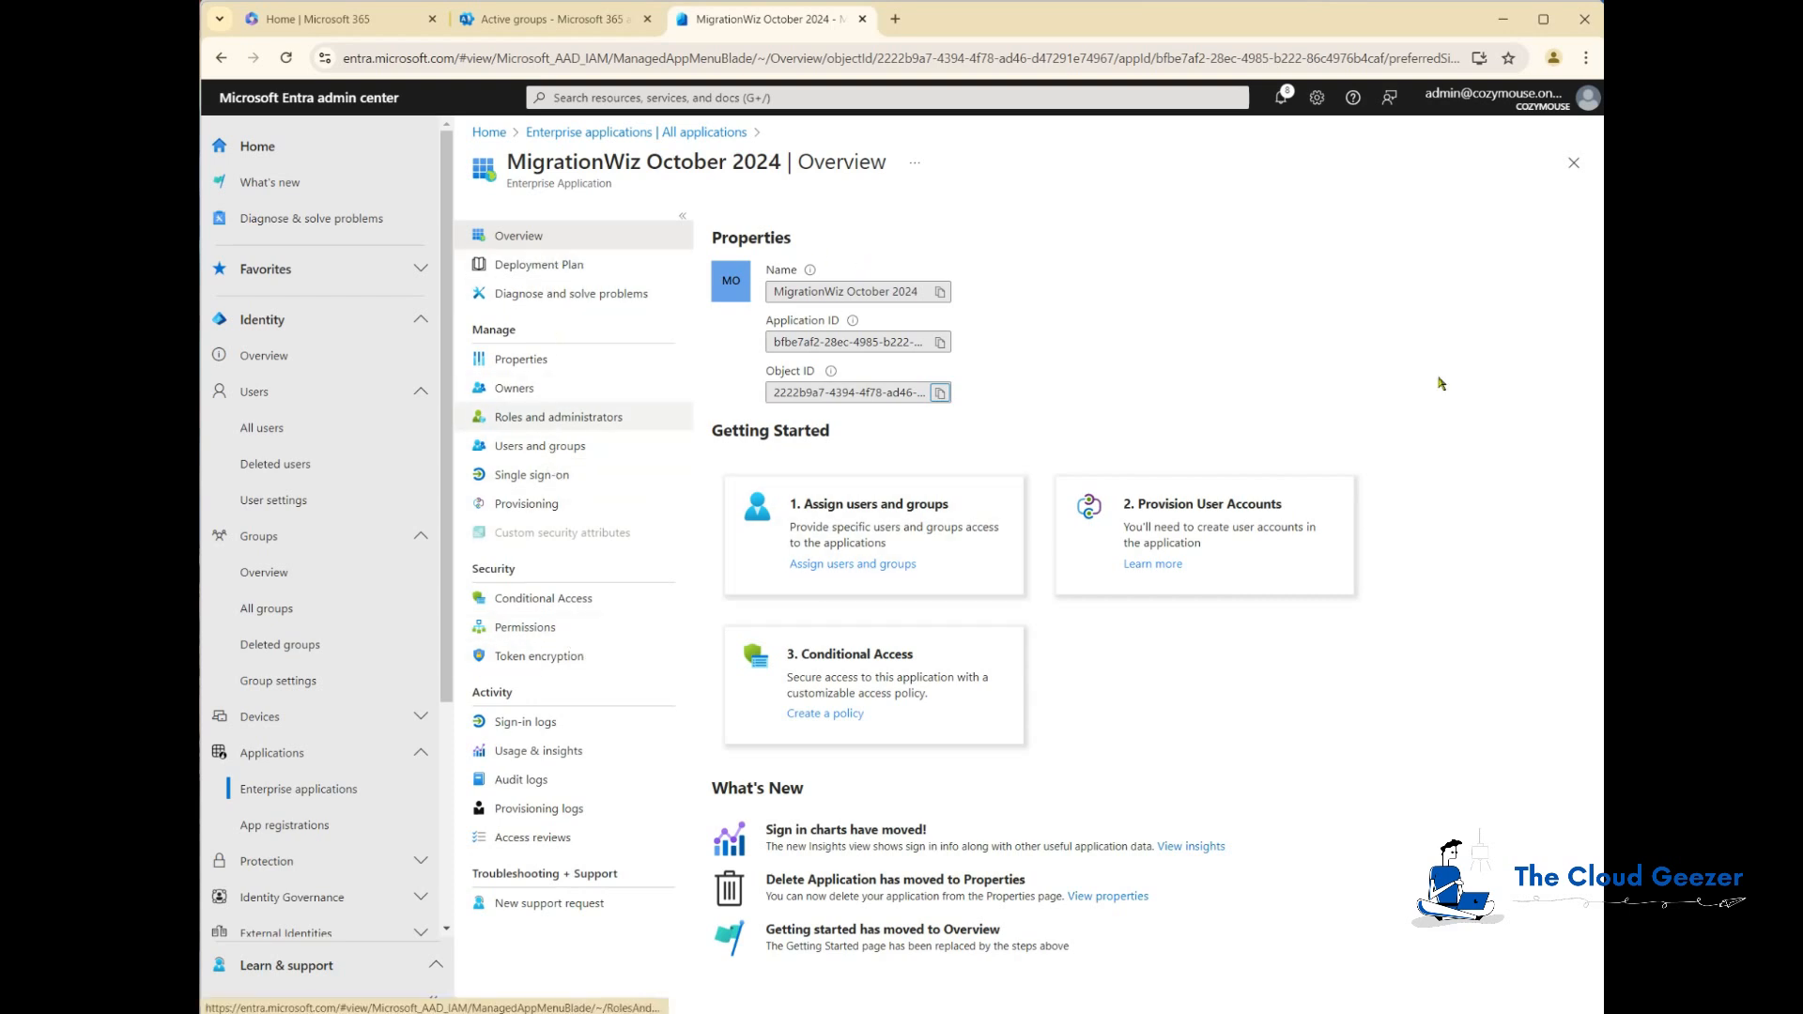
mouse_move(524, 626)
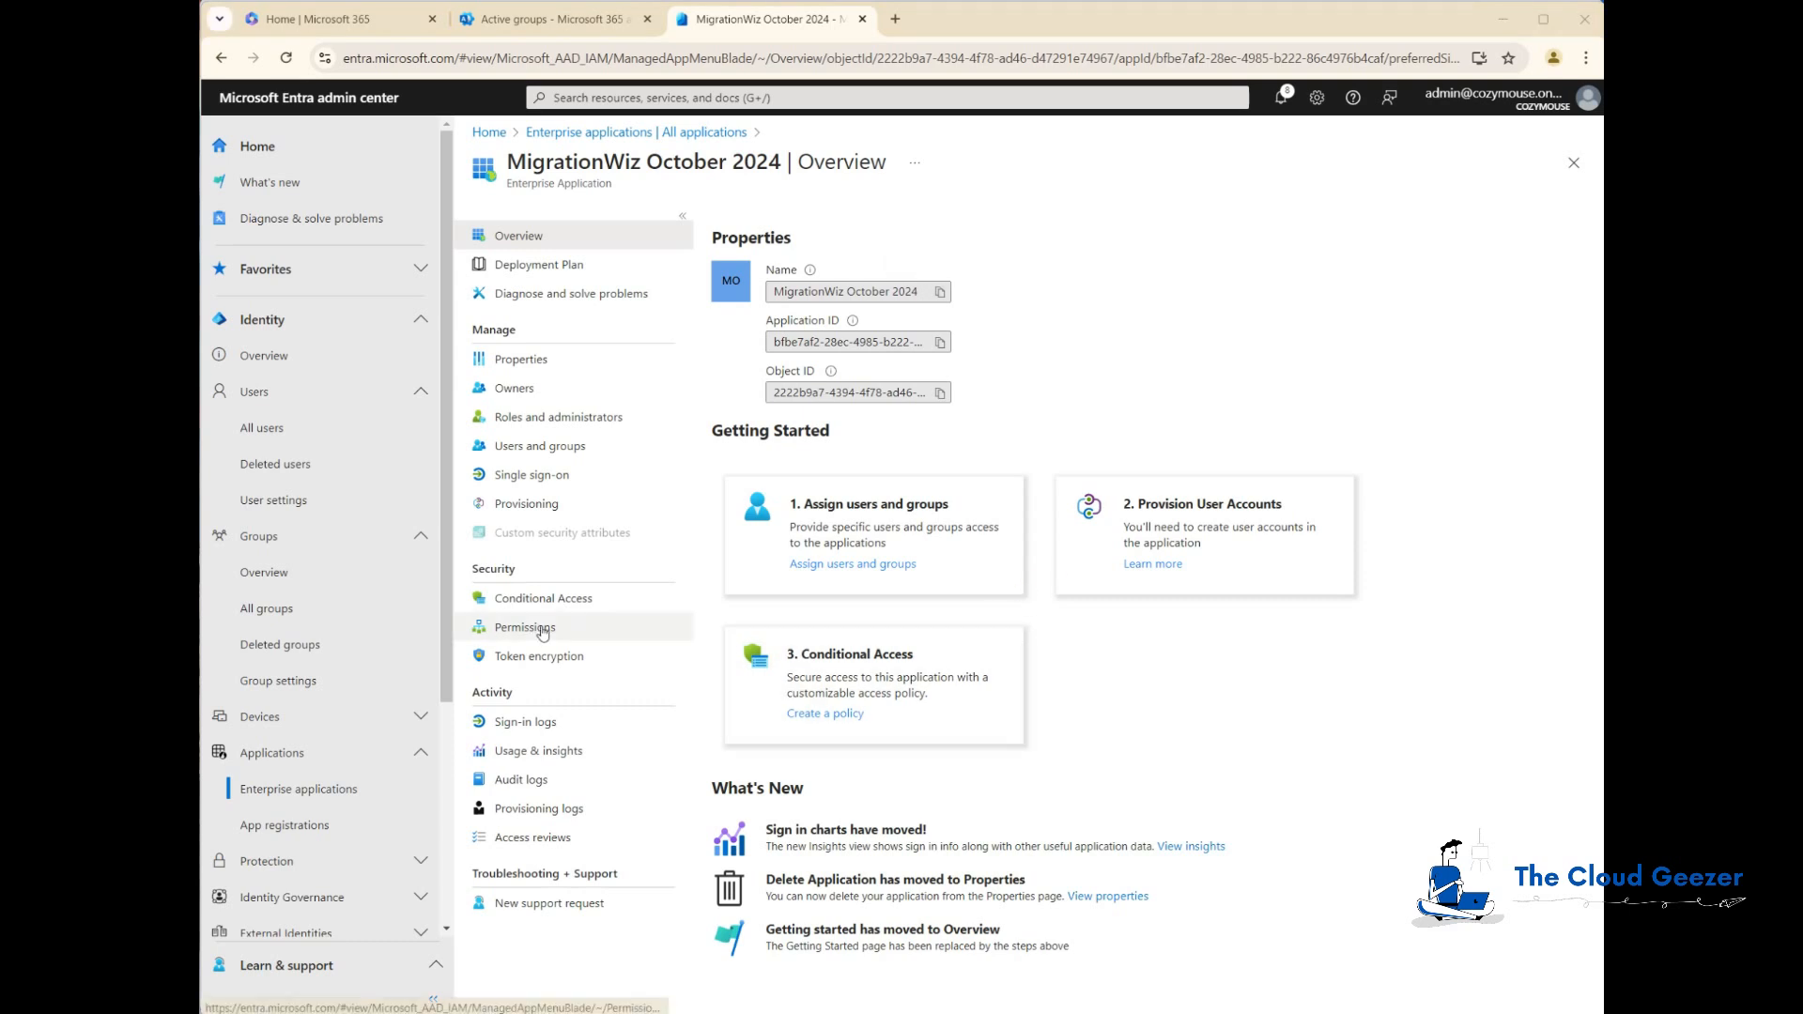
Revoke the full_access_as_app permission in the app's Permissions page and confirm for all users.
left_click(524, 626)
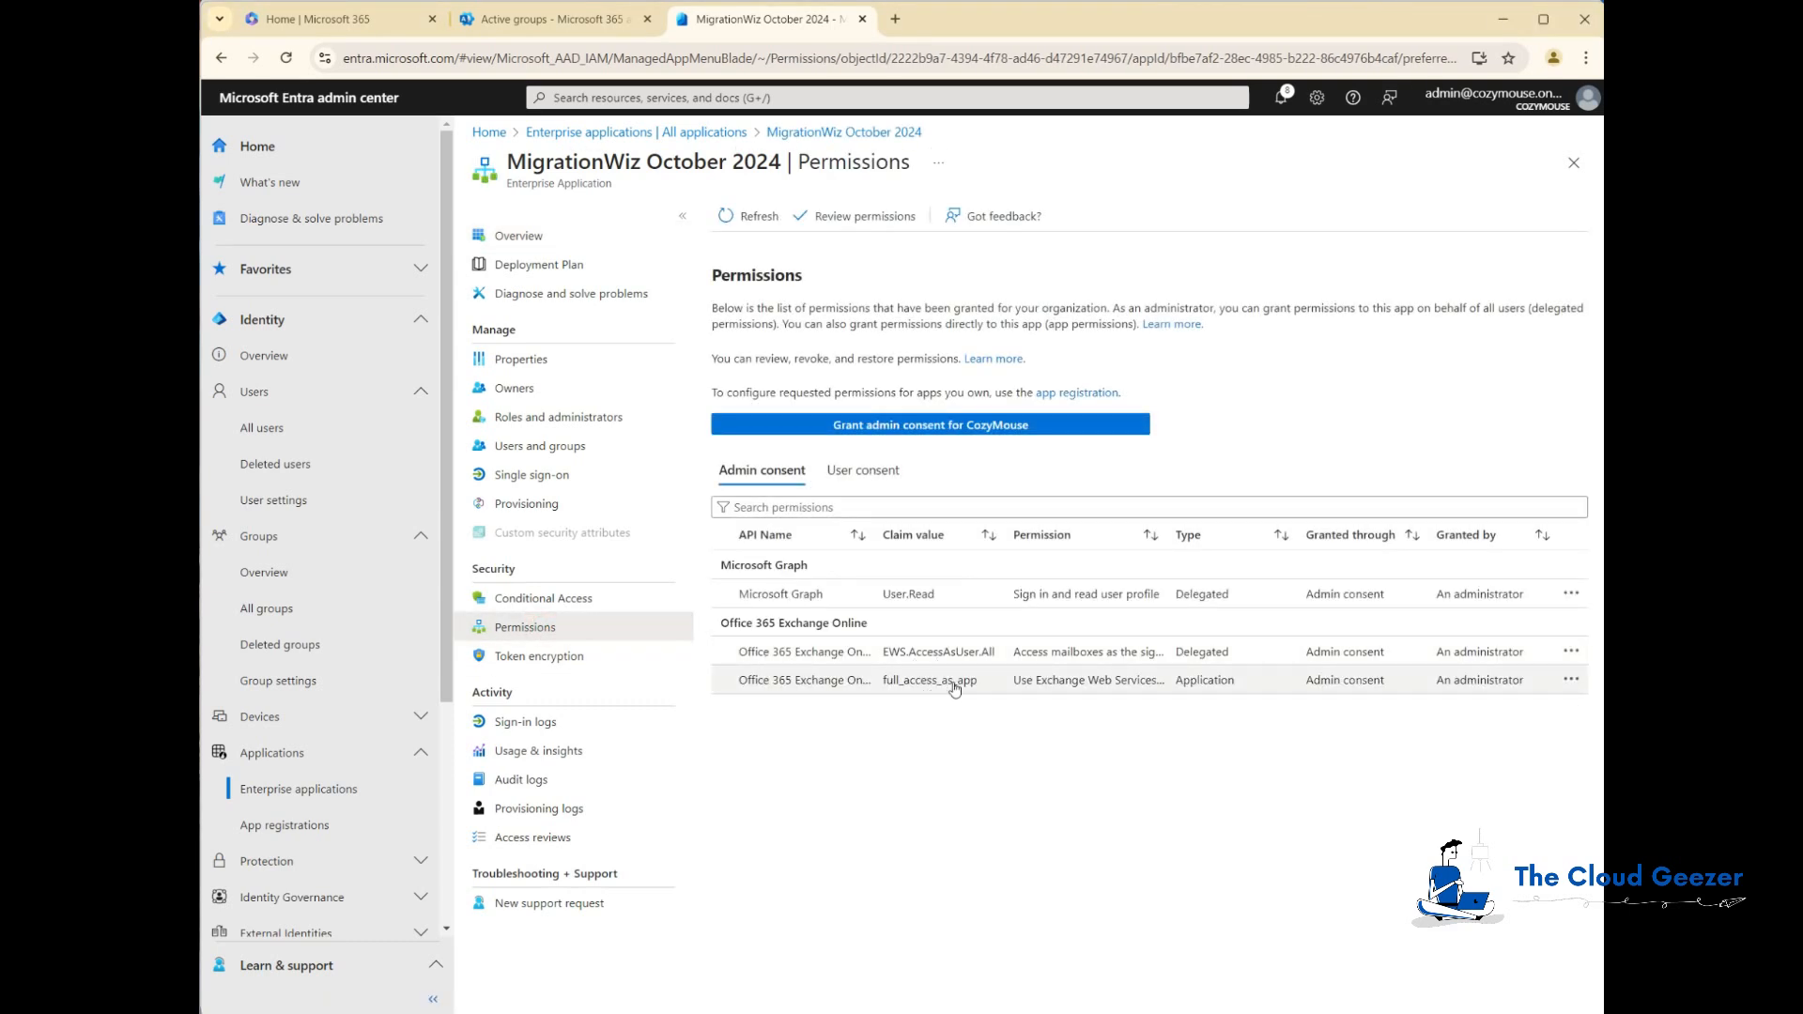
left_click(1571, 678)
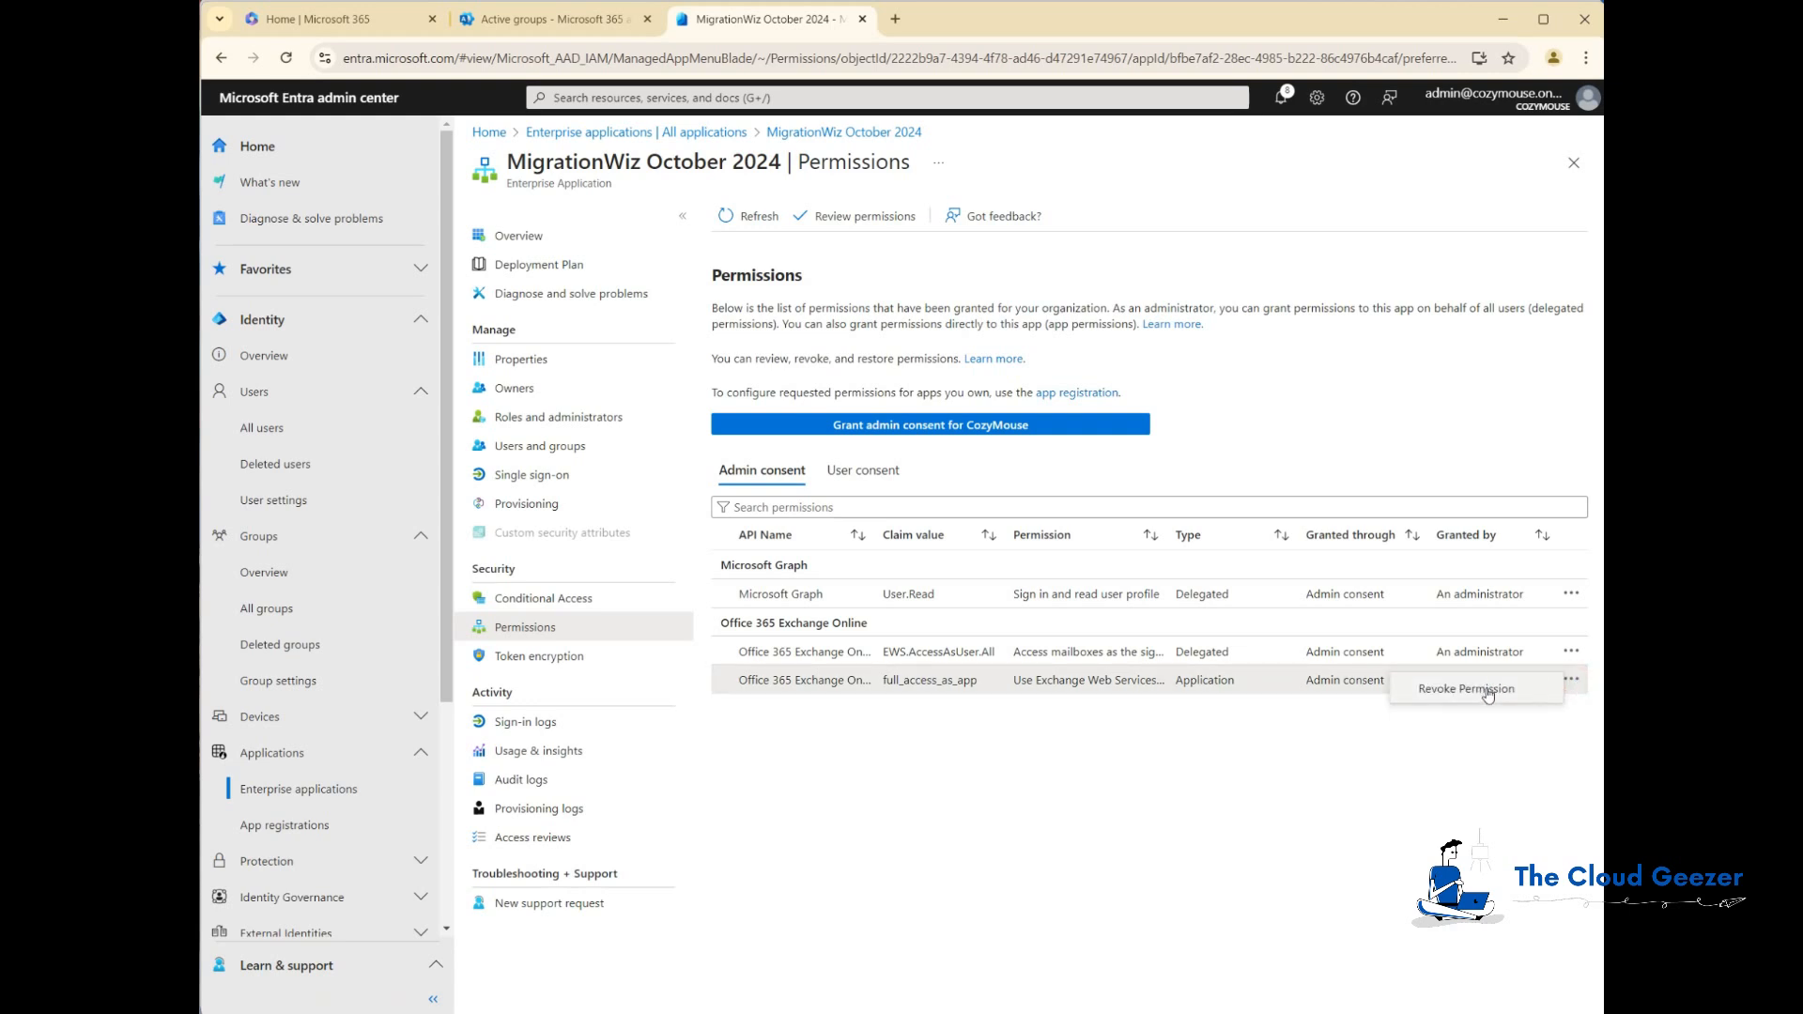
left_click(1464, 687)
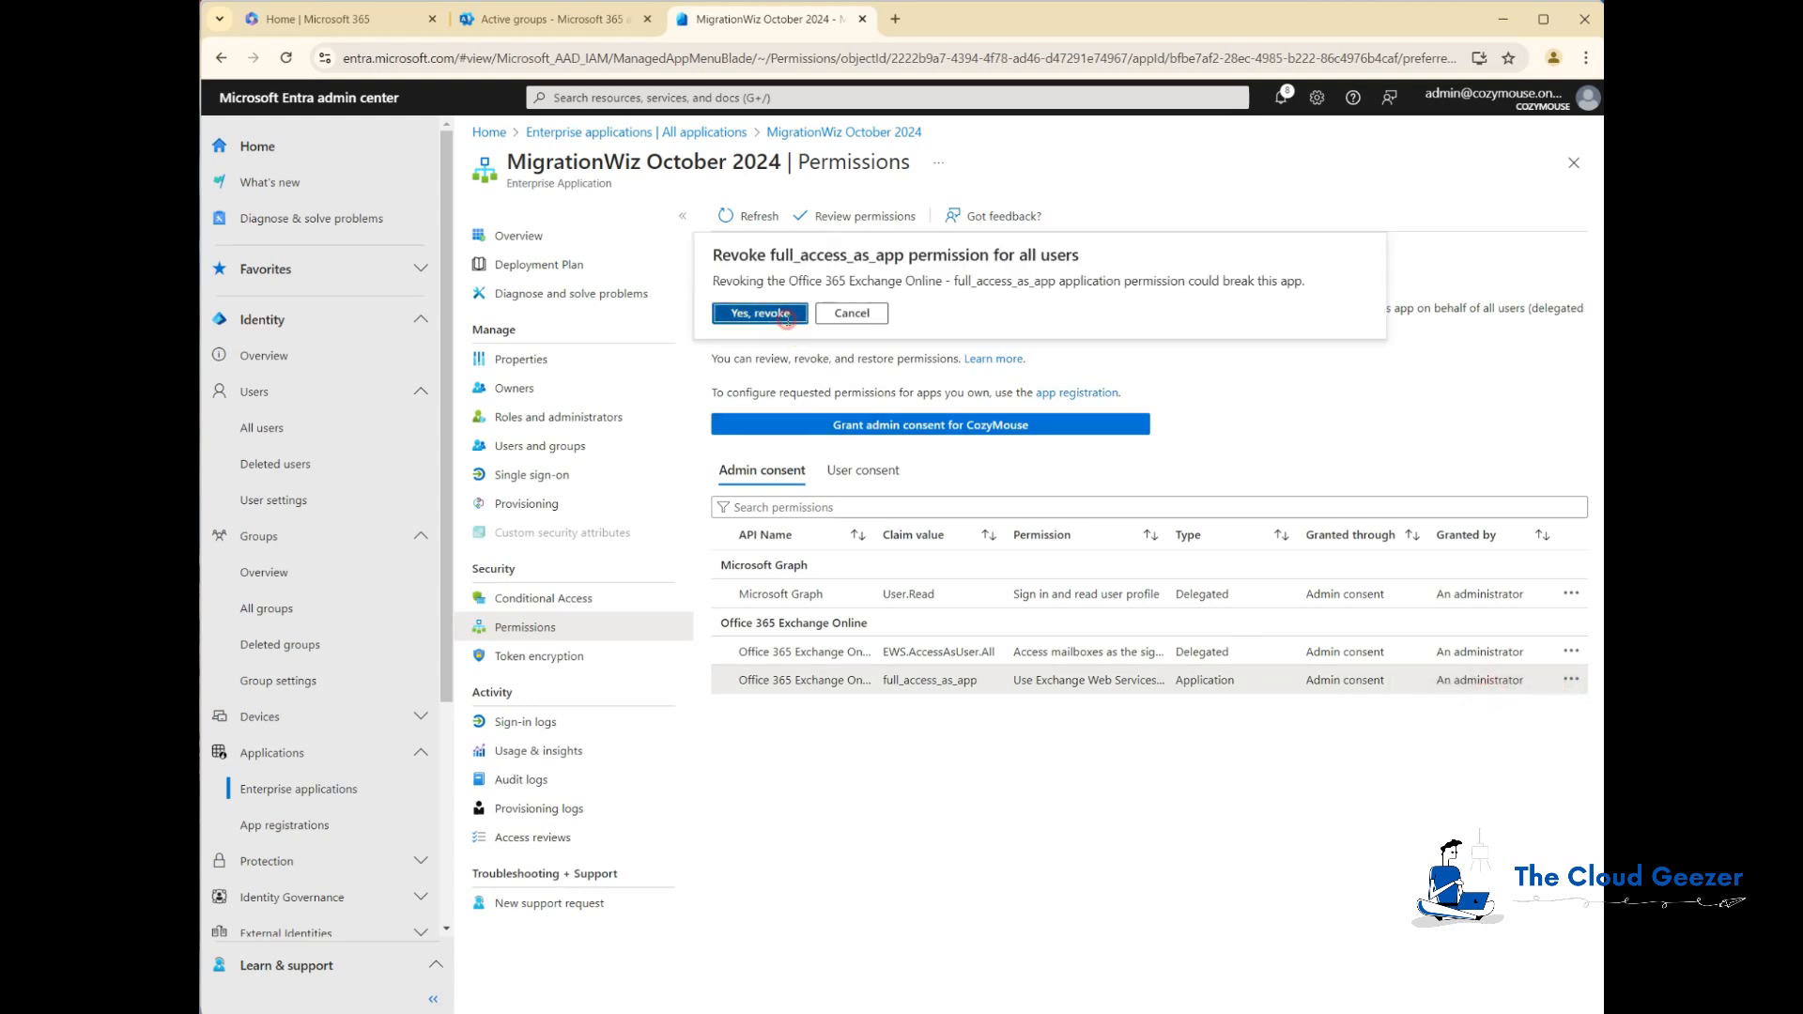
left_click(759, 313)
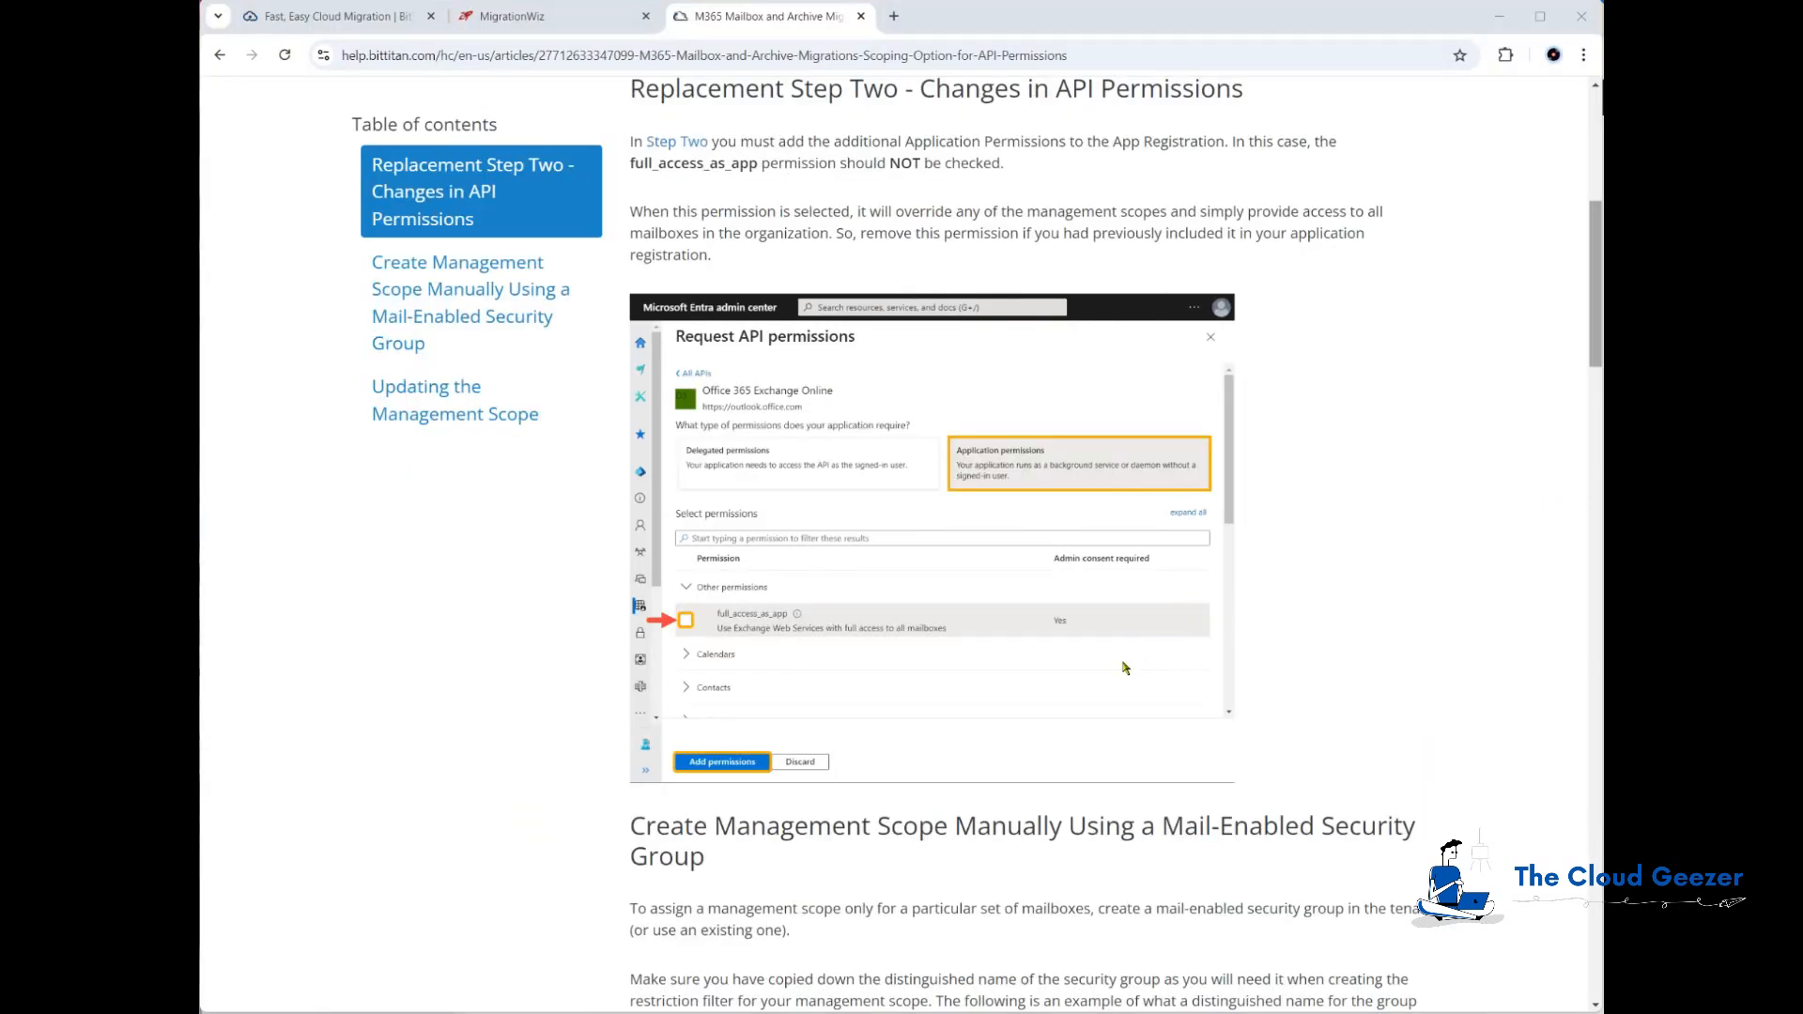
mouse_move(1164, 656)
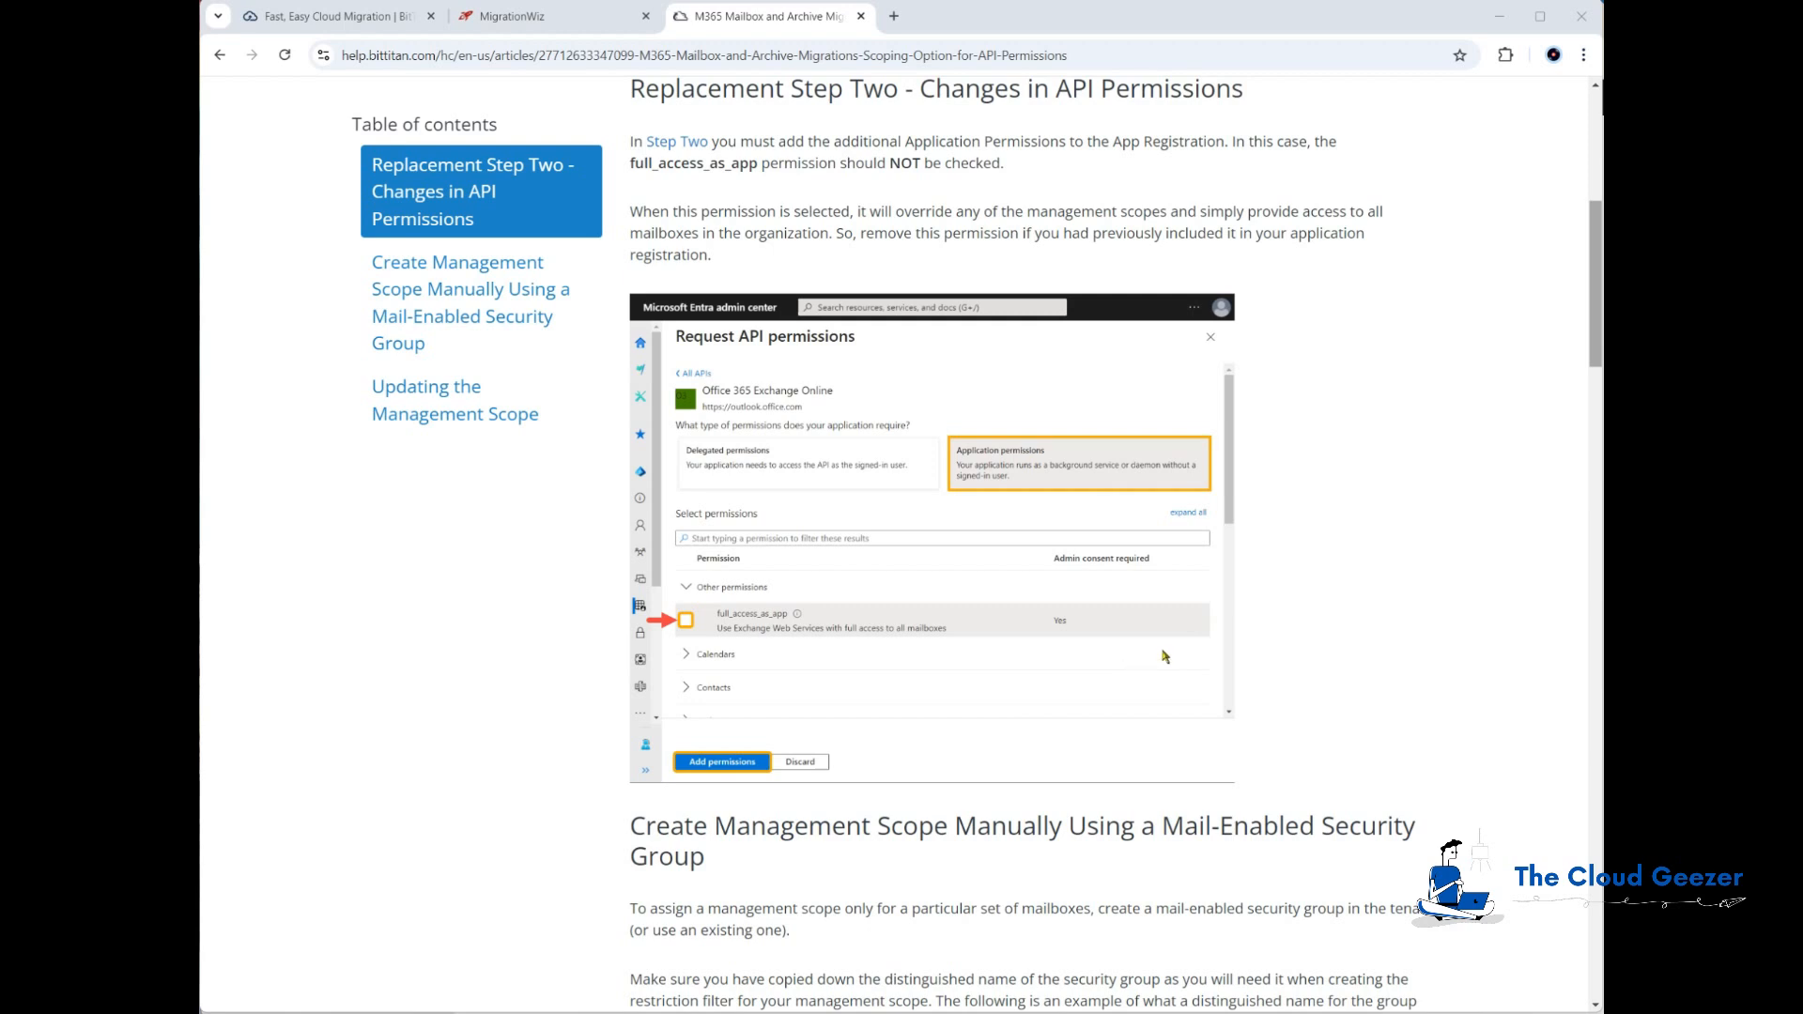
Jump to the 'Create Management Scope Manually Using a Mail-Enabled Security Group' section.
left_click(470, 302)
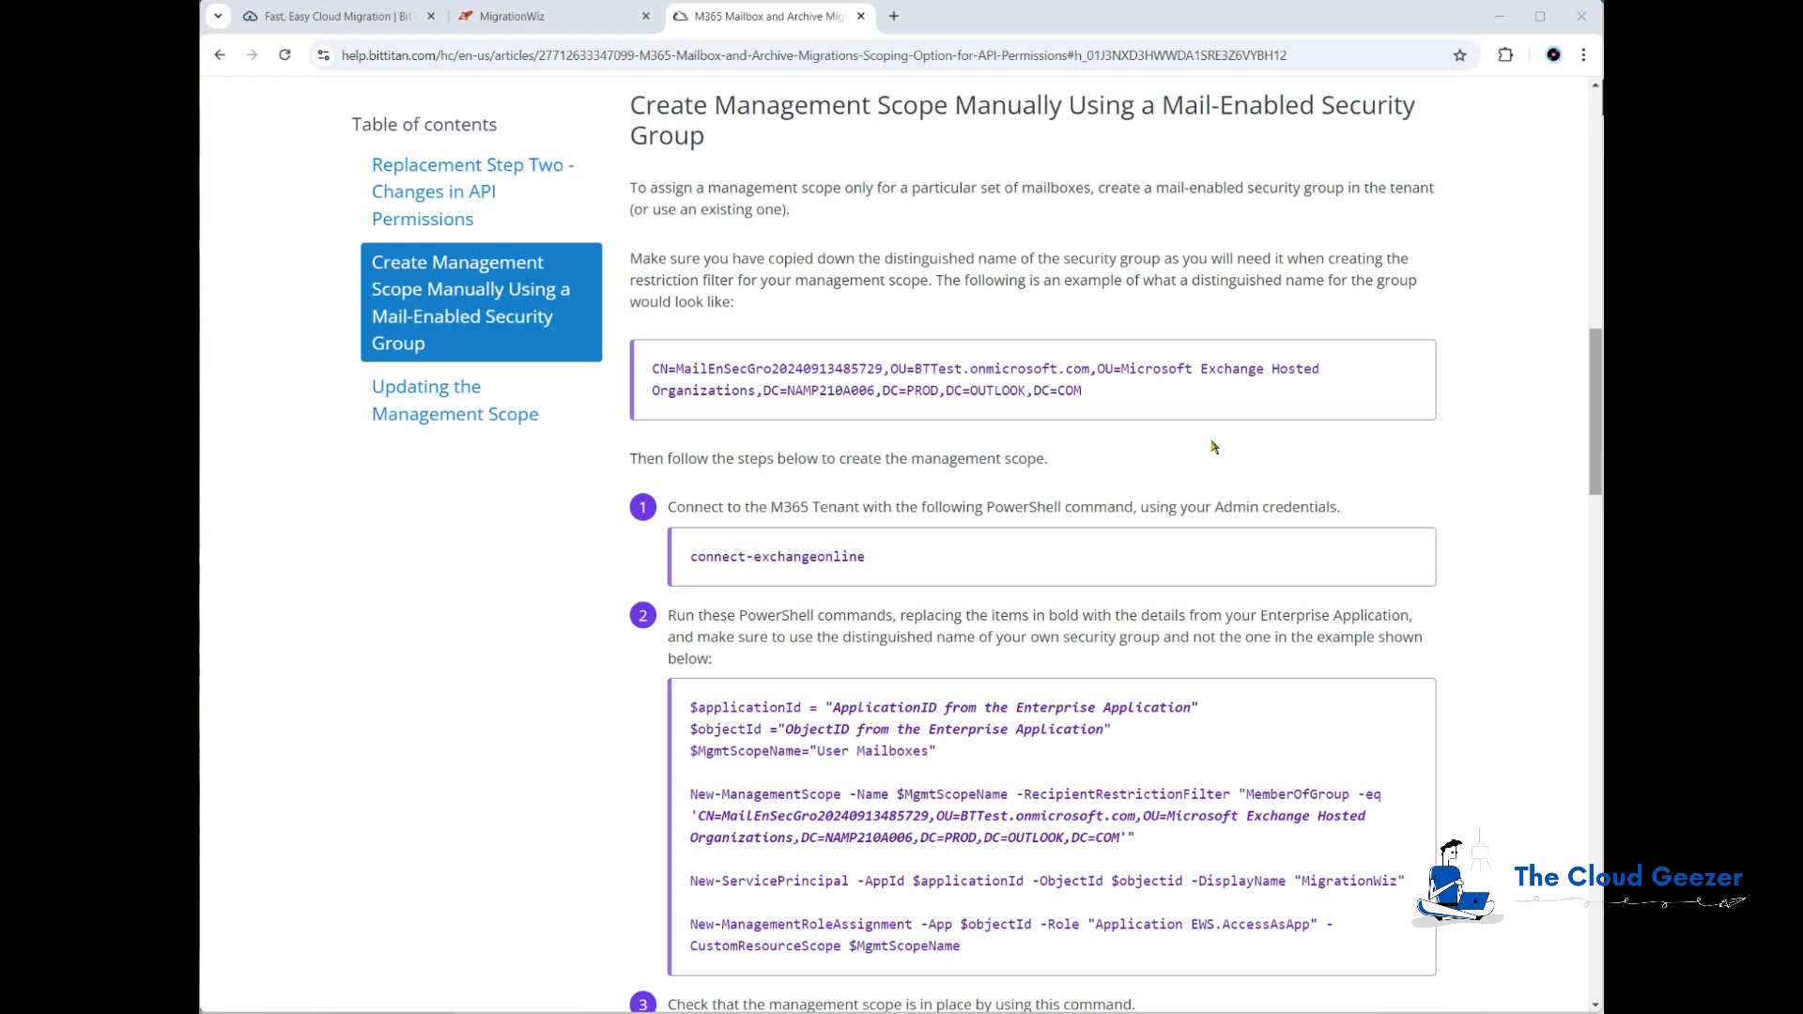
mouse_move(1016, 618)
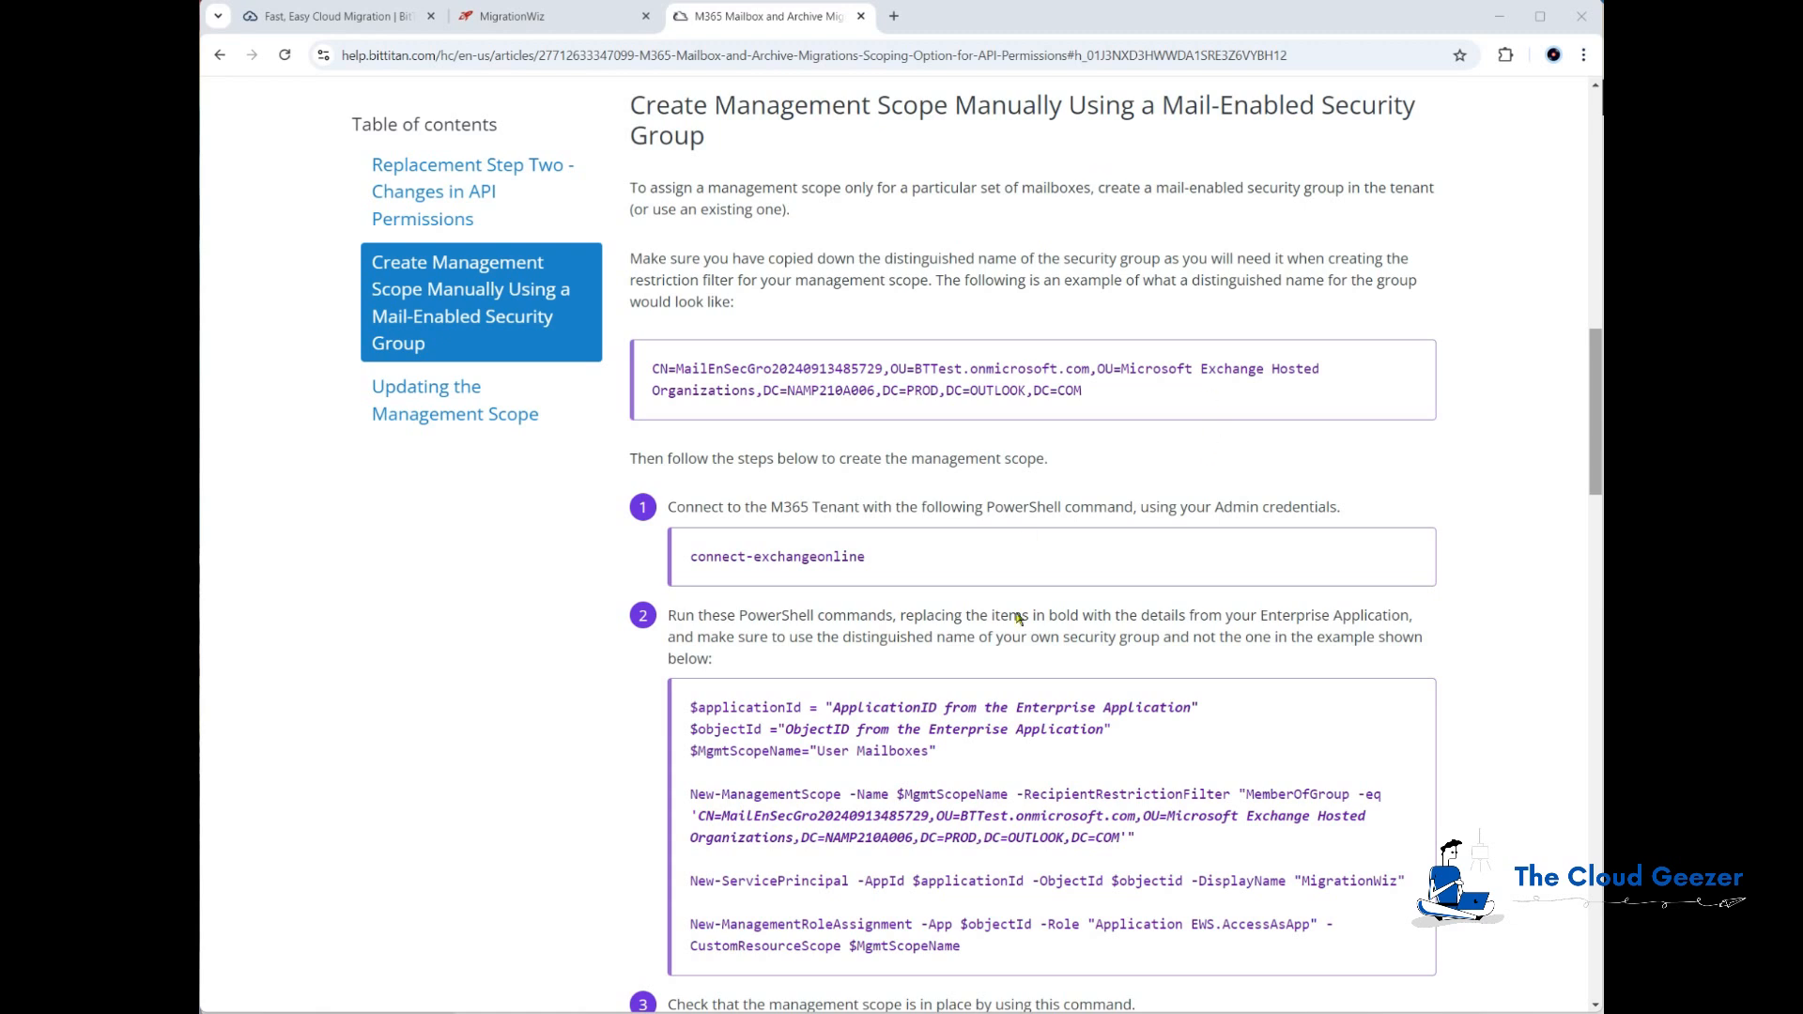
mouse_move(868, 450)
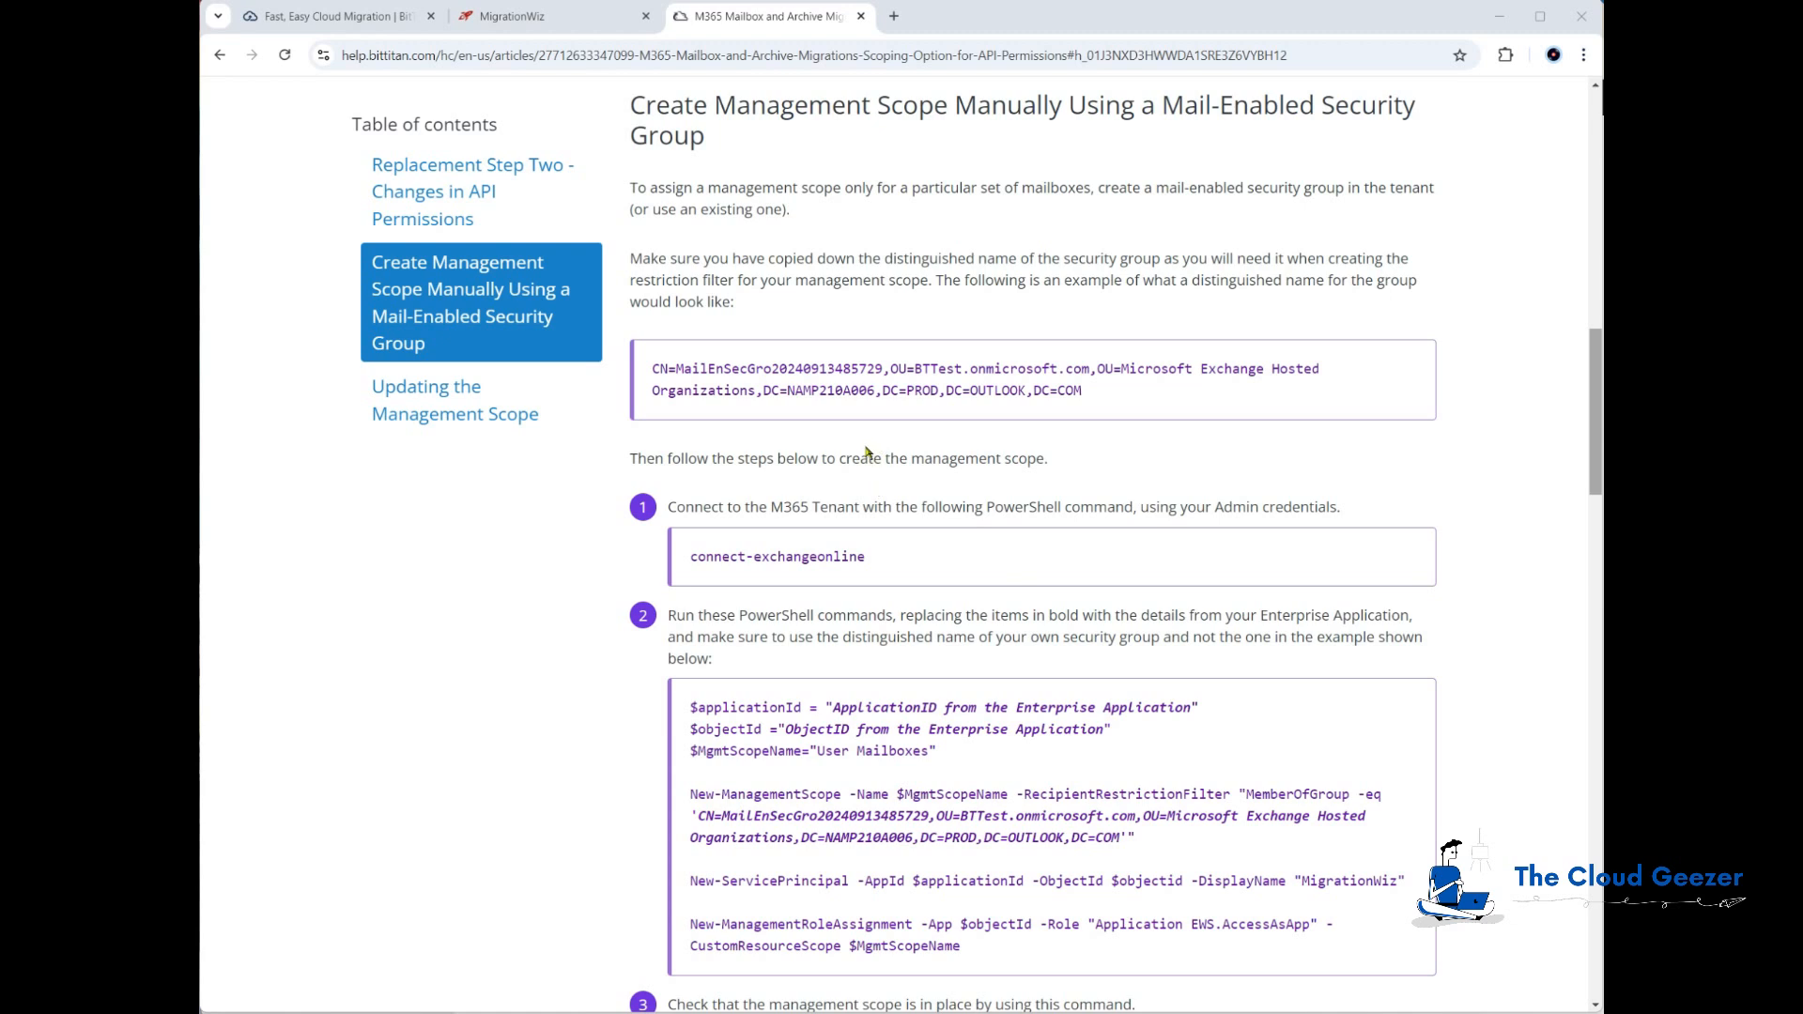
mouse_move(882, 382)
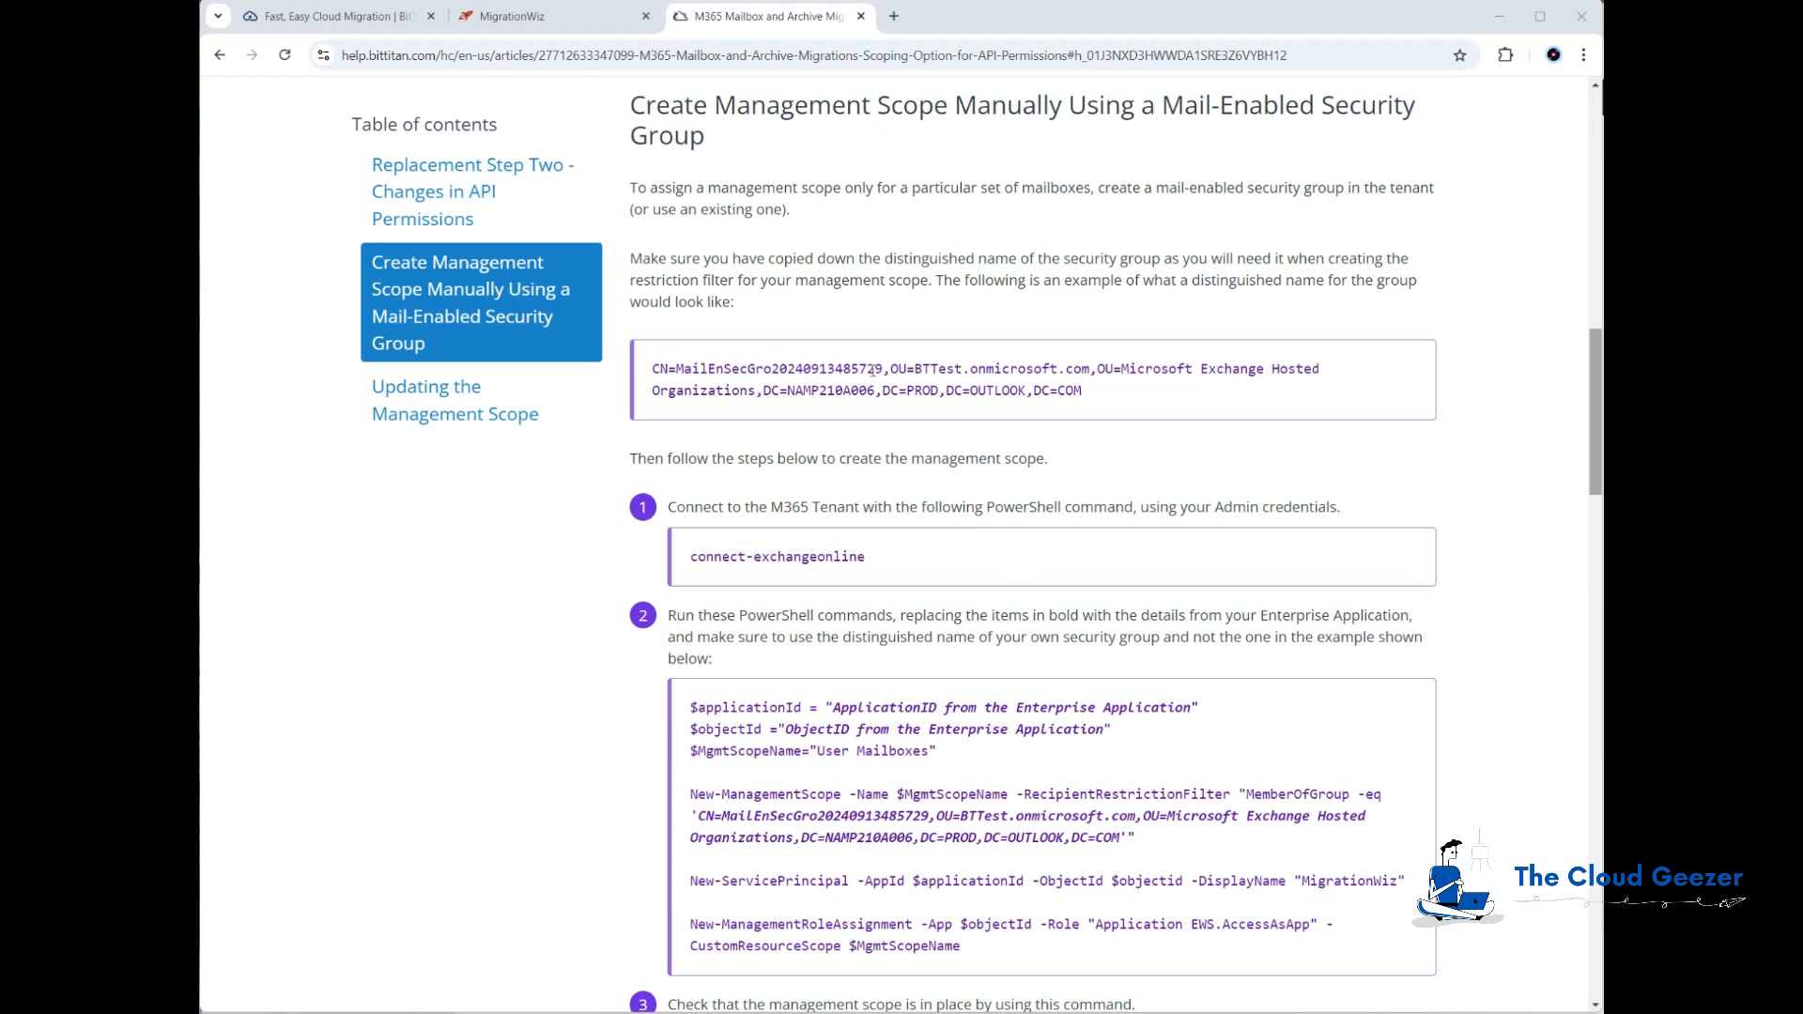
mouse_move(1086, 394)
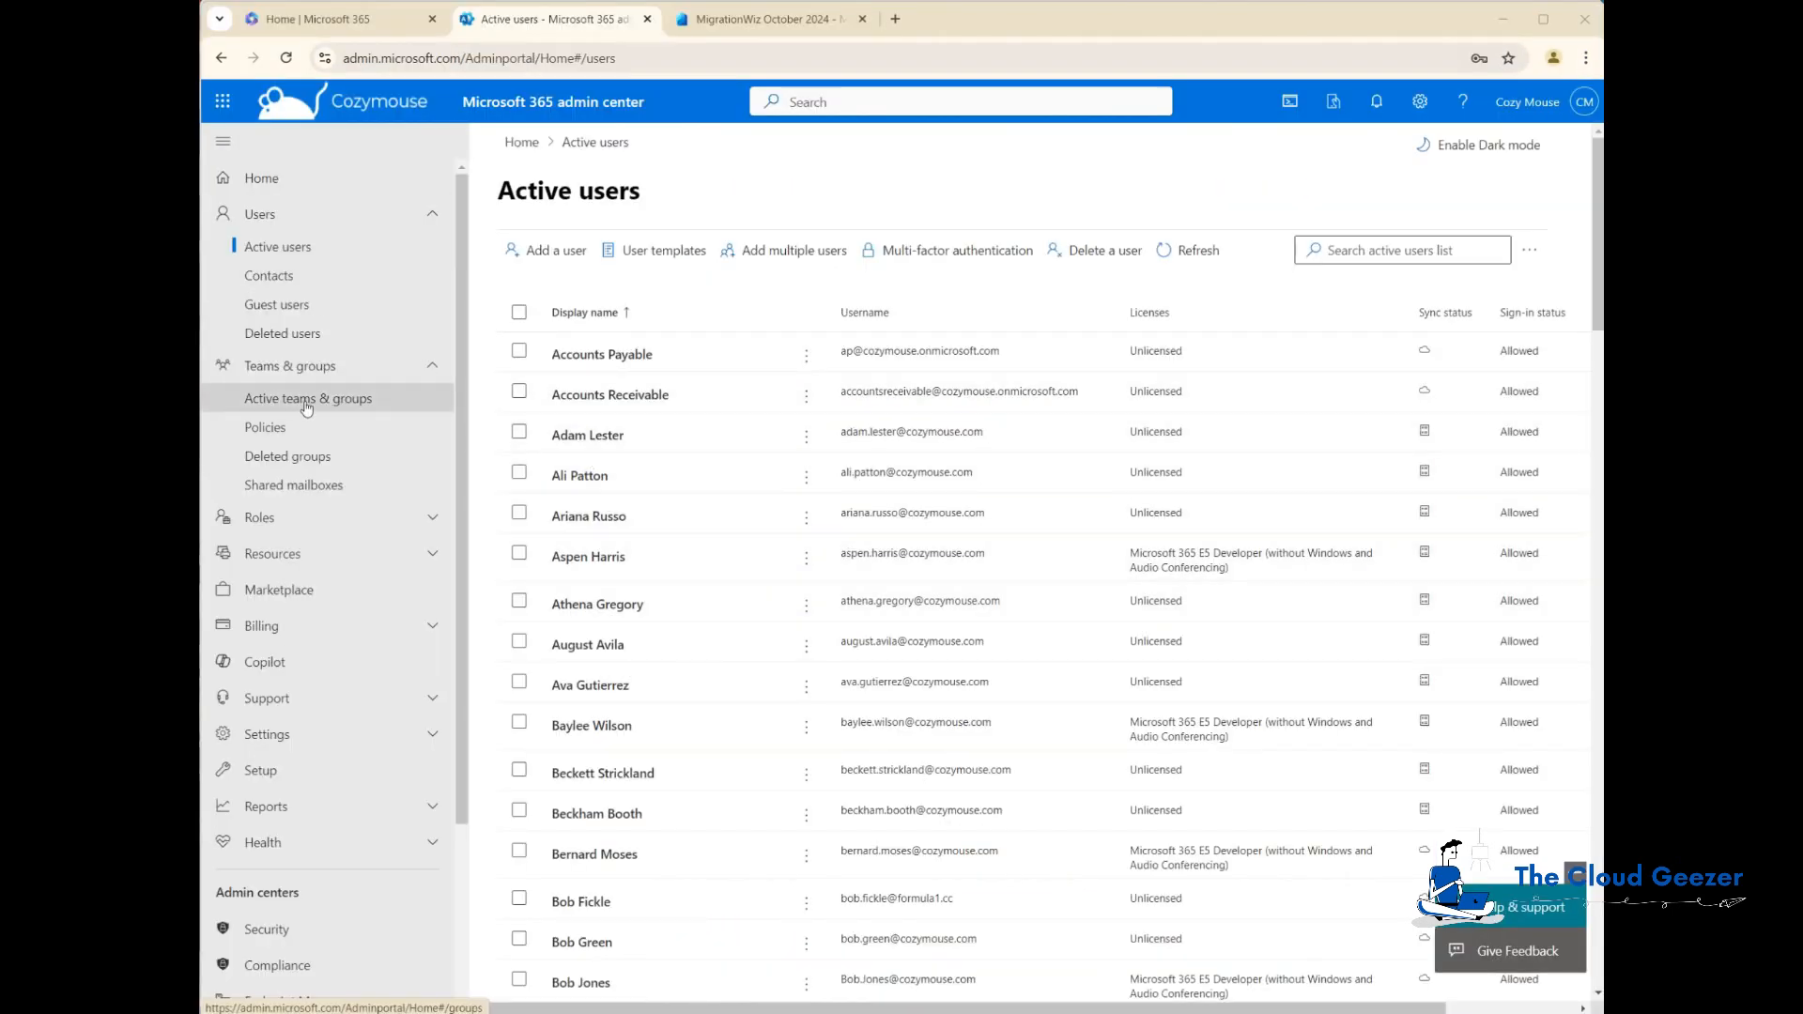
Under Security groups, add a mail-enabled security group named MigrationWiz Scoping Group.
left_click(307, 398)
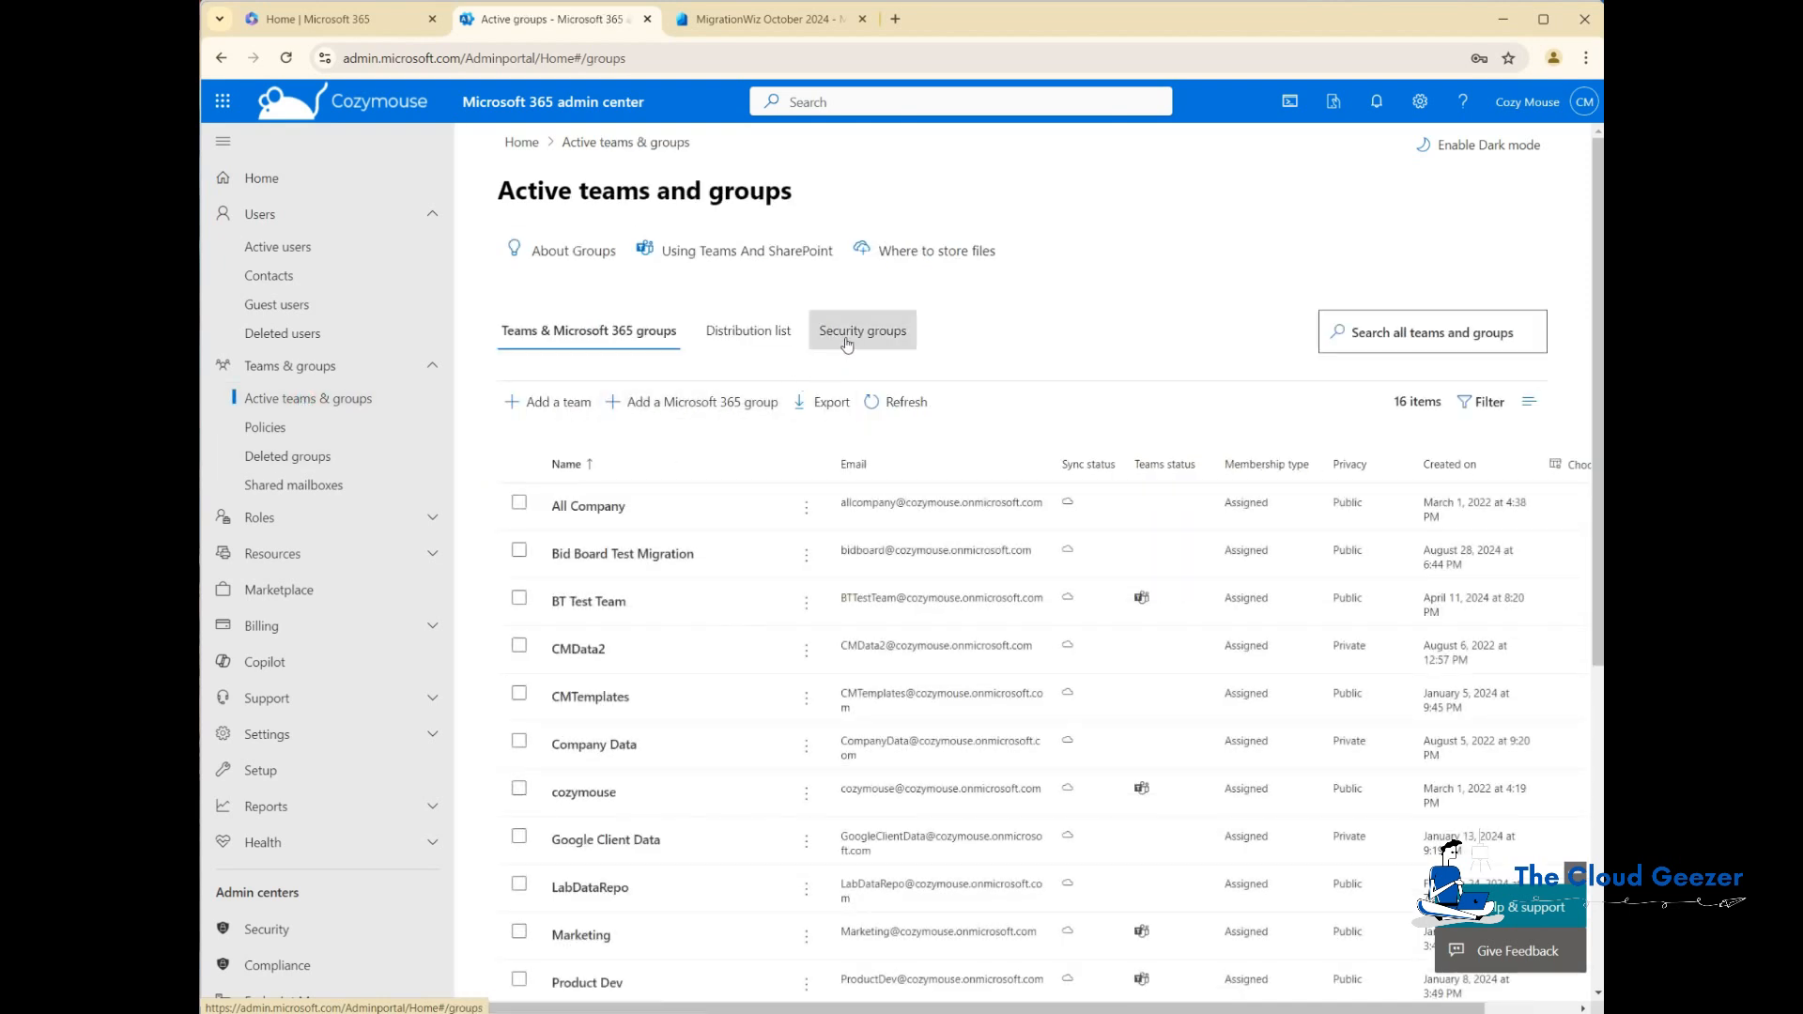
left_click(861, 330)
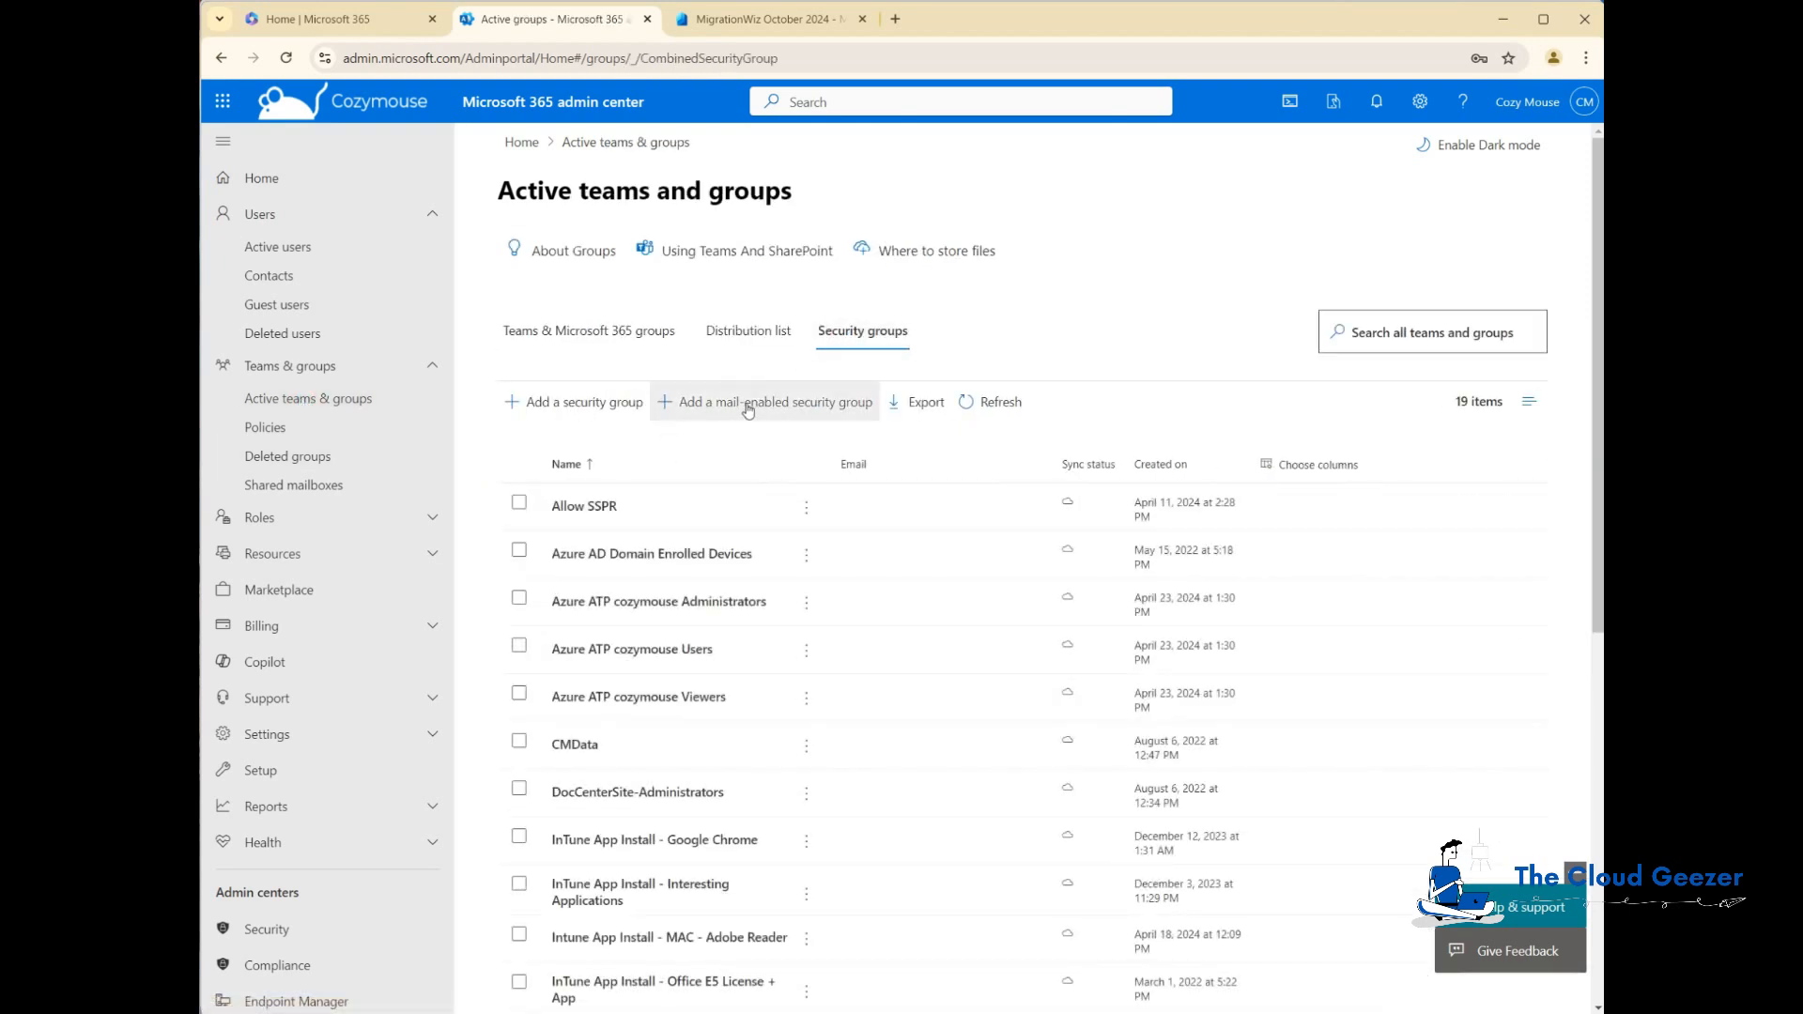
left_click(774, 401)
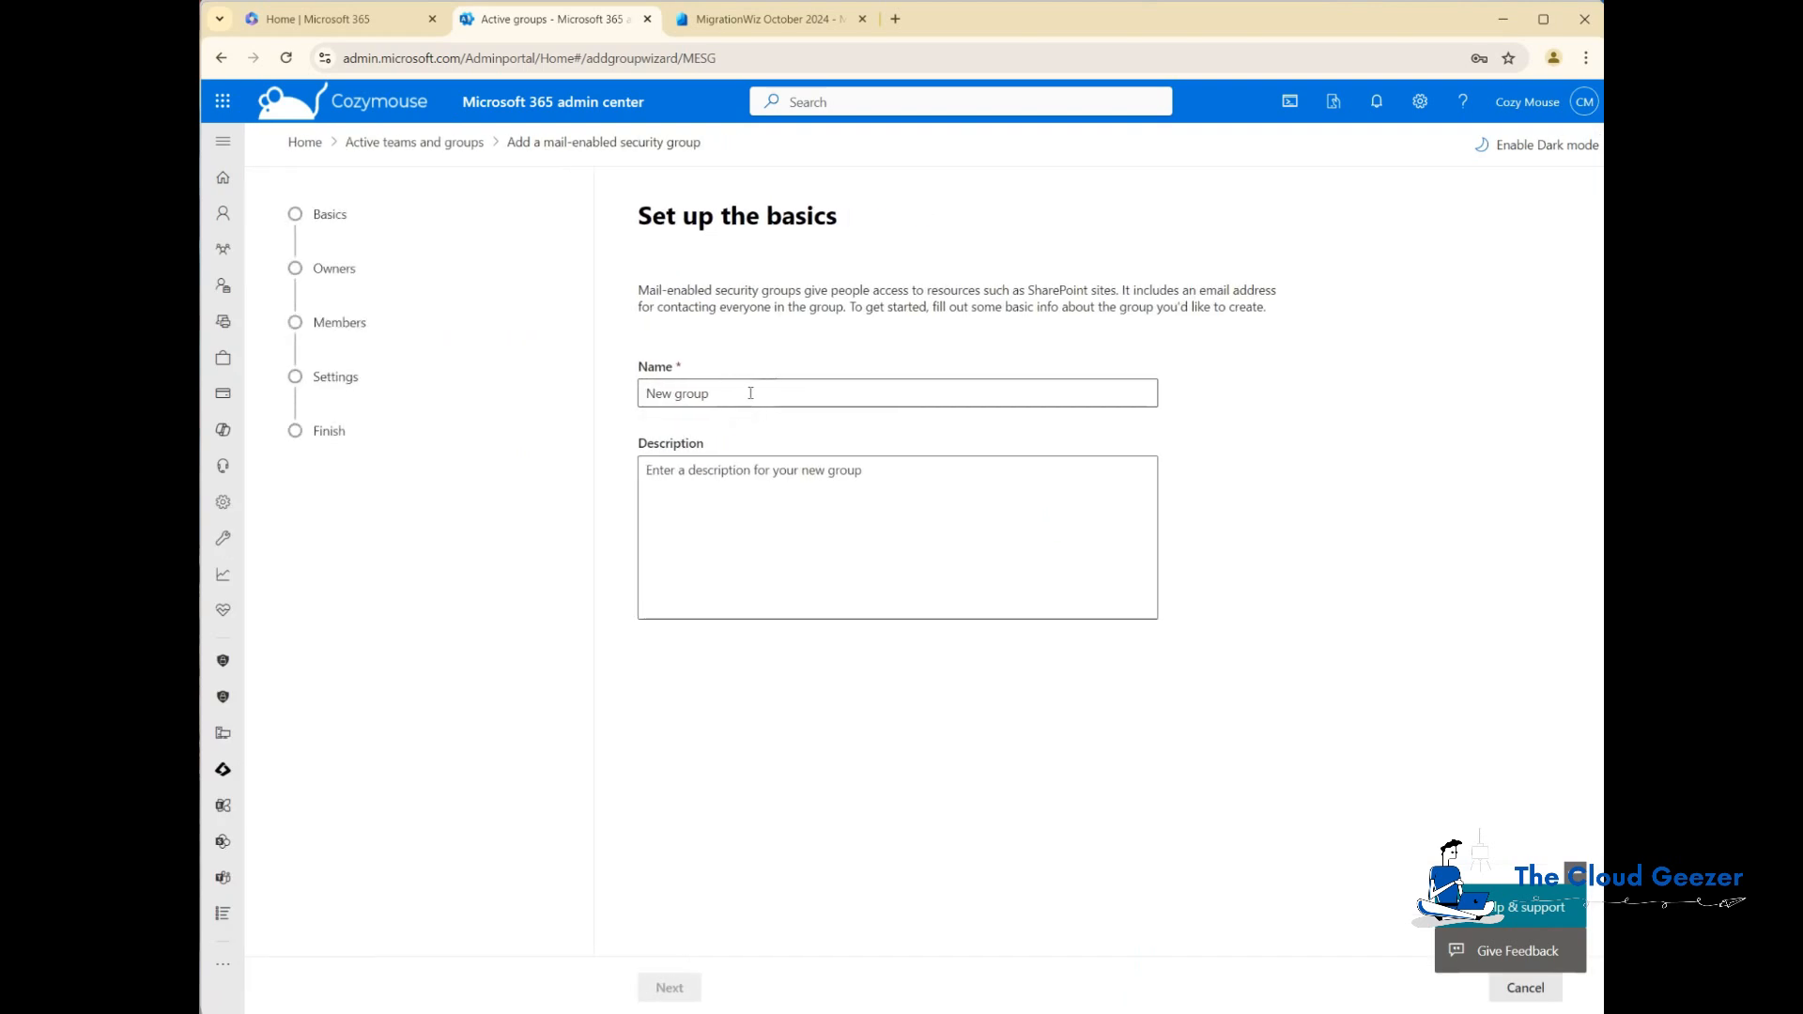
type("MigrationWiz Scoping Group")
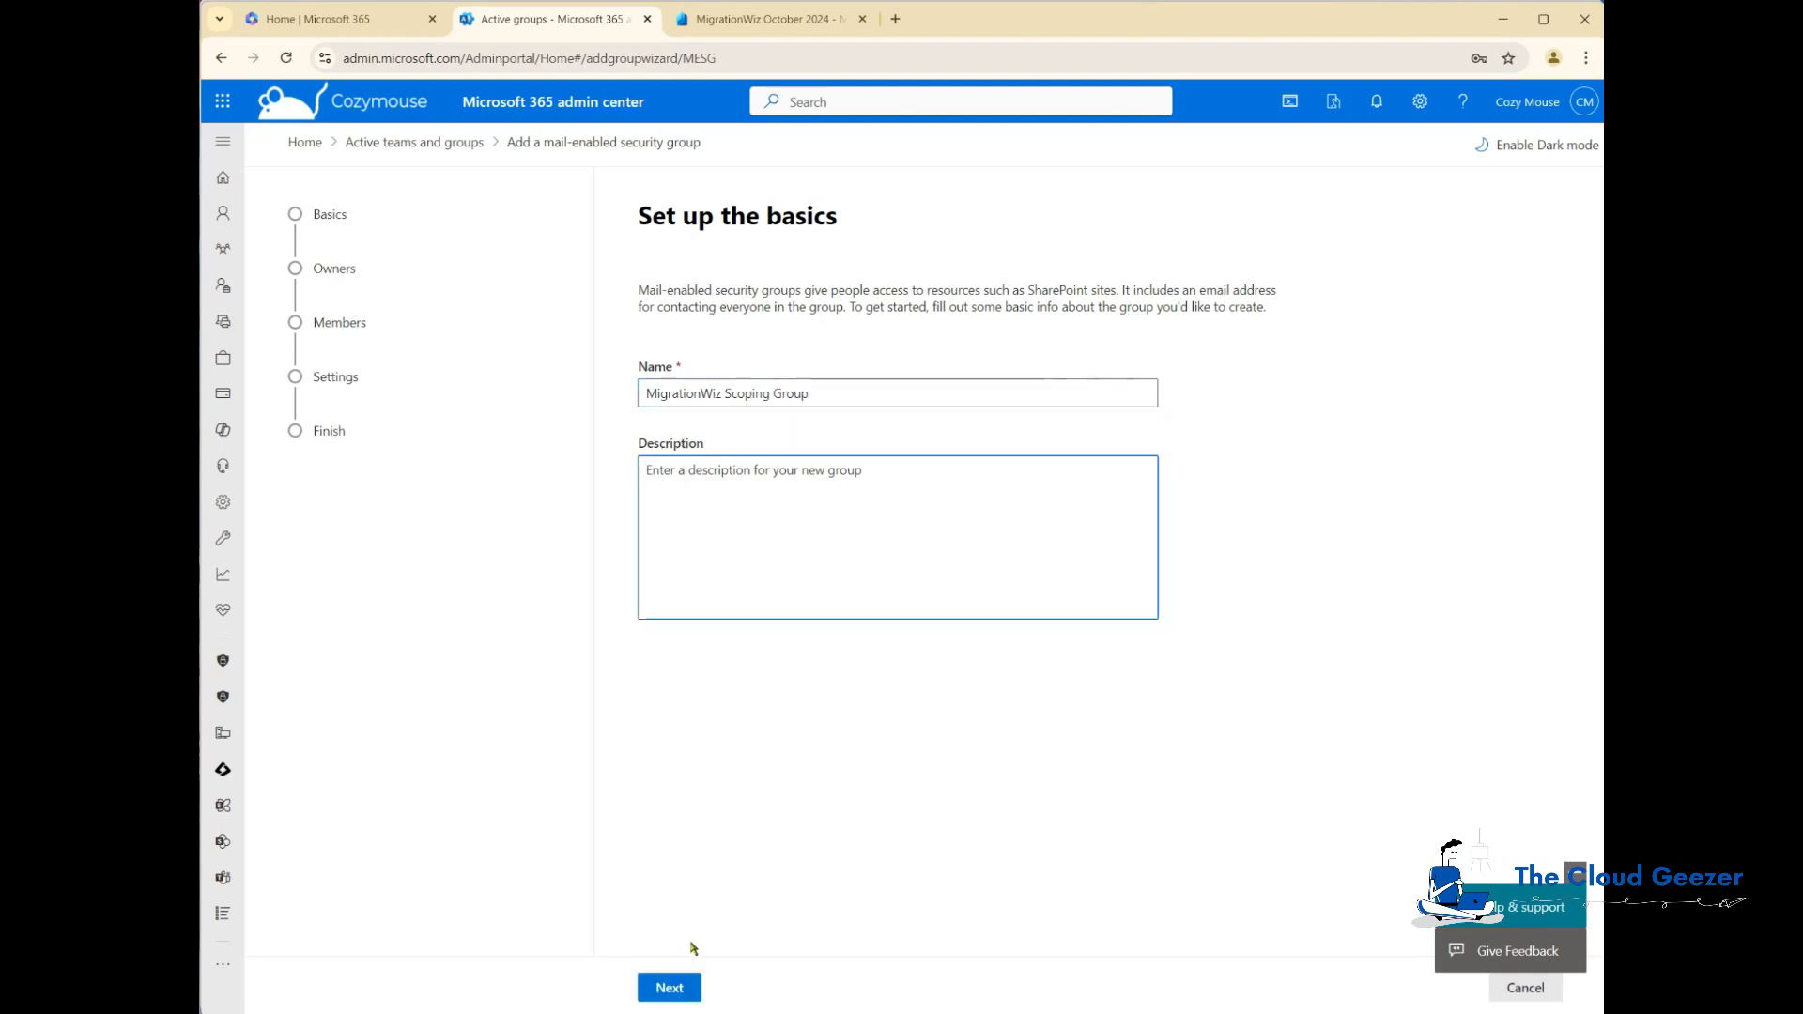
Search 'mig' and add the Mig Wiz account as the group's owner.
left_click(668, 987)
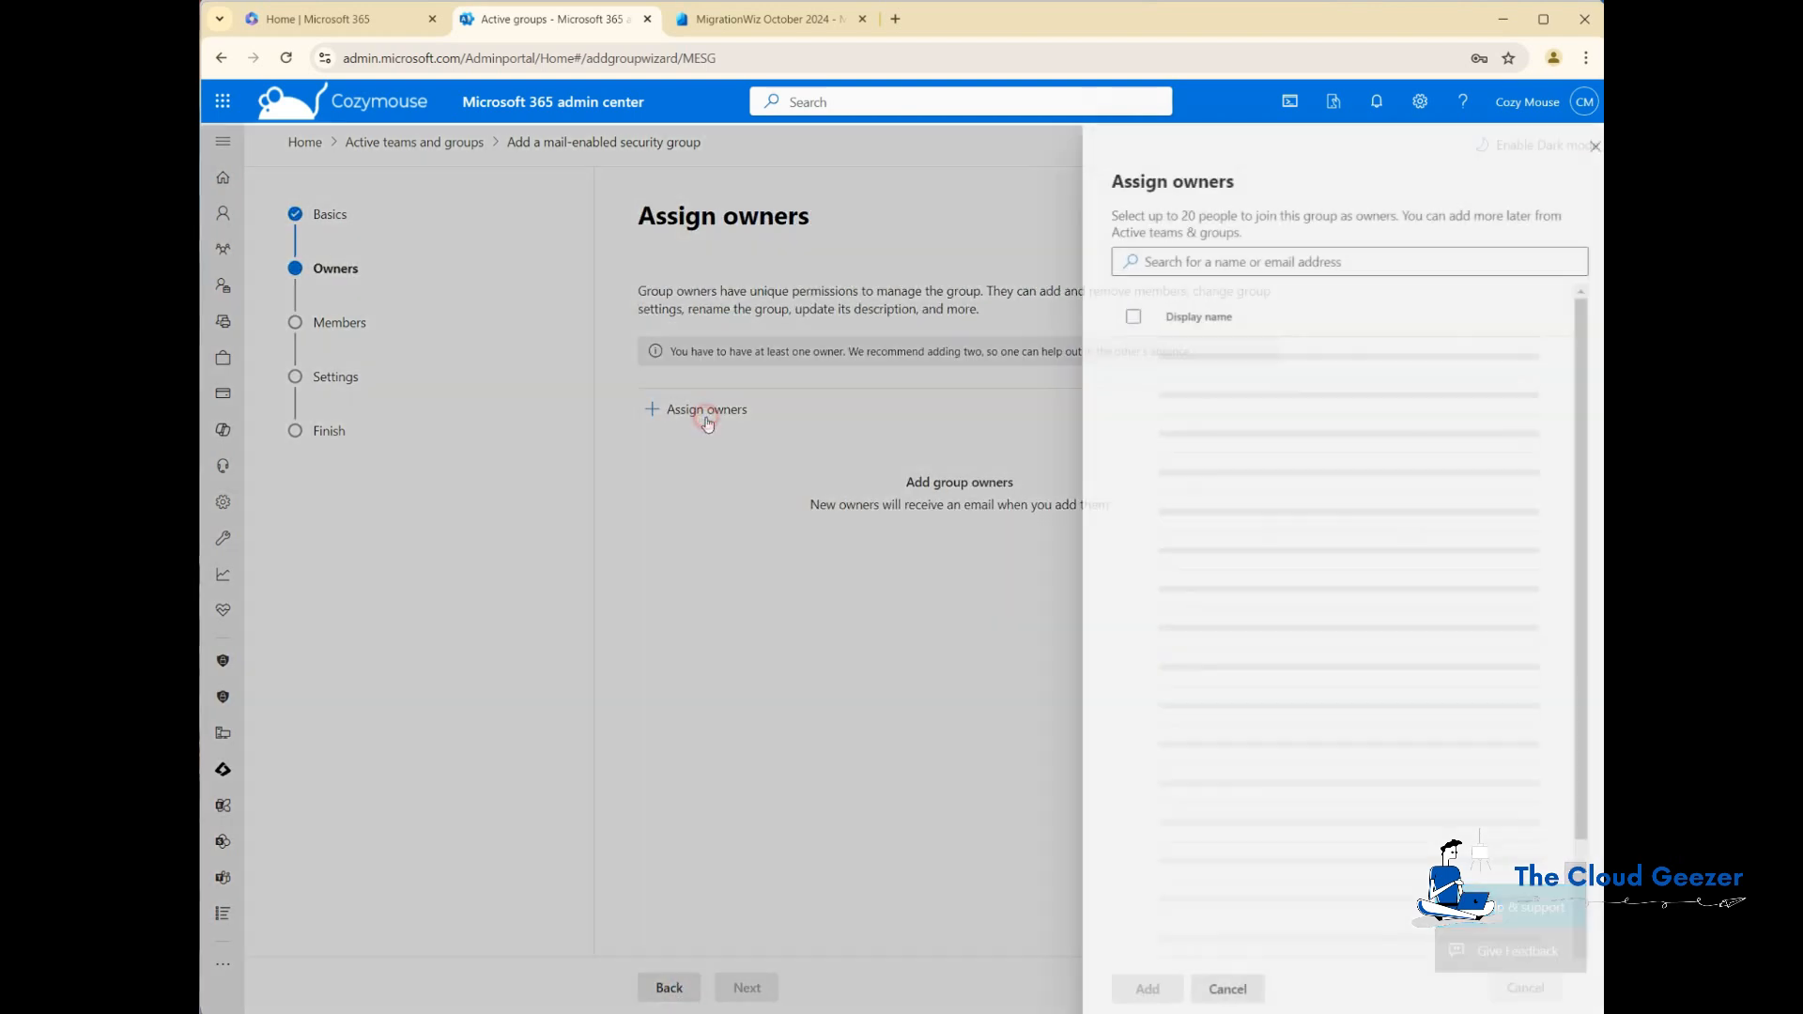
type("migwiz")
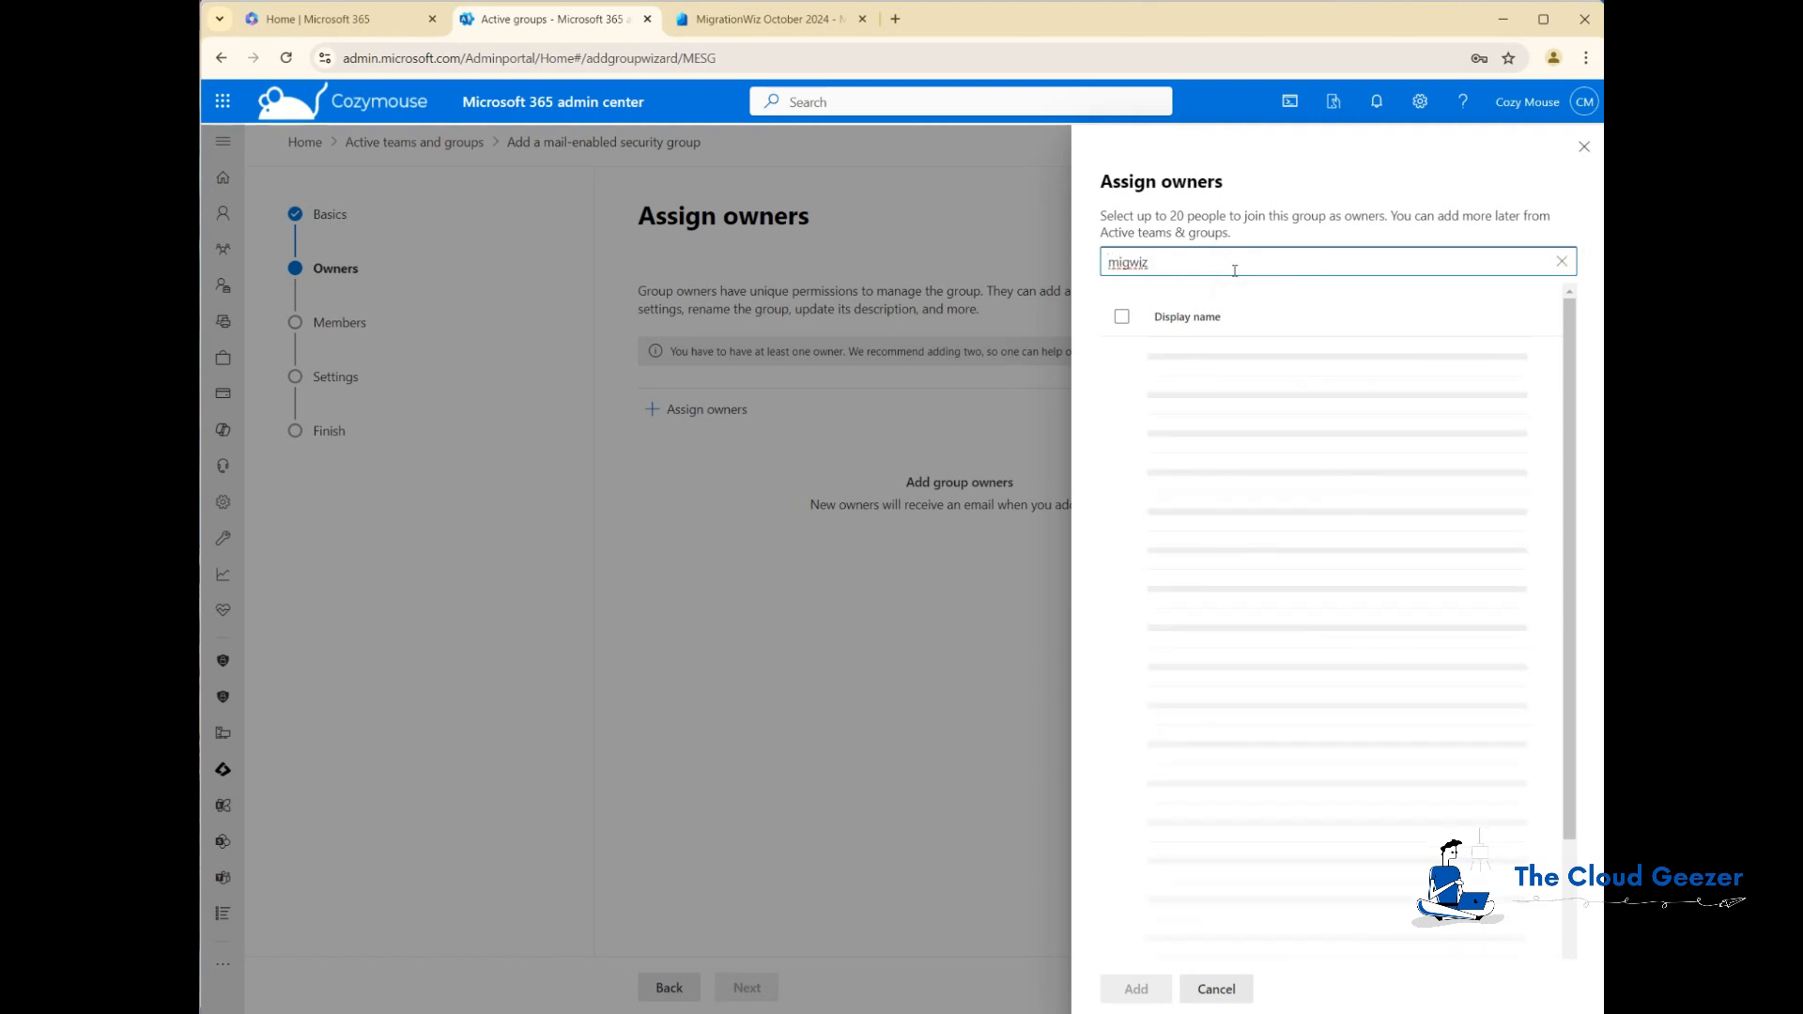
left_click(1121, 364)
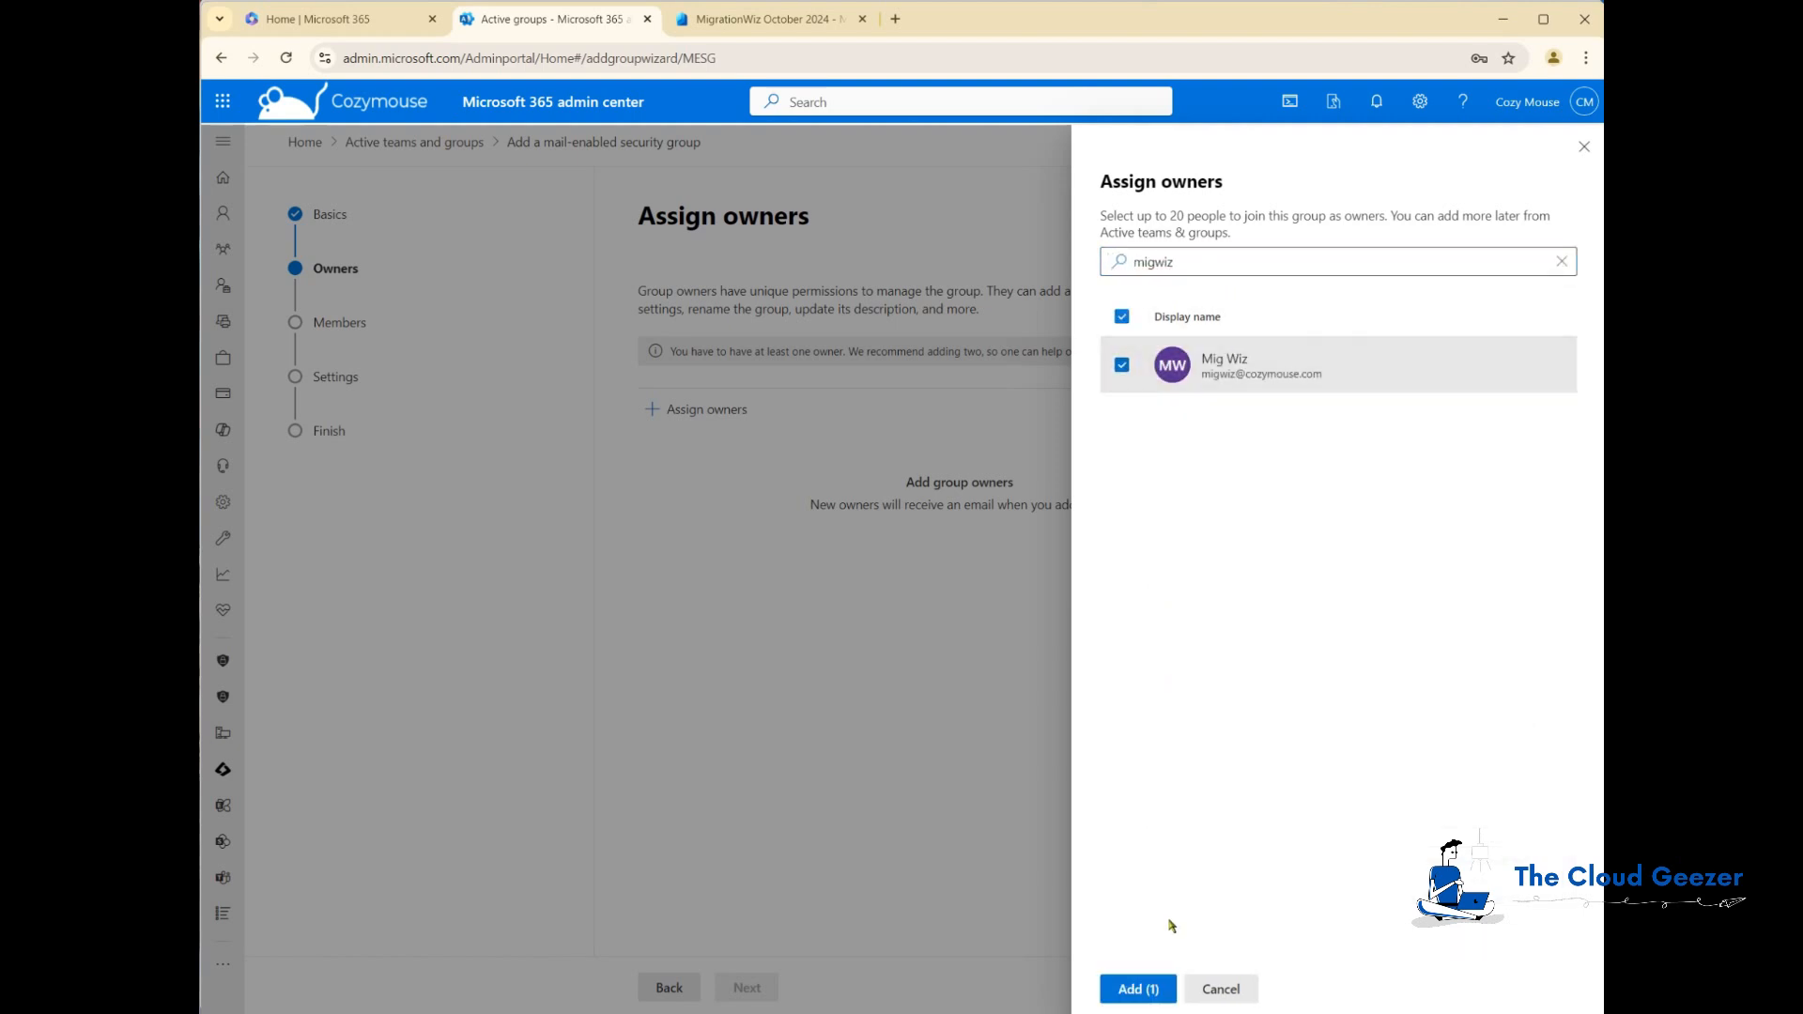
left_click(1136, 989)
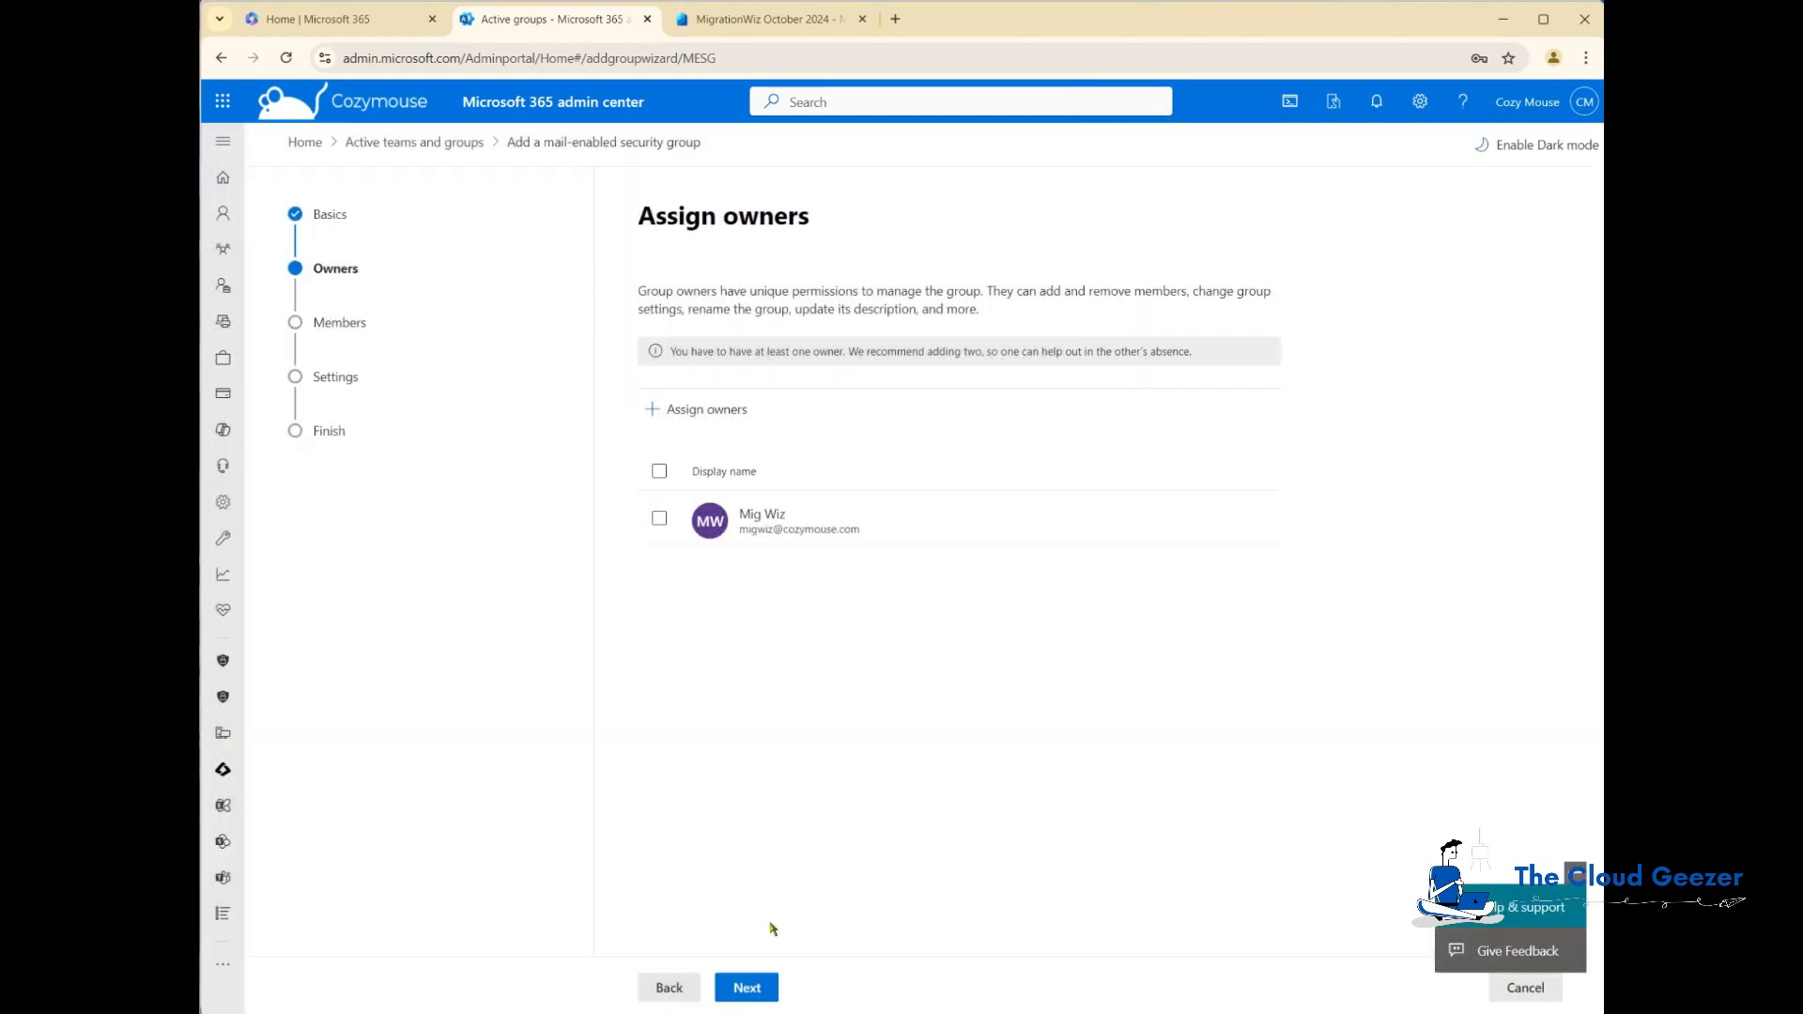
left_click(745, 987)
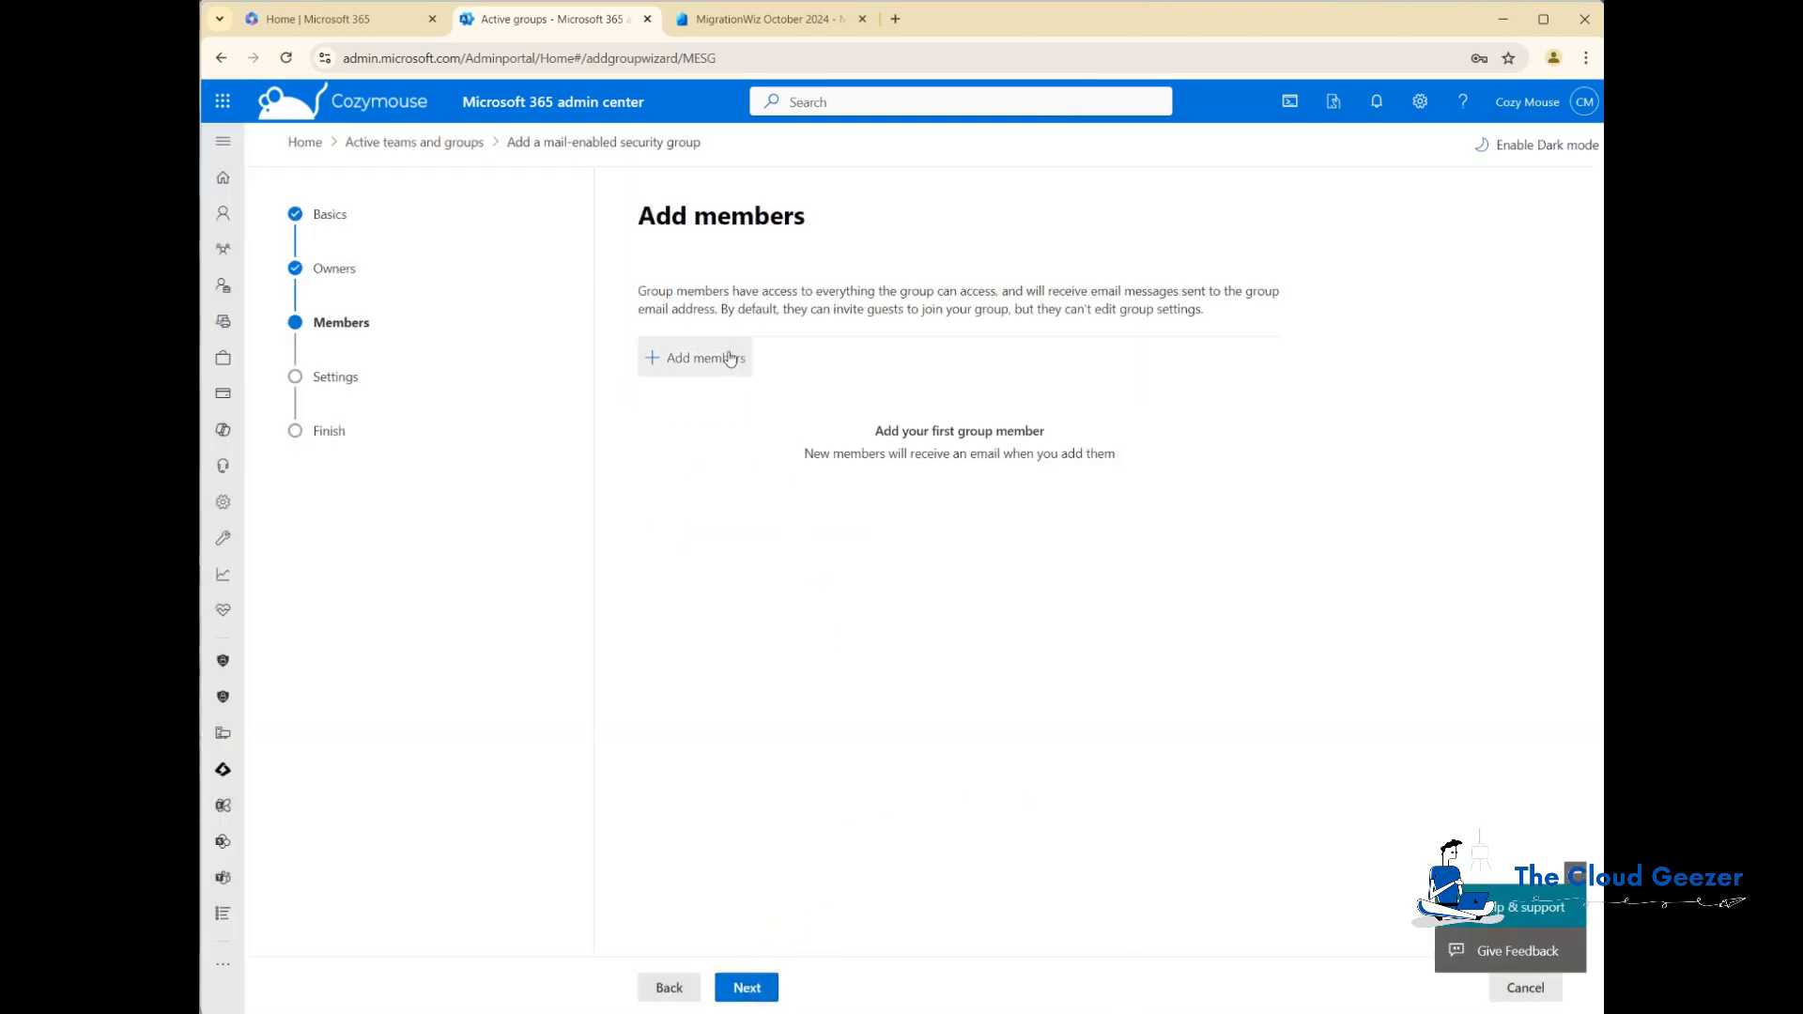
left_click(694, 358)
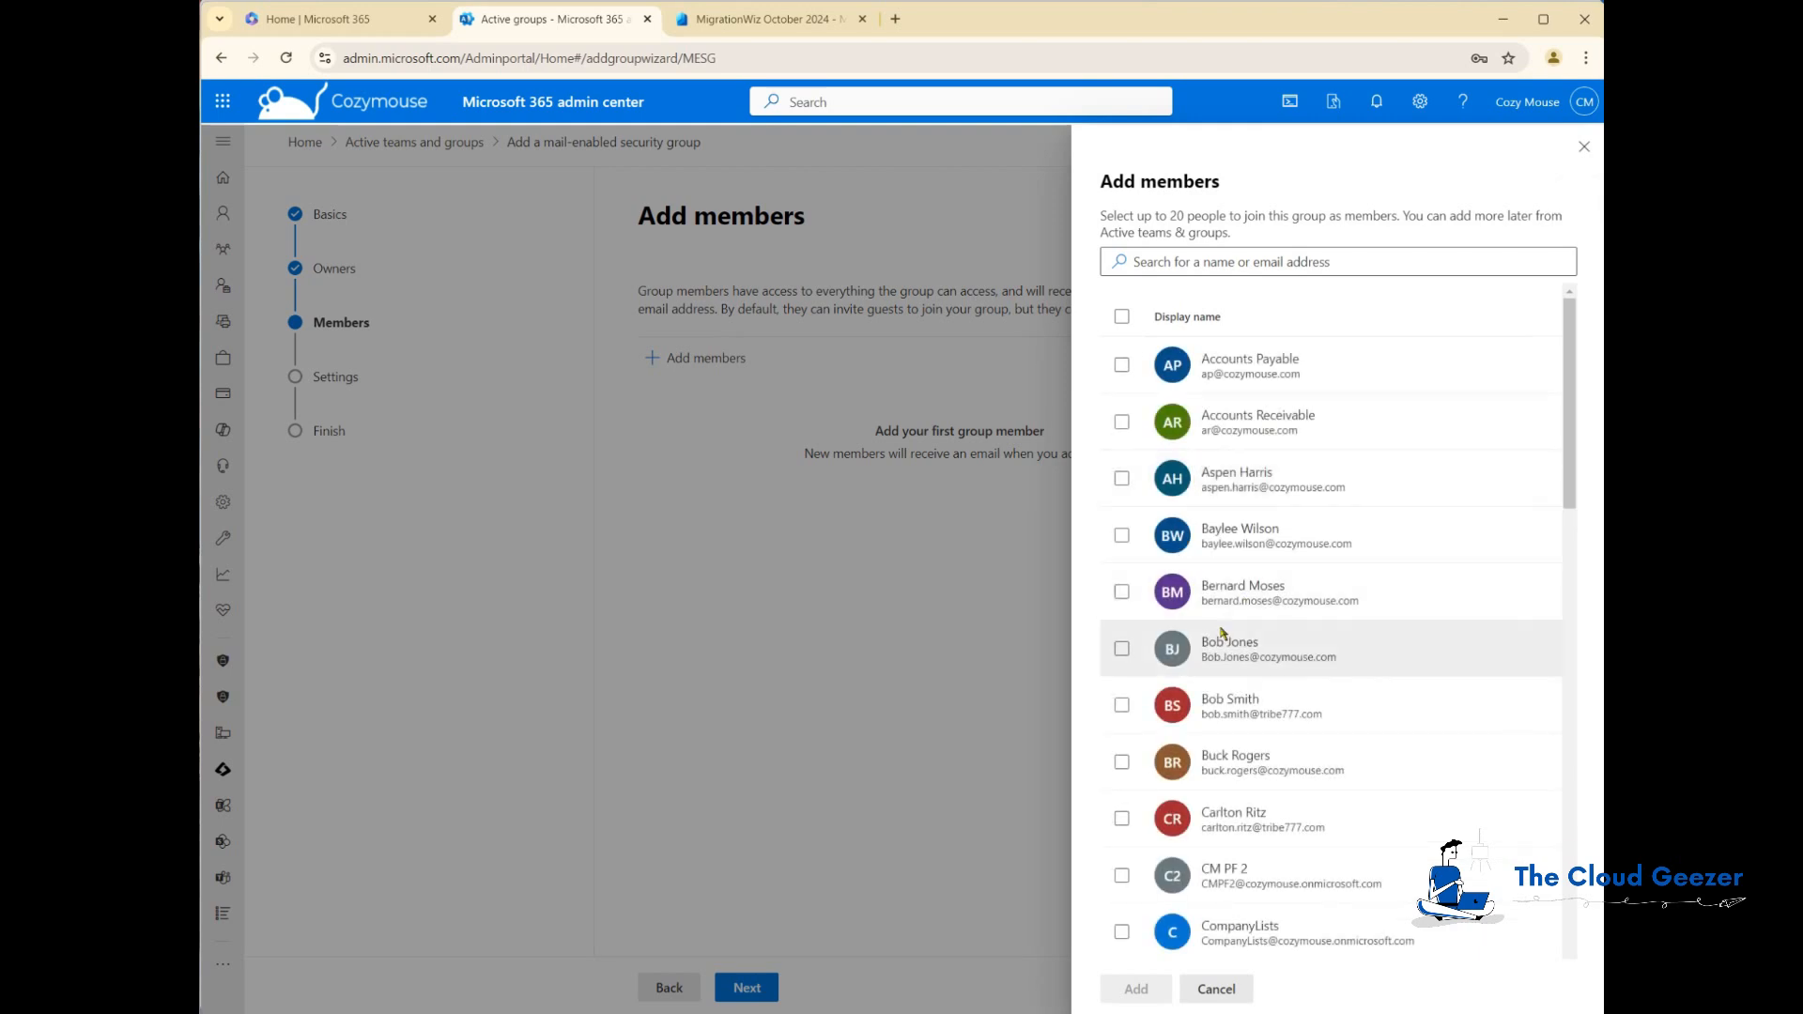
left_click(1122, 705)
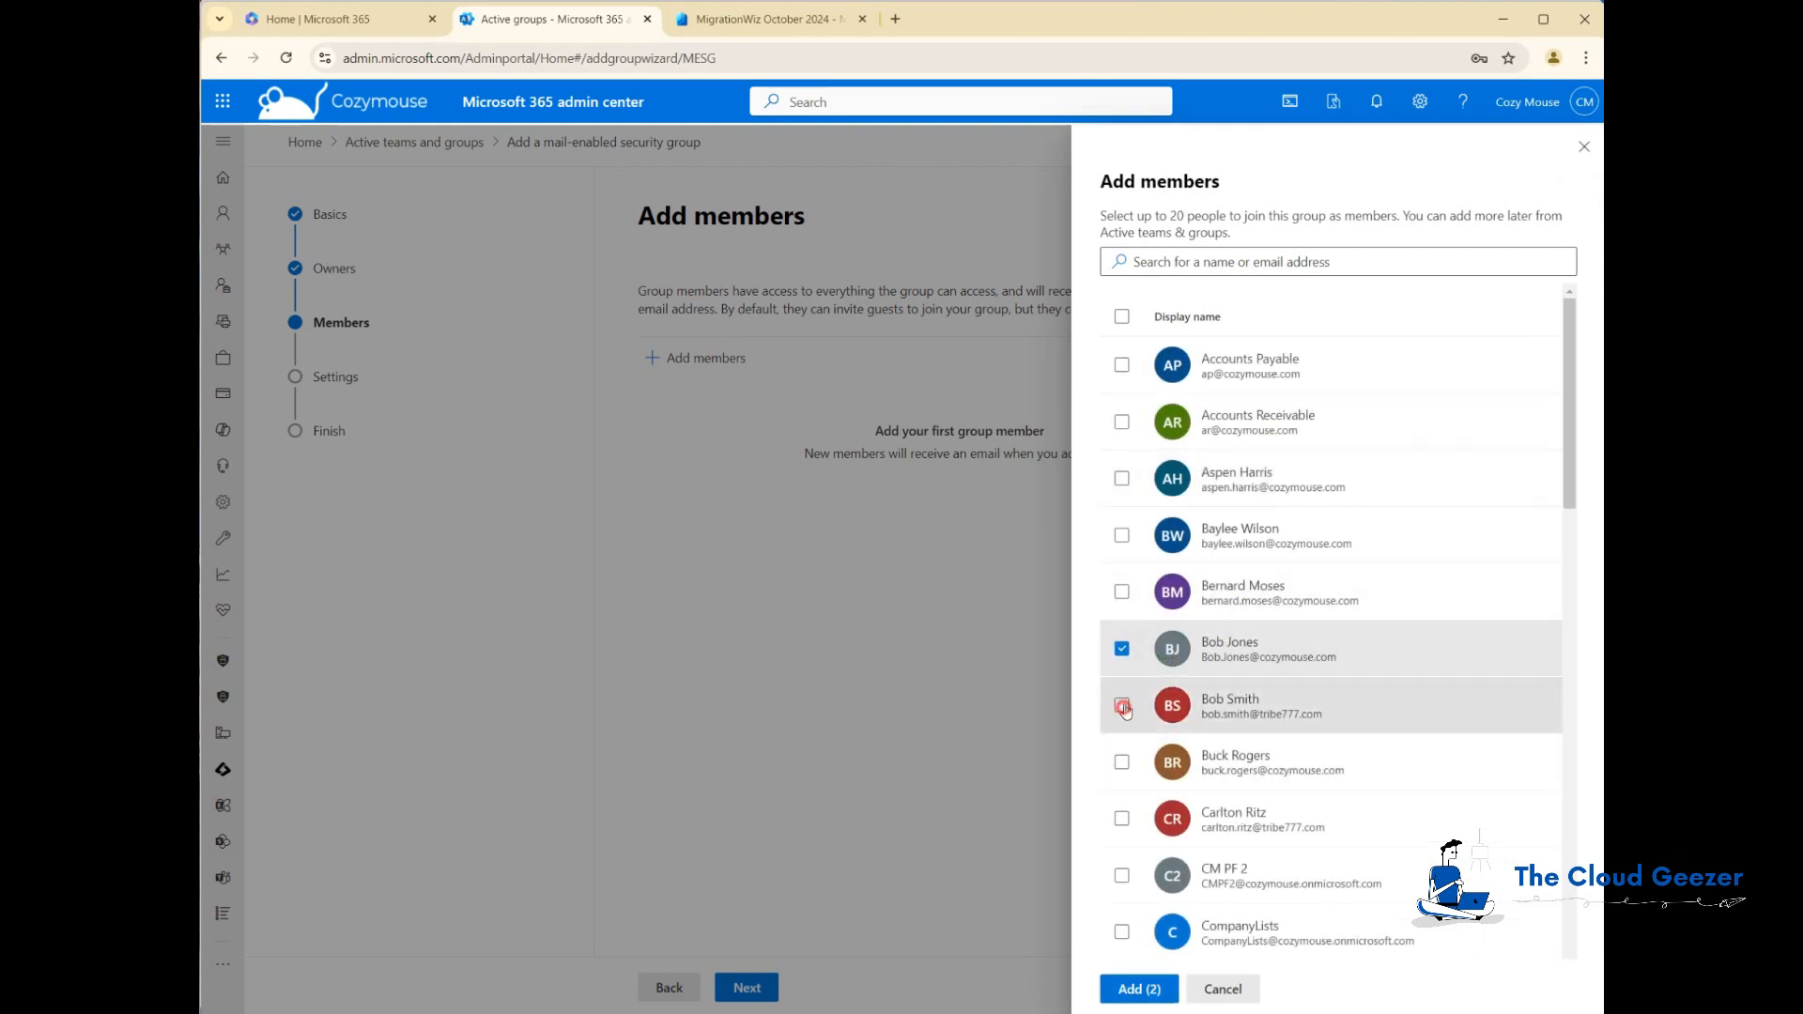
left_click(1138, 989)
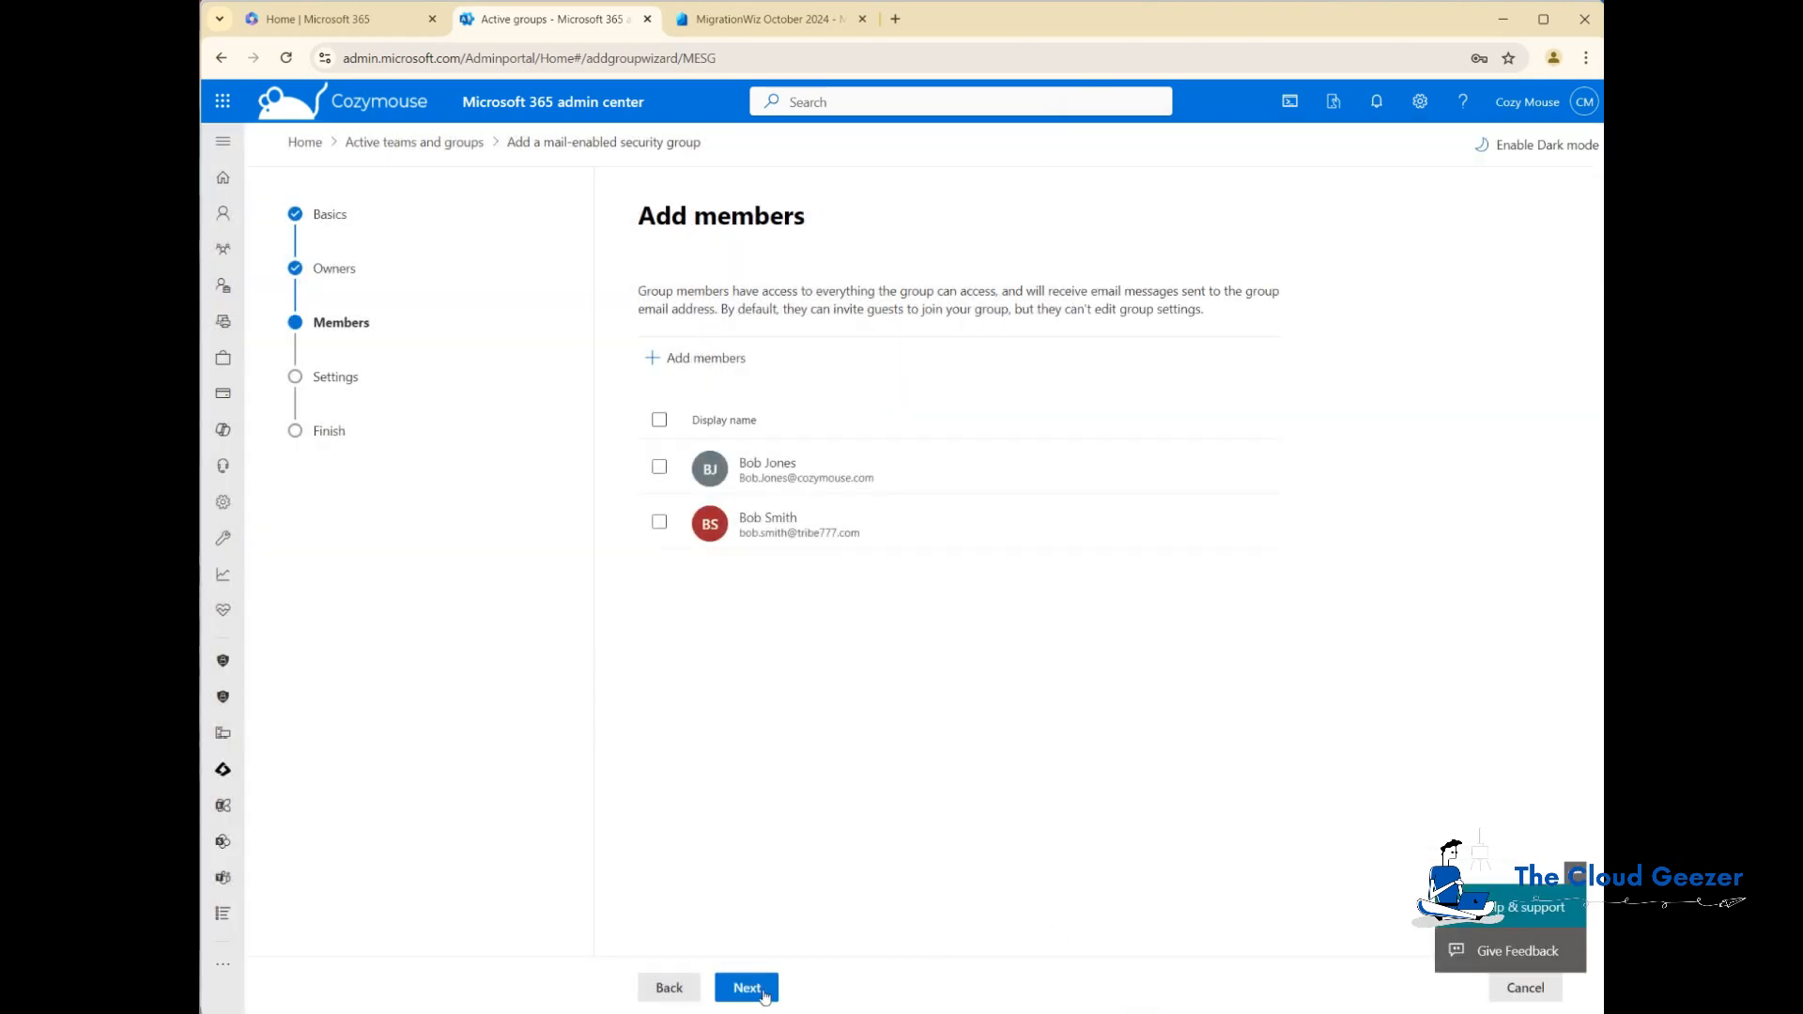
Set the group email to migrationwizscopinggroup, create the group and close the wizard.
left_click(745, 987)
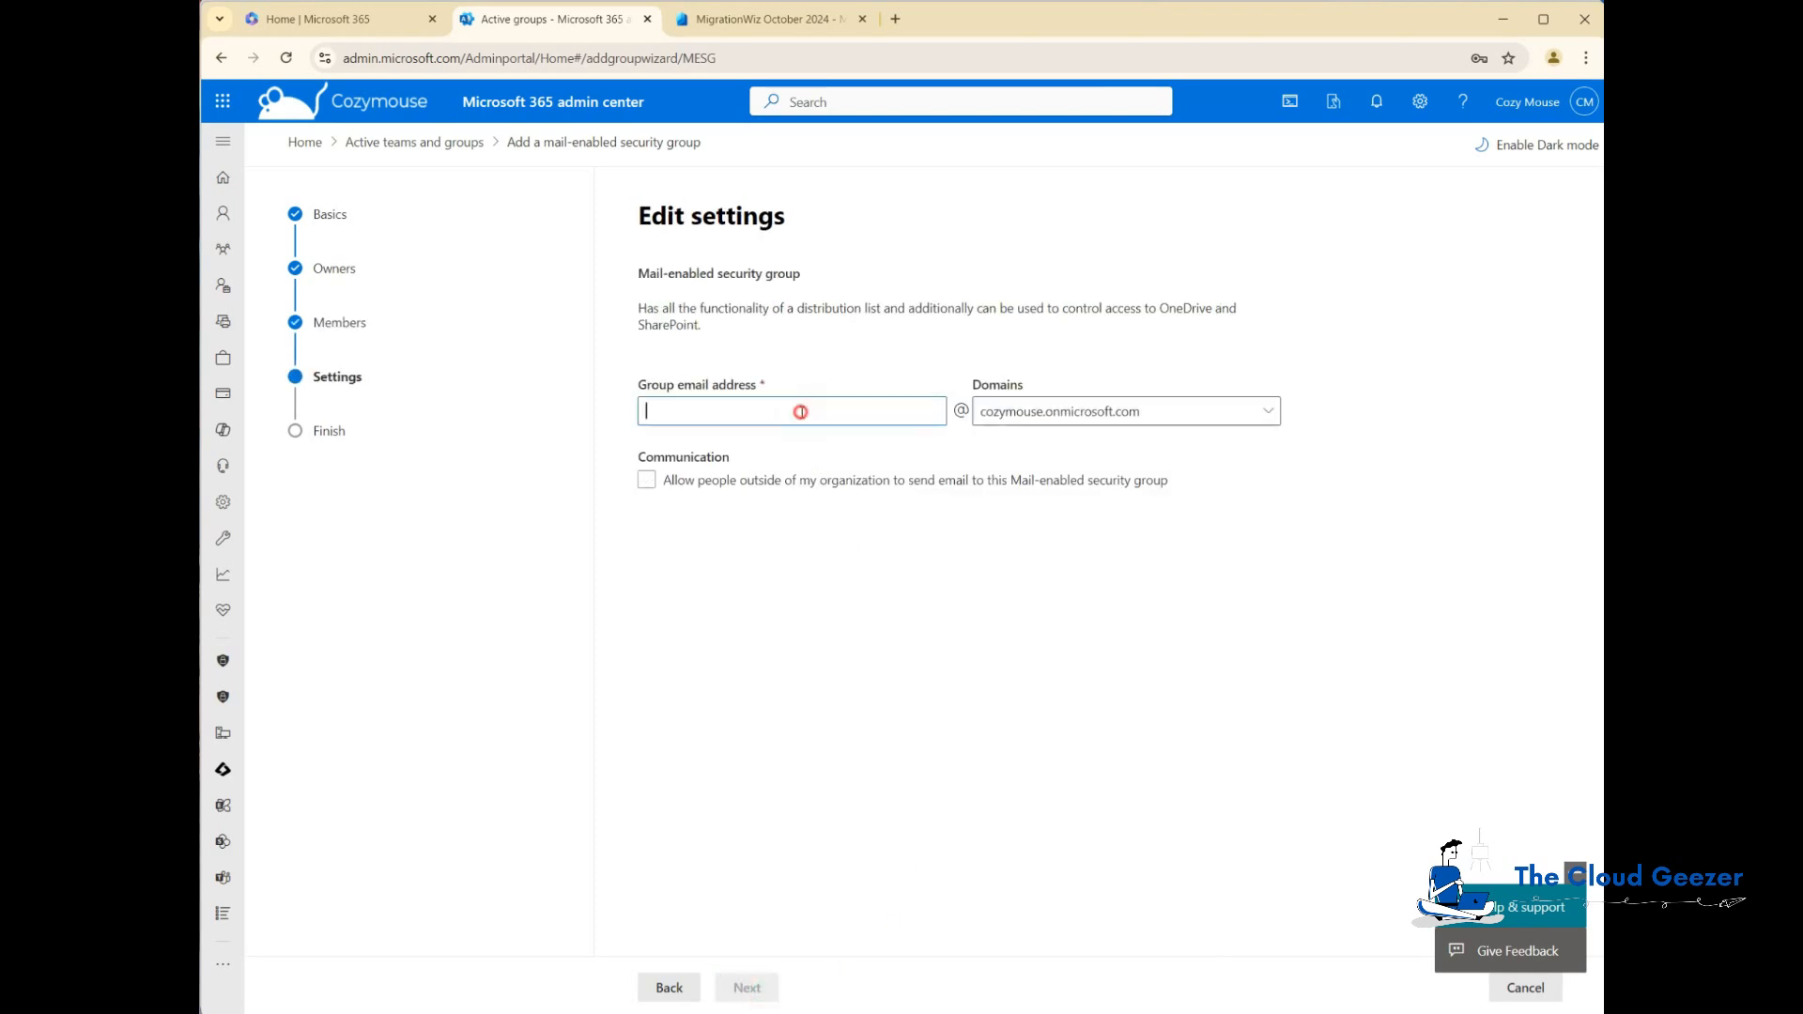
type("migrationw")
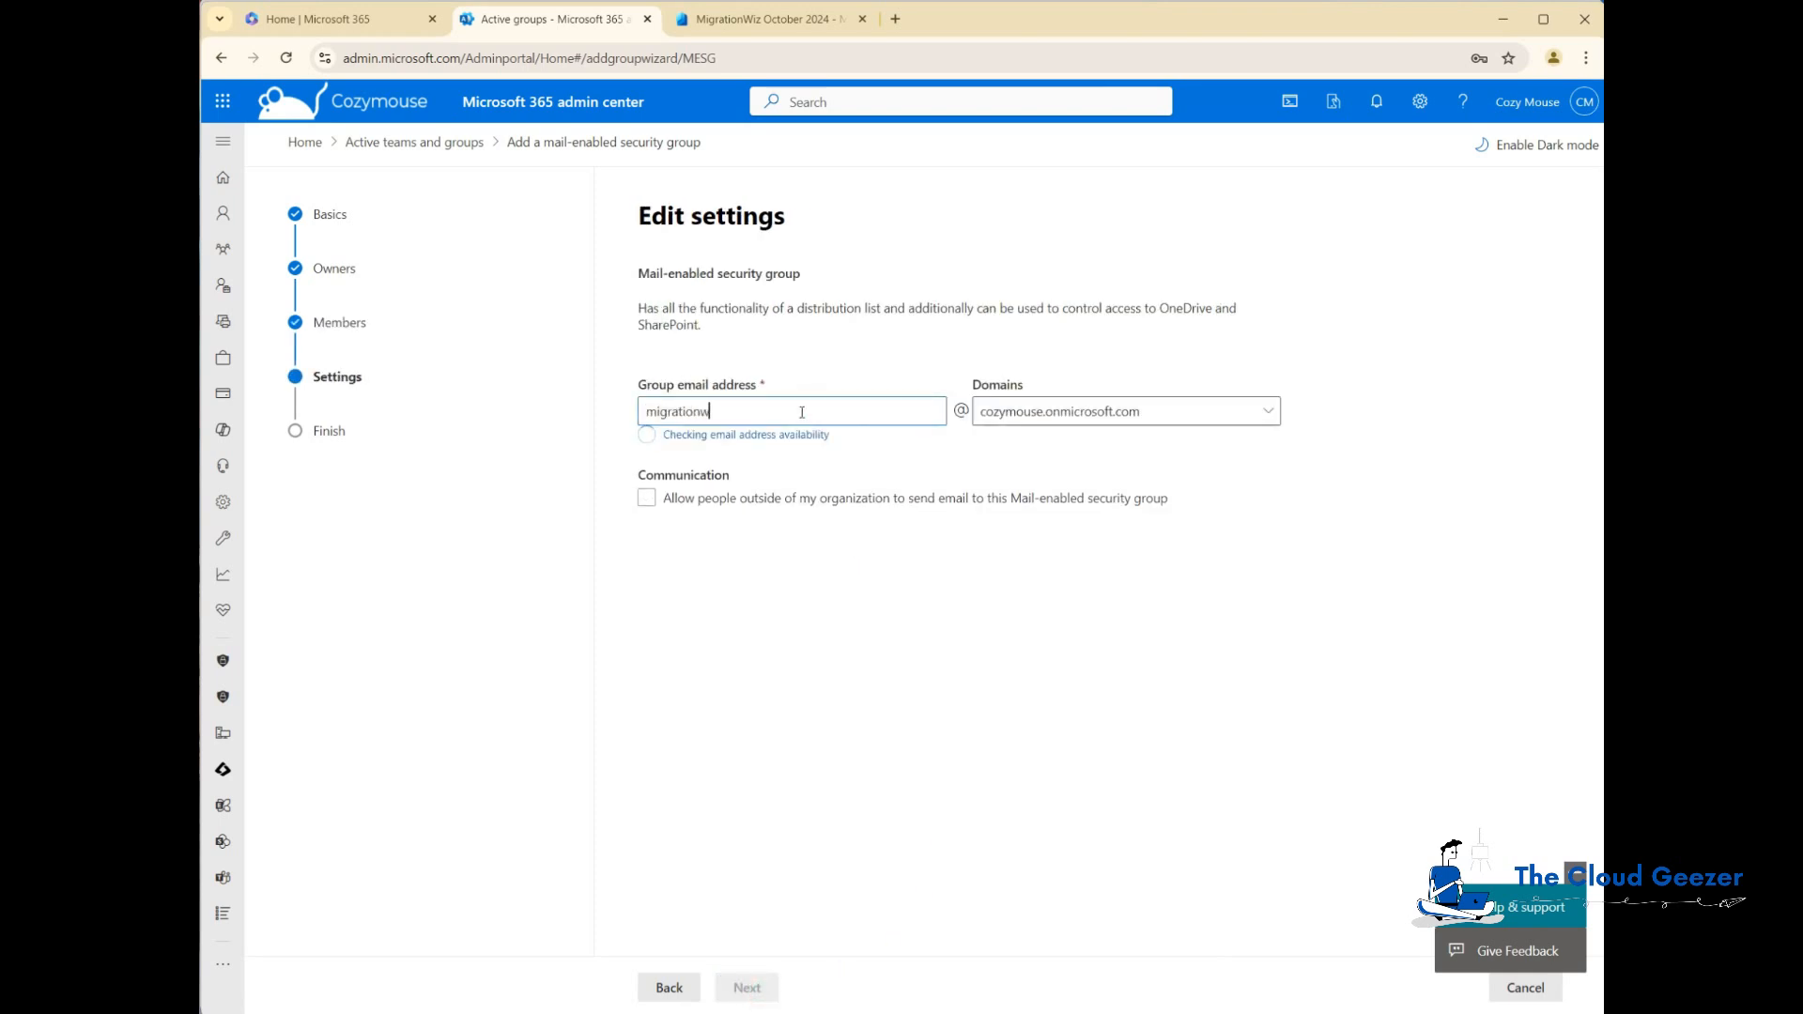
type("izscopinggroup")
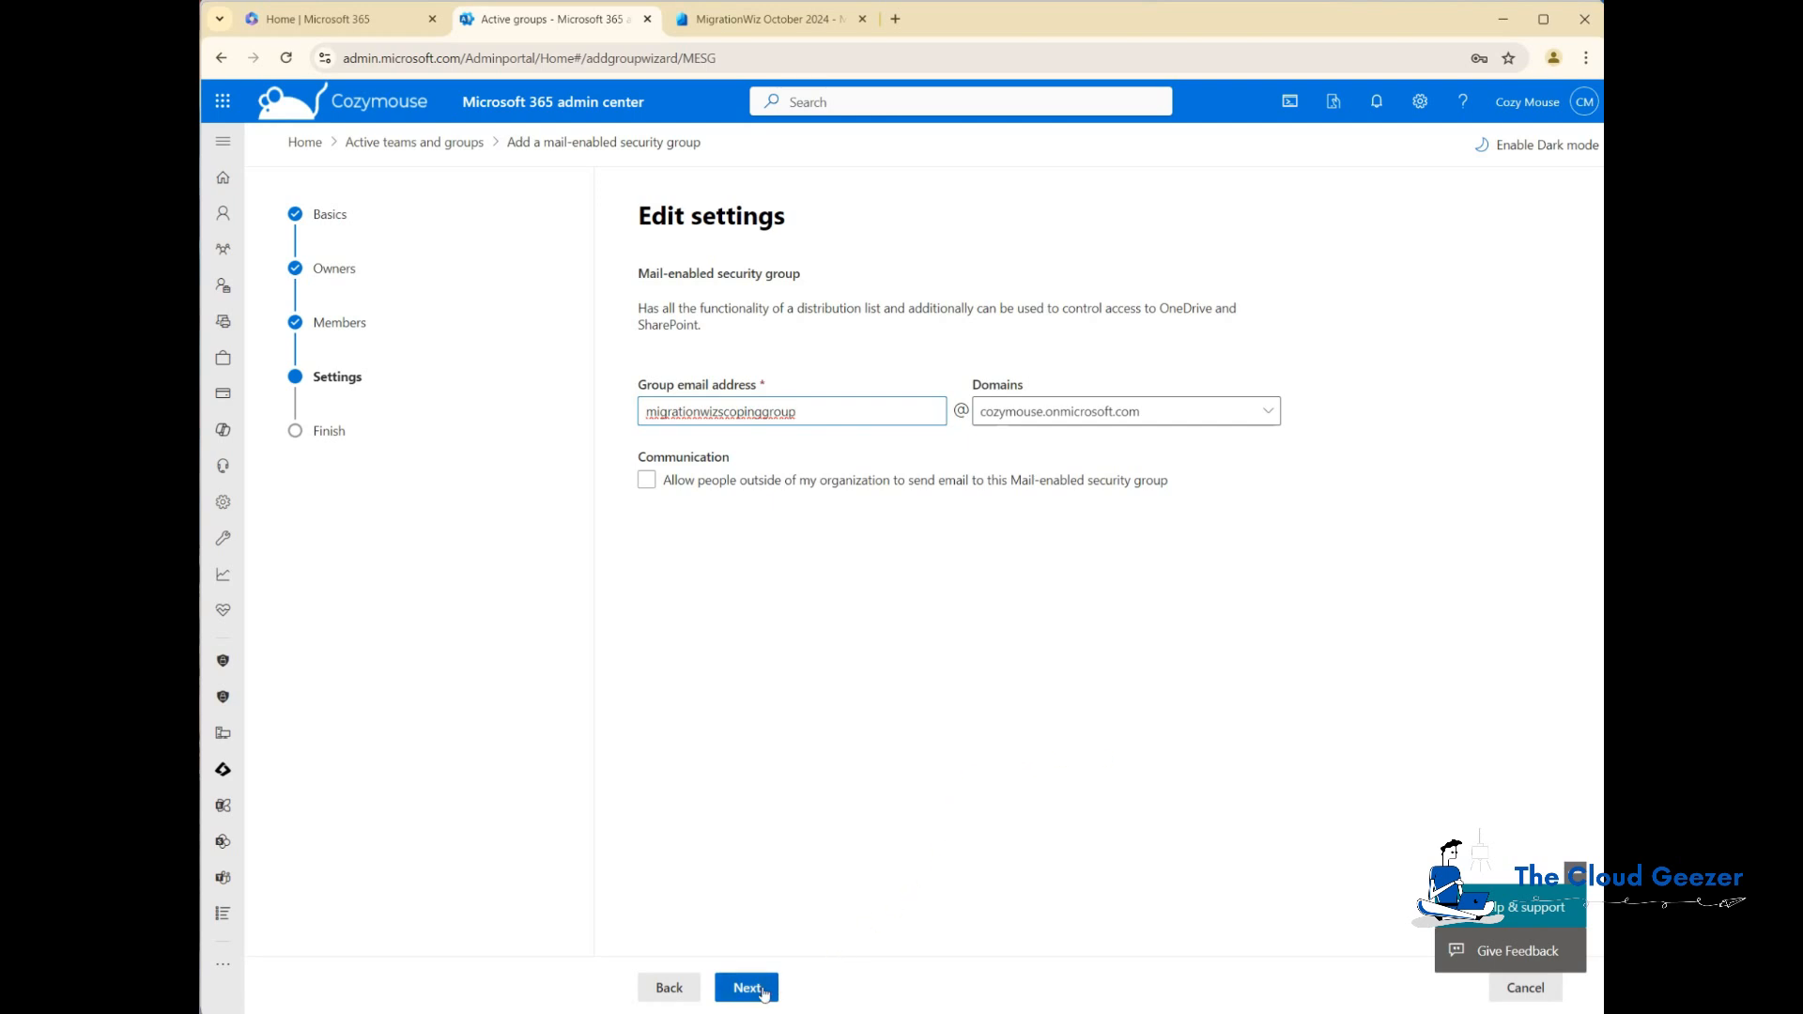
left_click(744, 987)
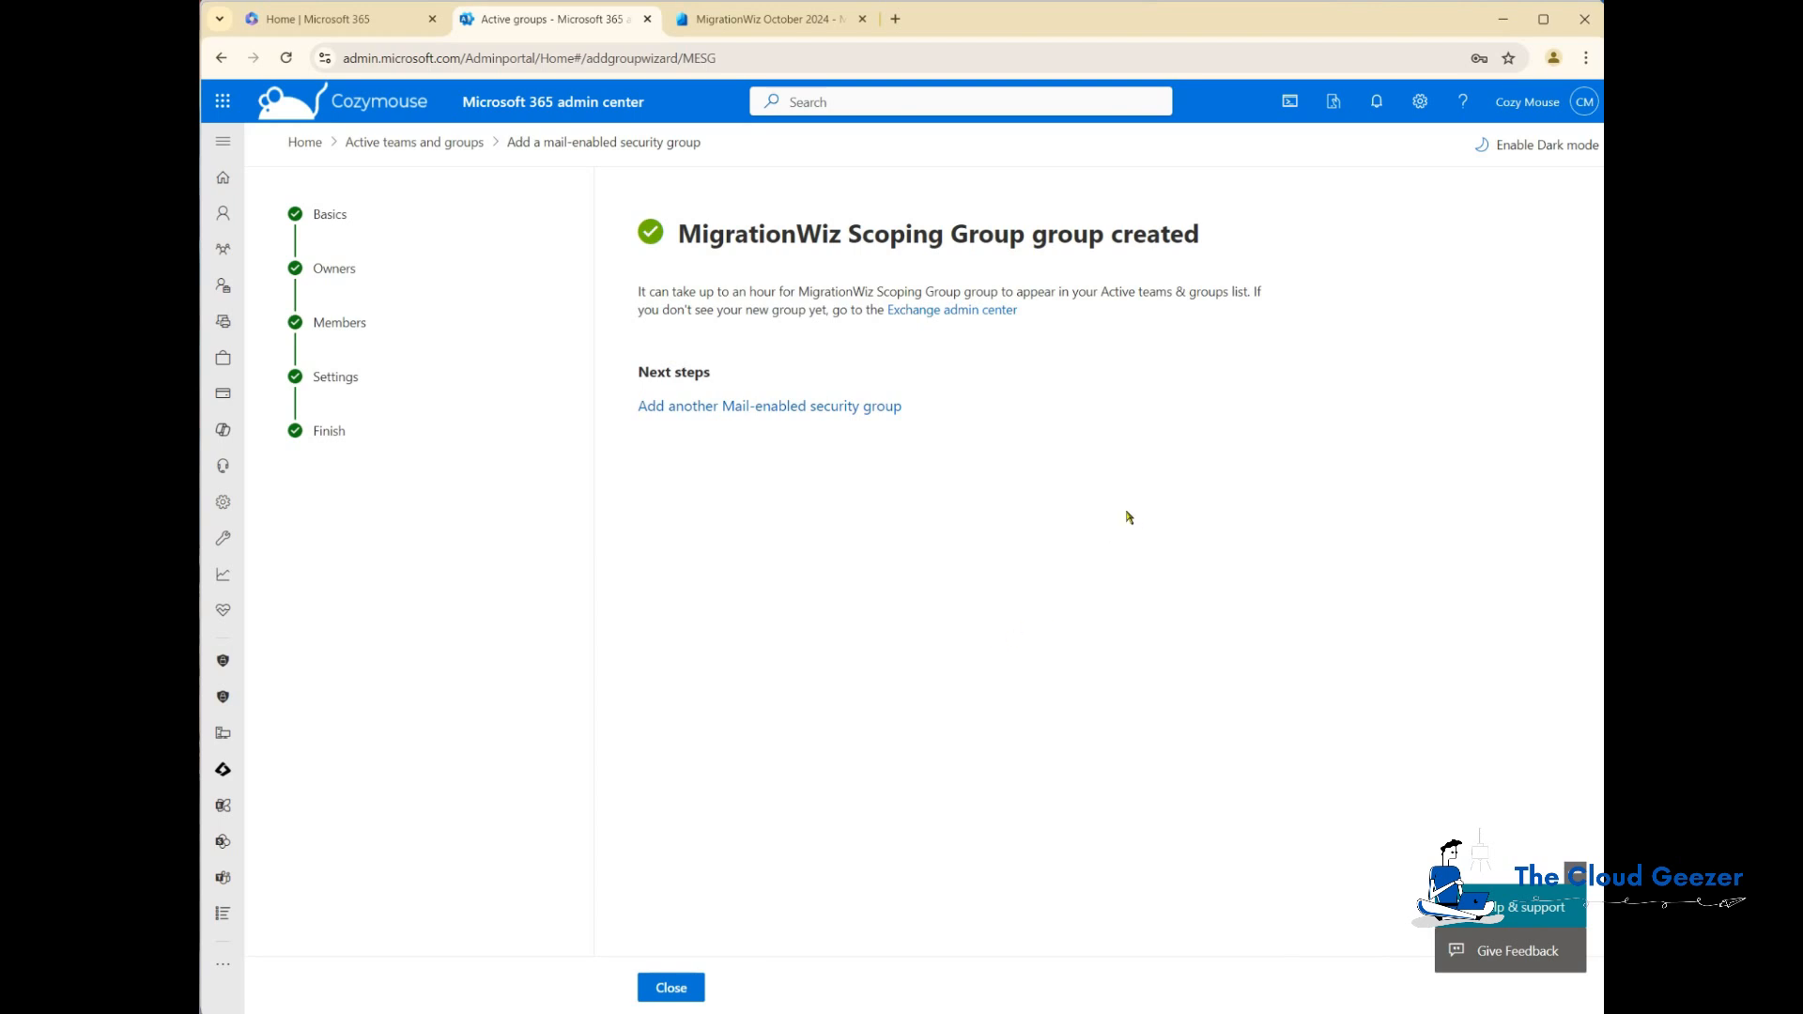
left_click(671, 986)
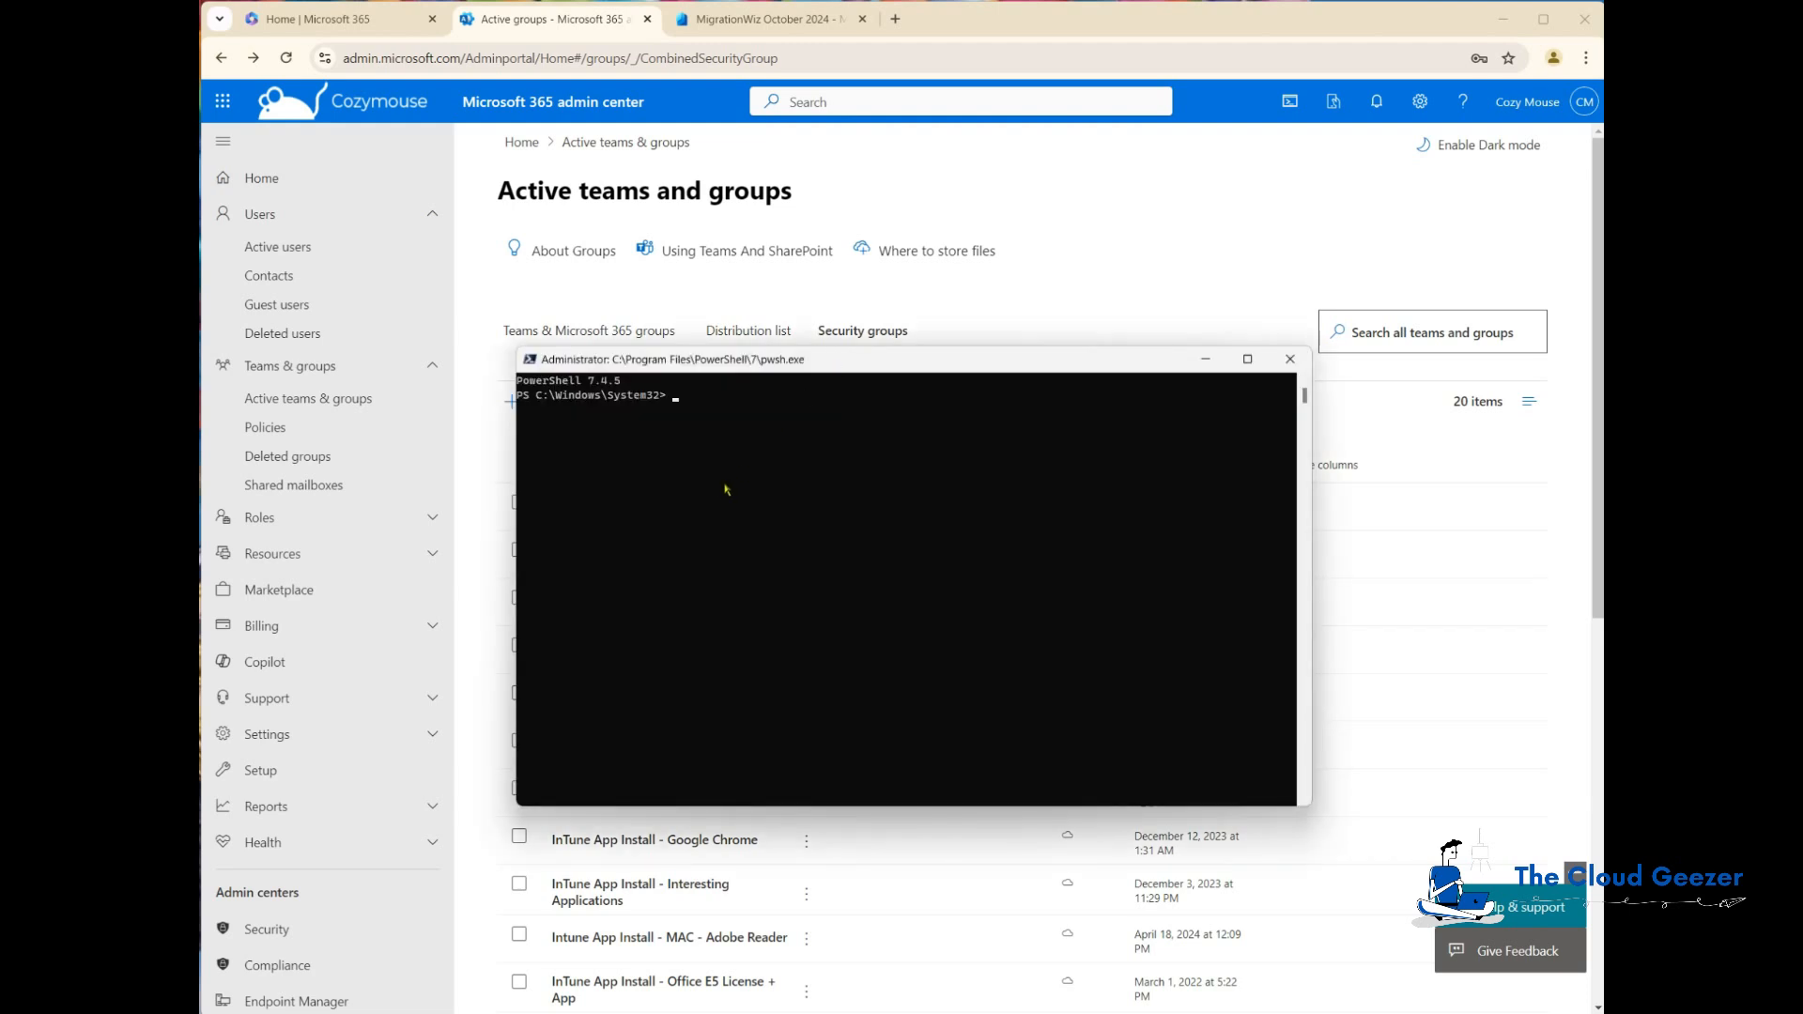
mouse_move(736, 484)
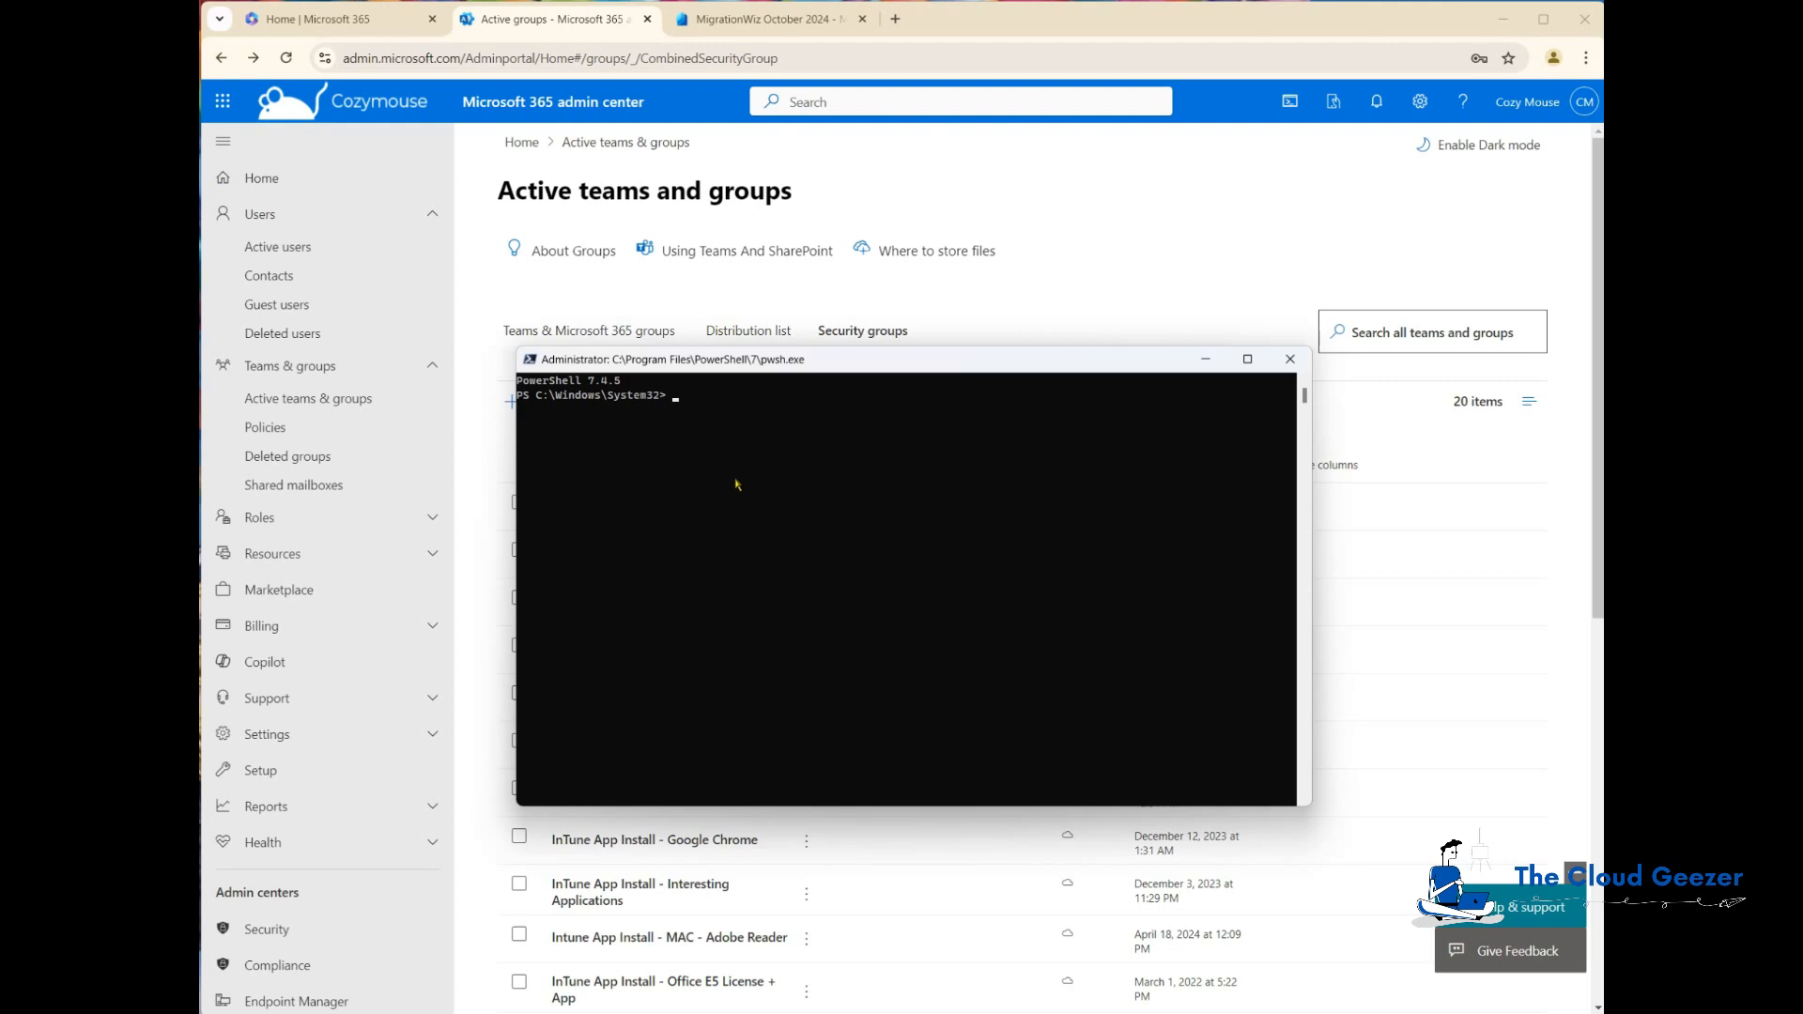
Run connect-exchangeonline in the administrator PowerShell session.
type("connect-exchangeonline")
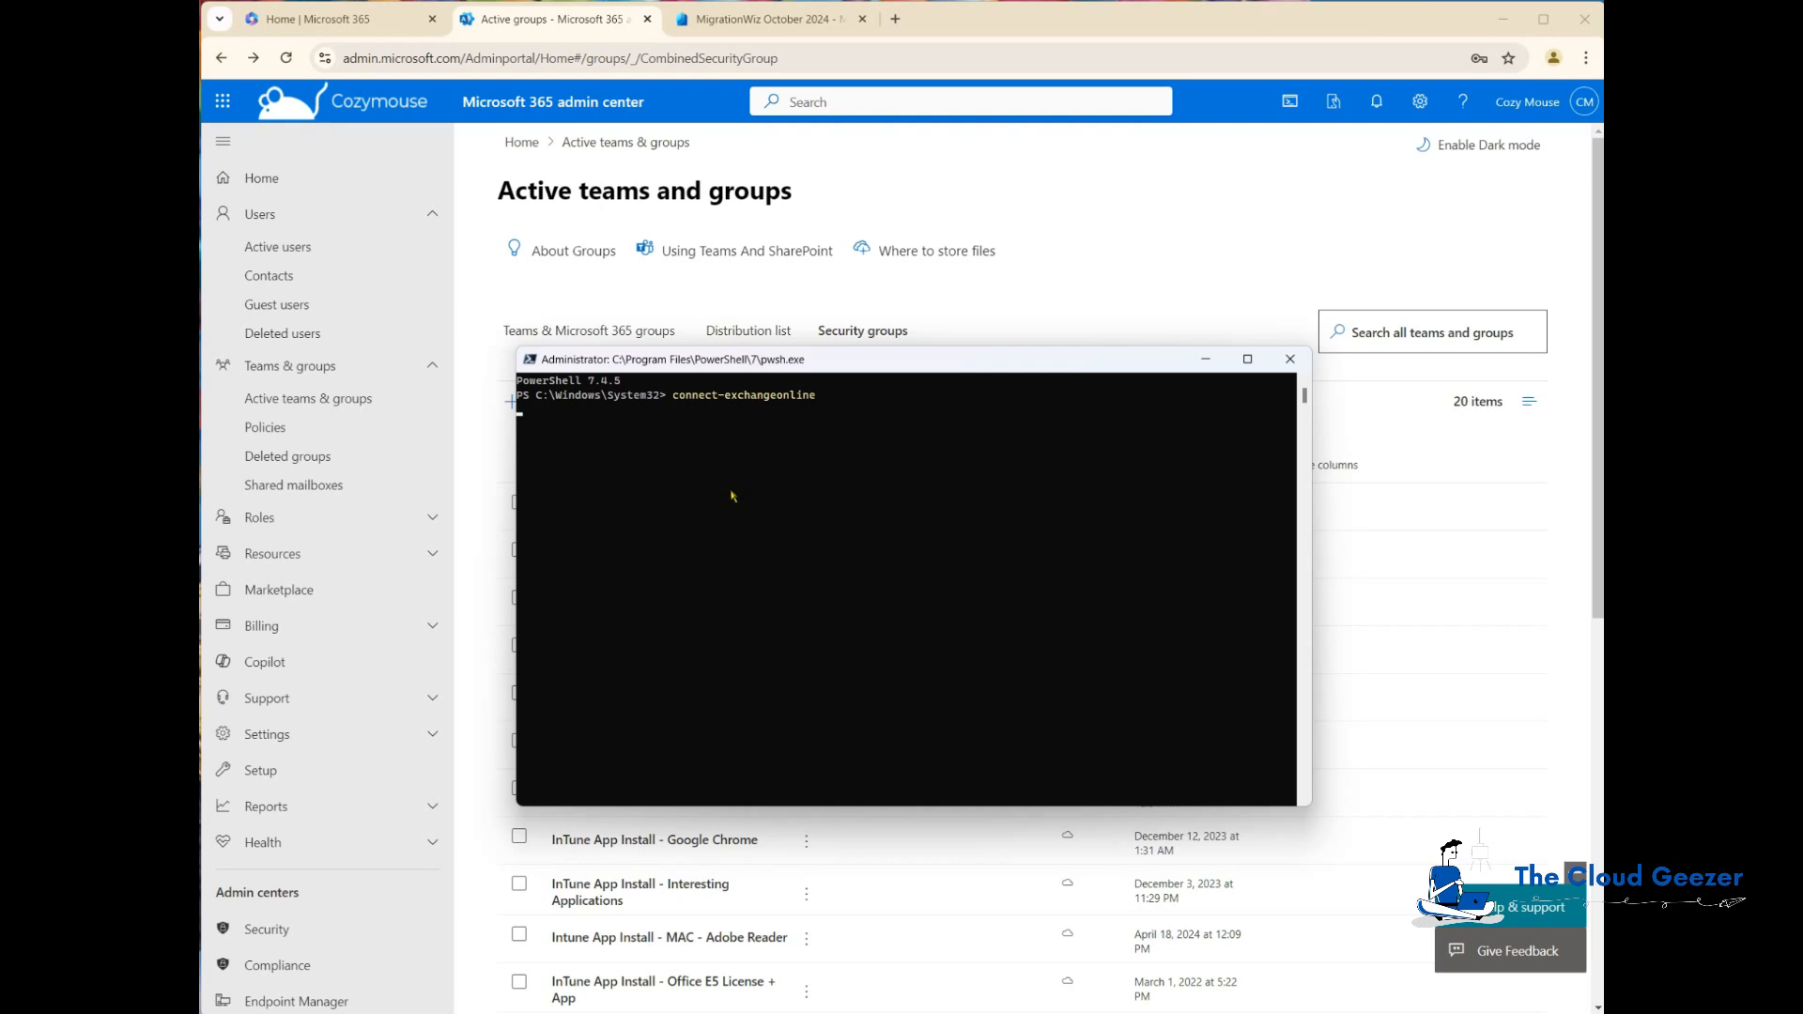
key("enter")
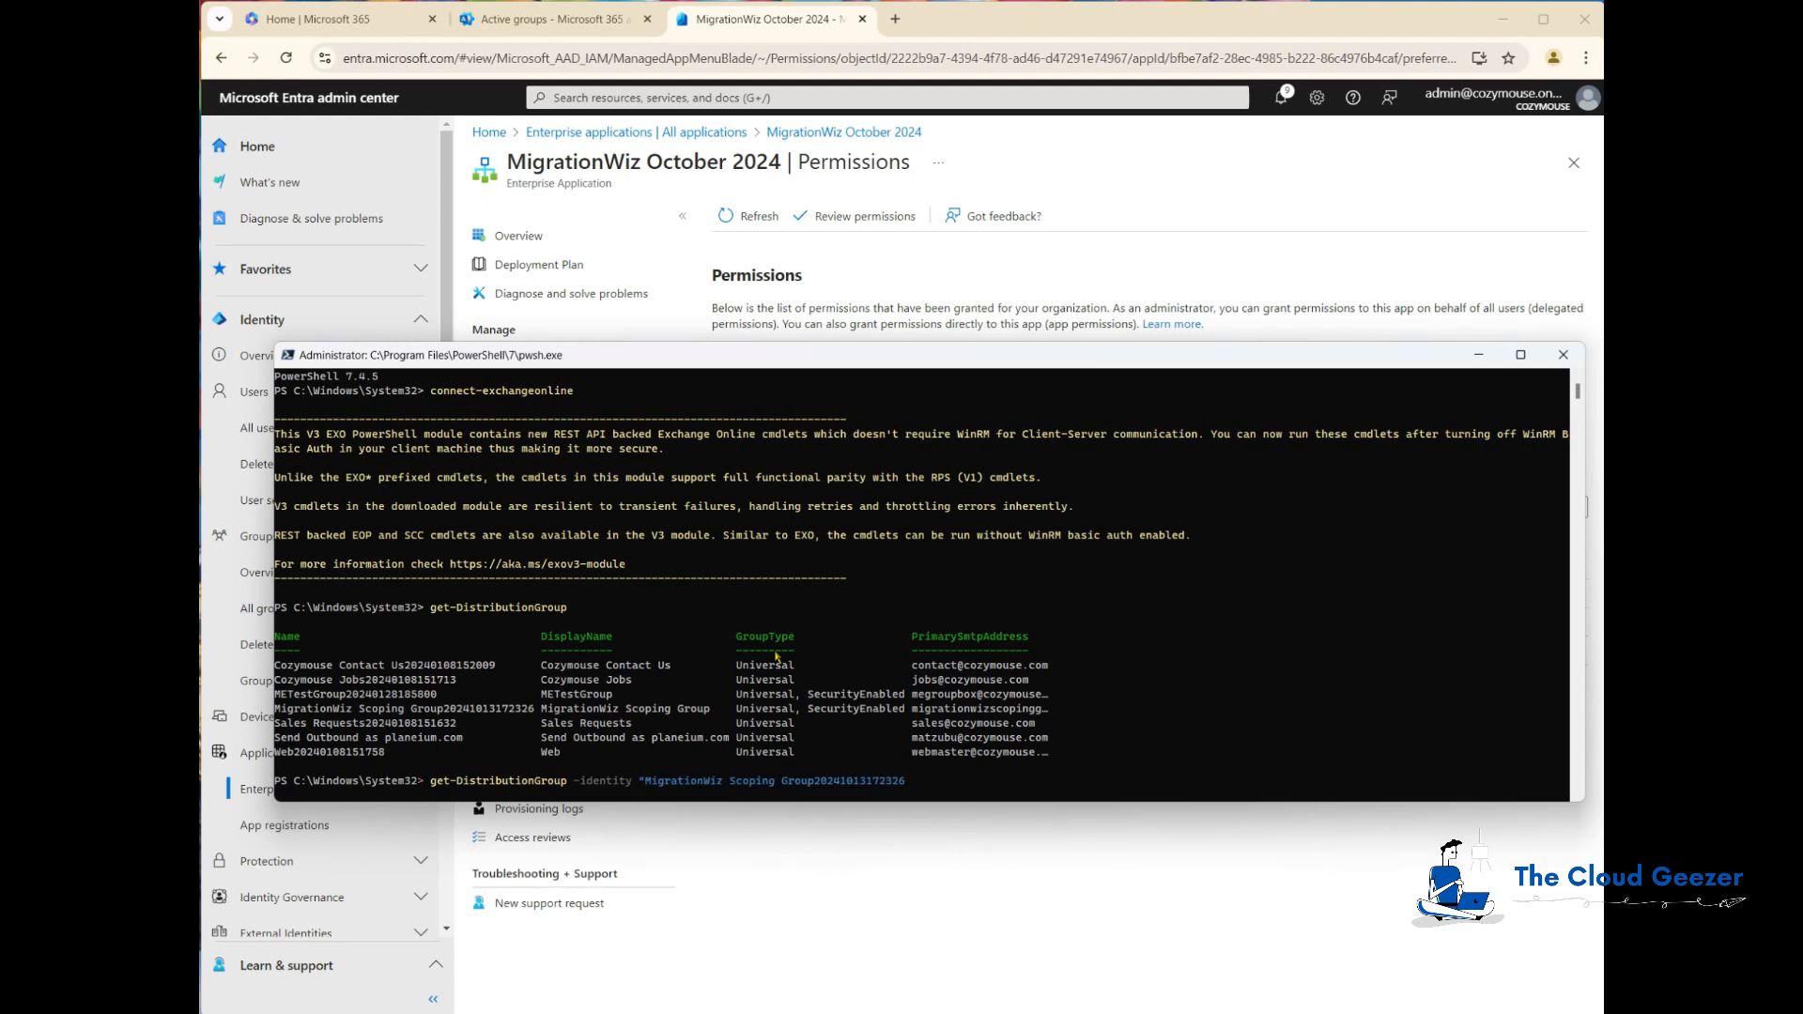
Pipe the MigrationWiz Scoping Group lookup to 'select distinguishedname' to show its DN.
type("\"")
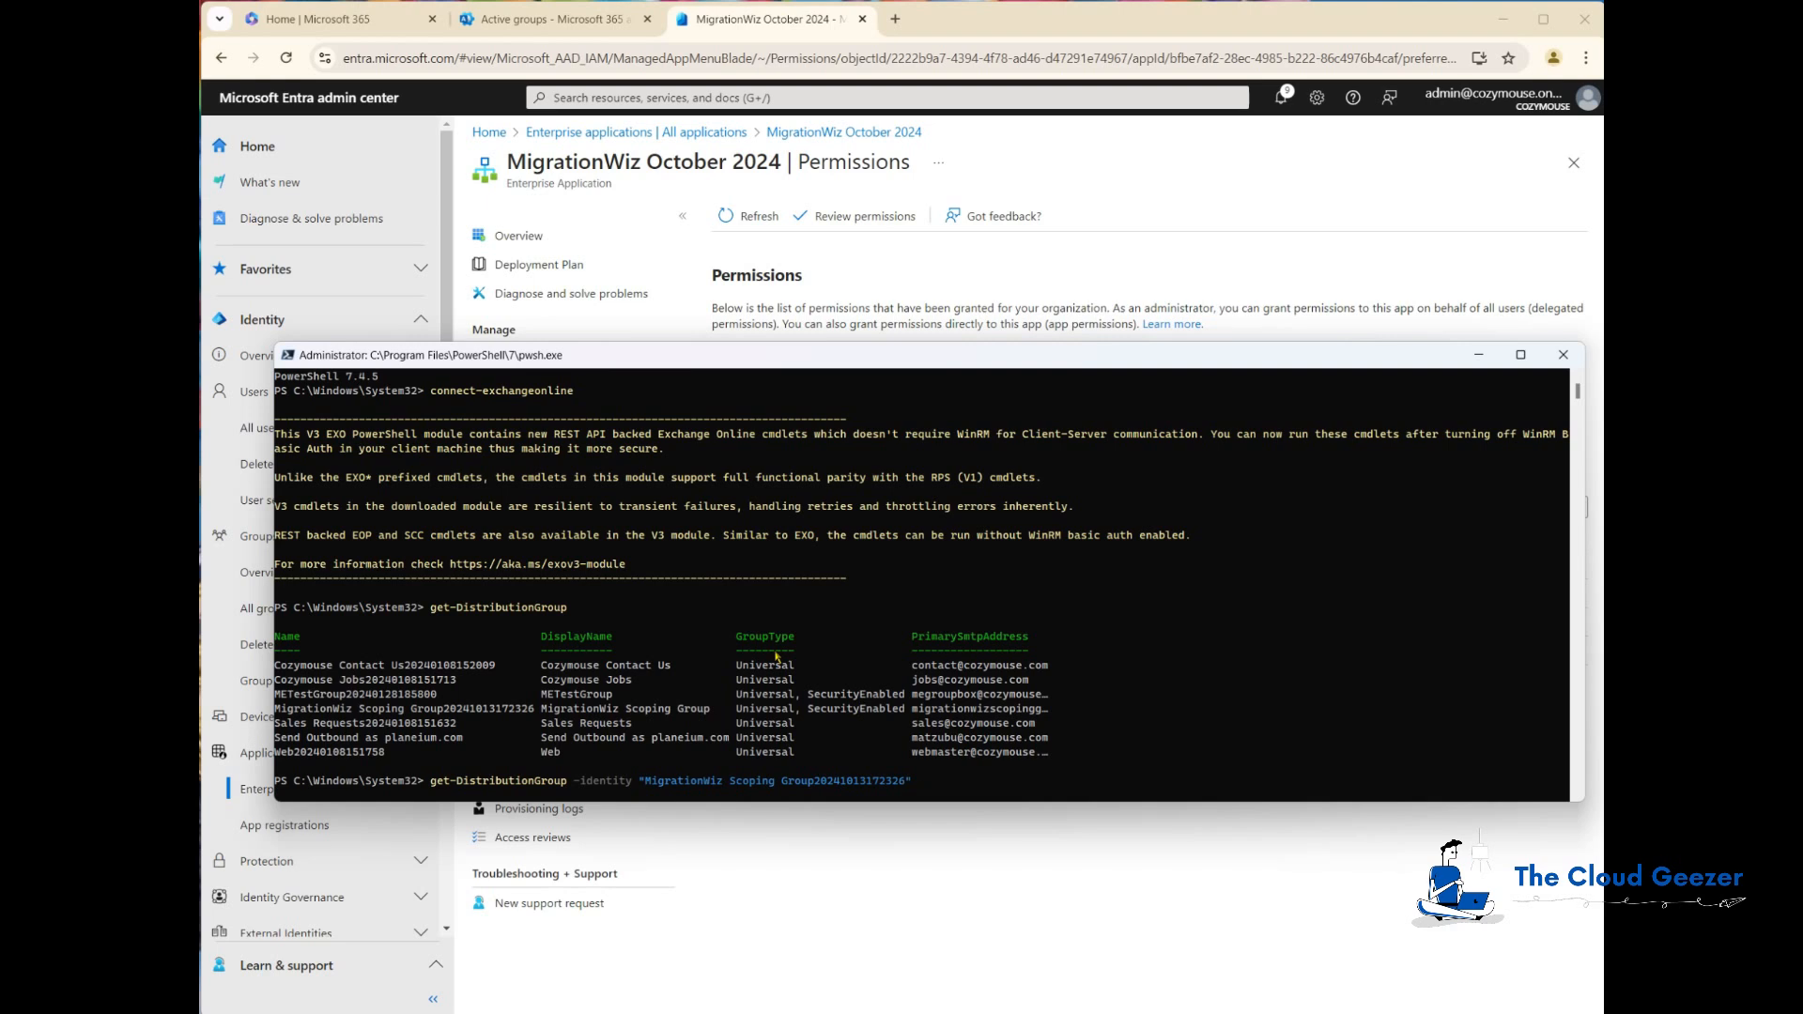
type("| select")
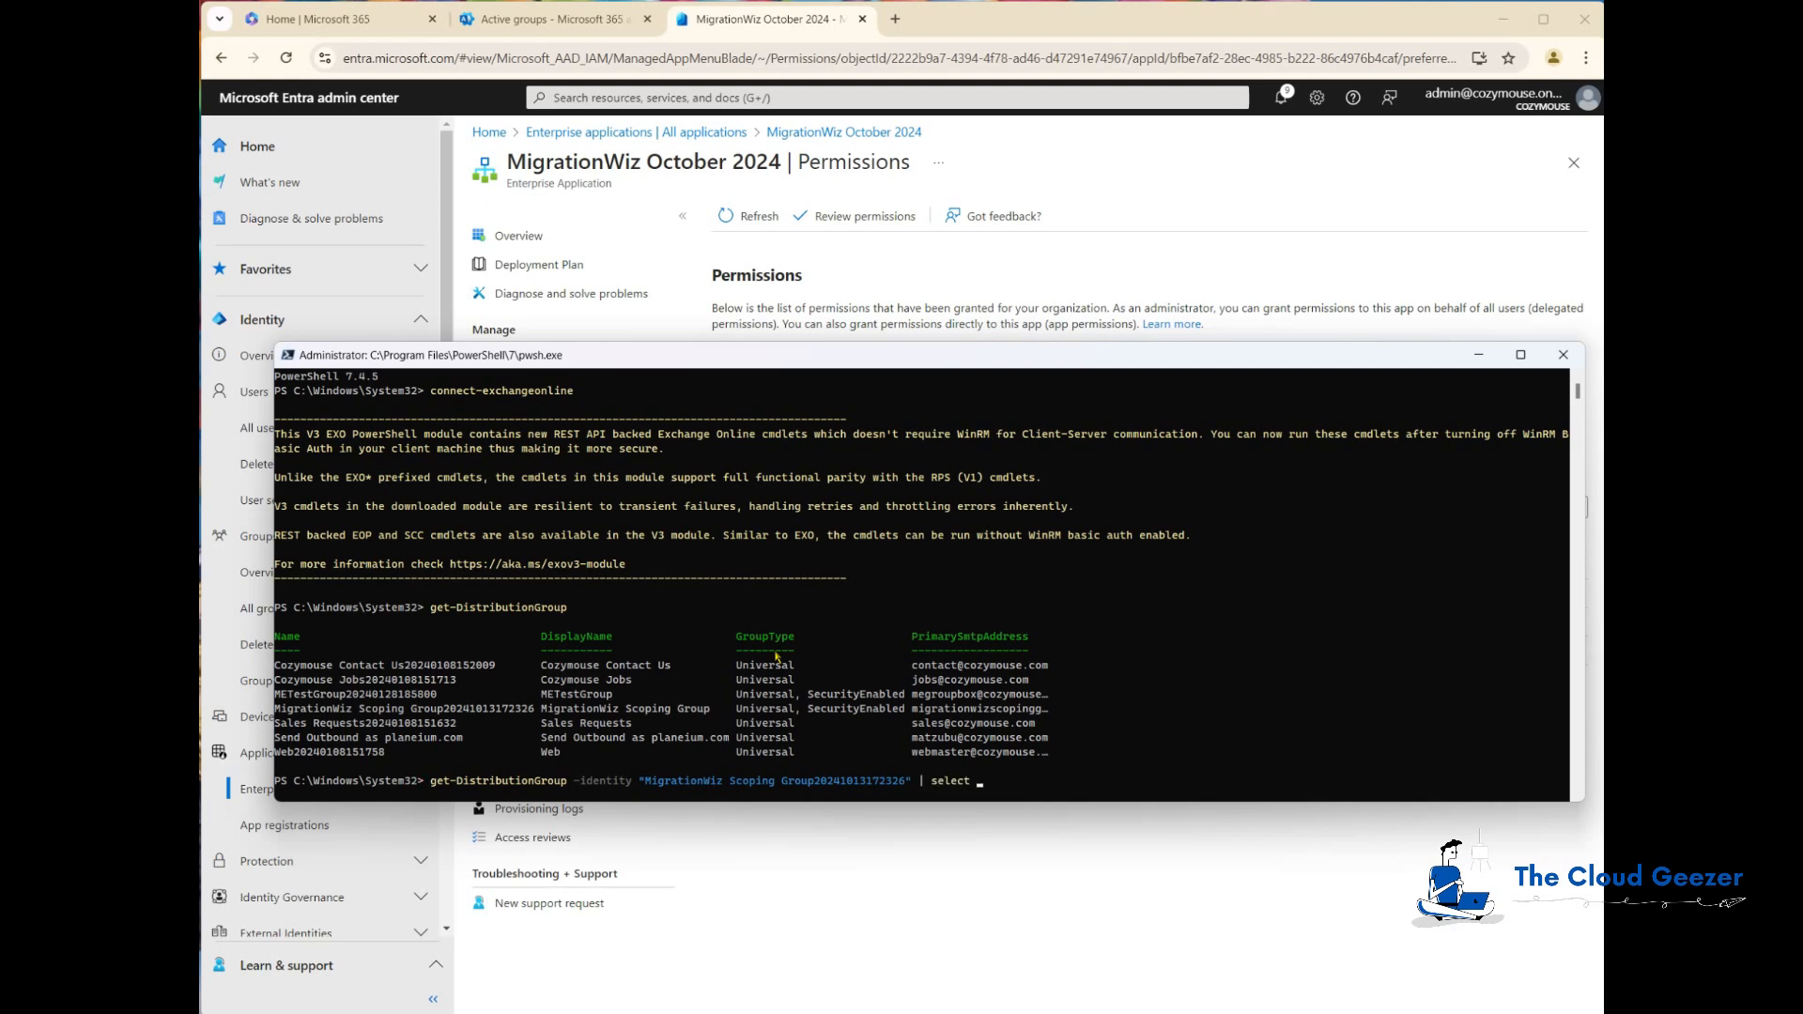
type("distin")
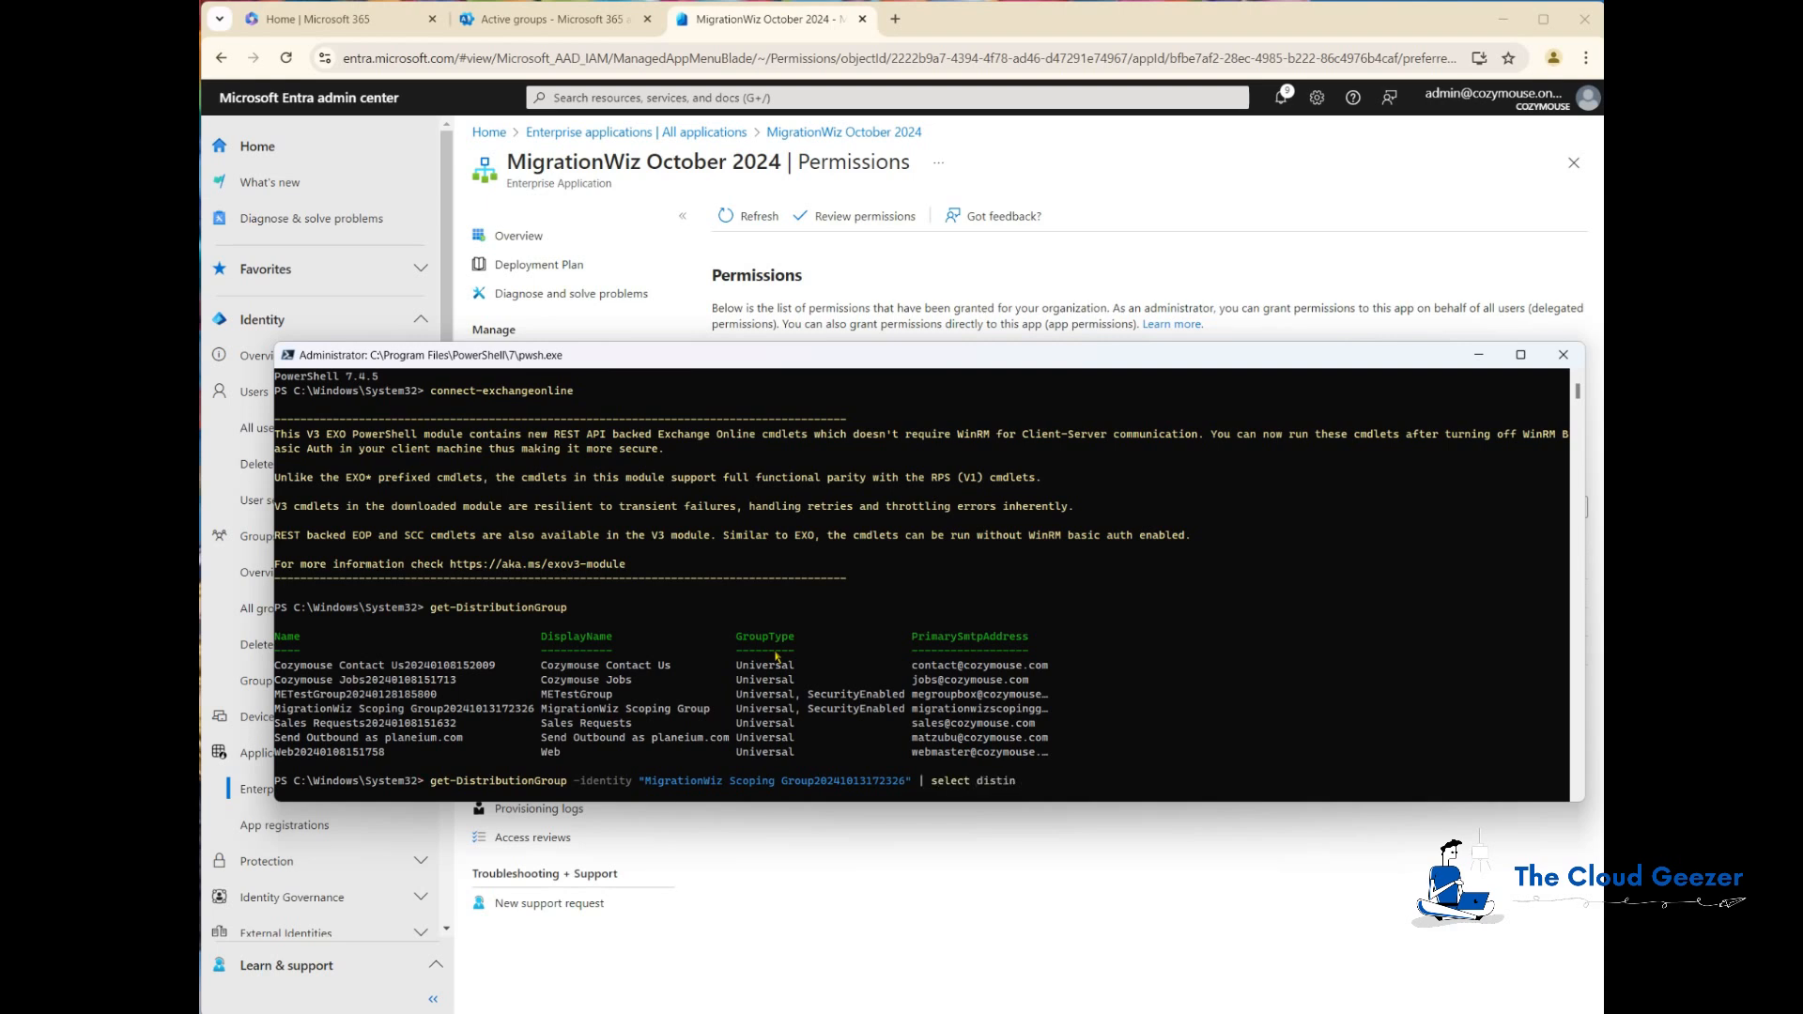
type("guis")
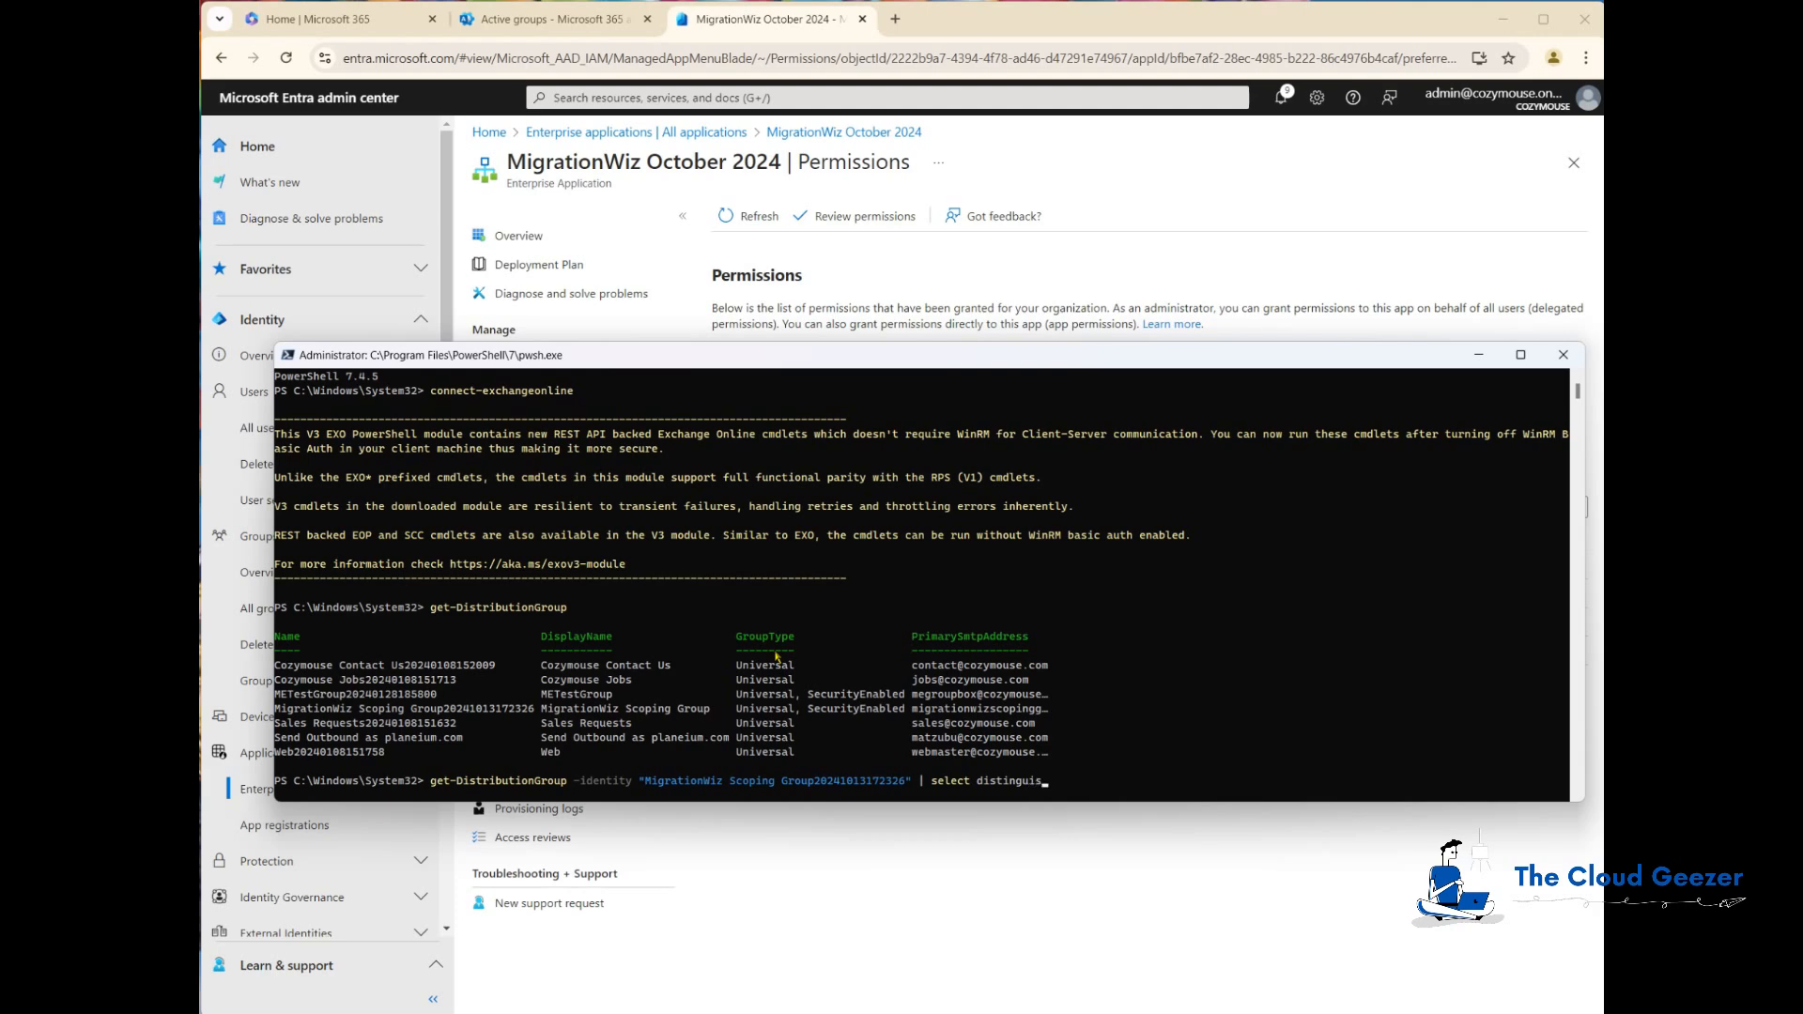
type("hedname")
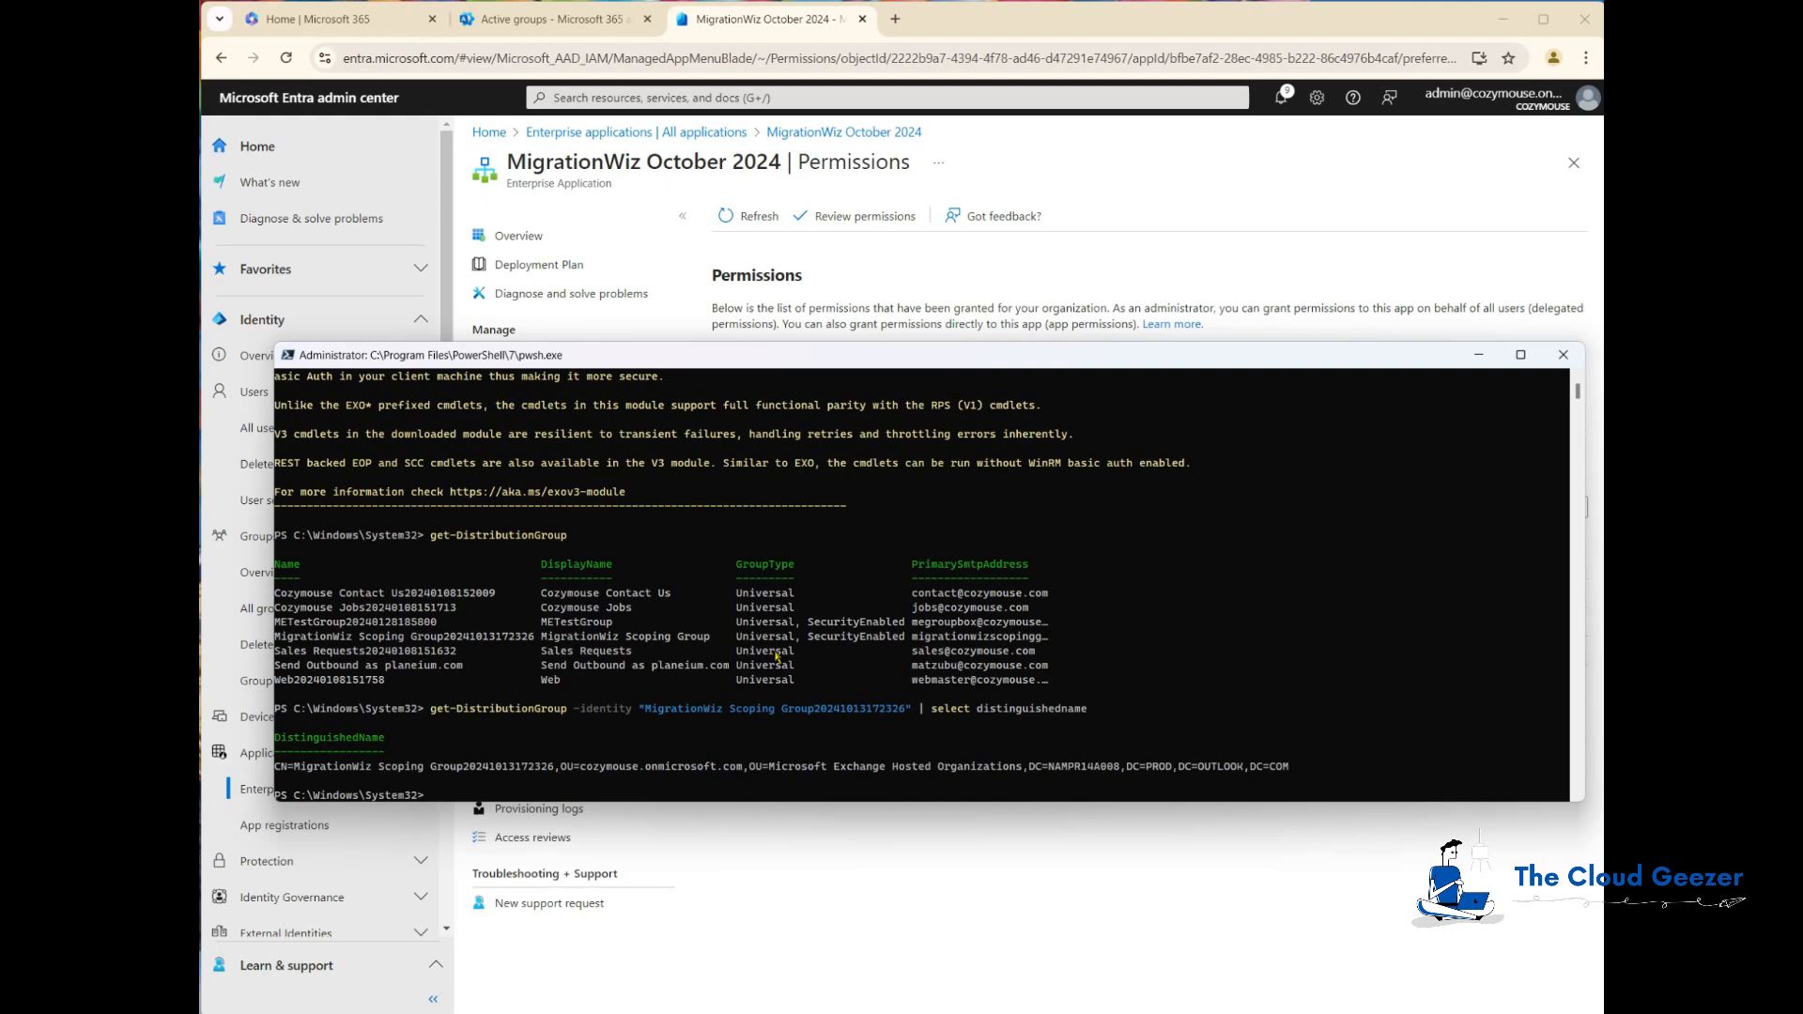
mouse_move(280, 774)
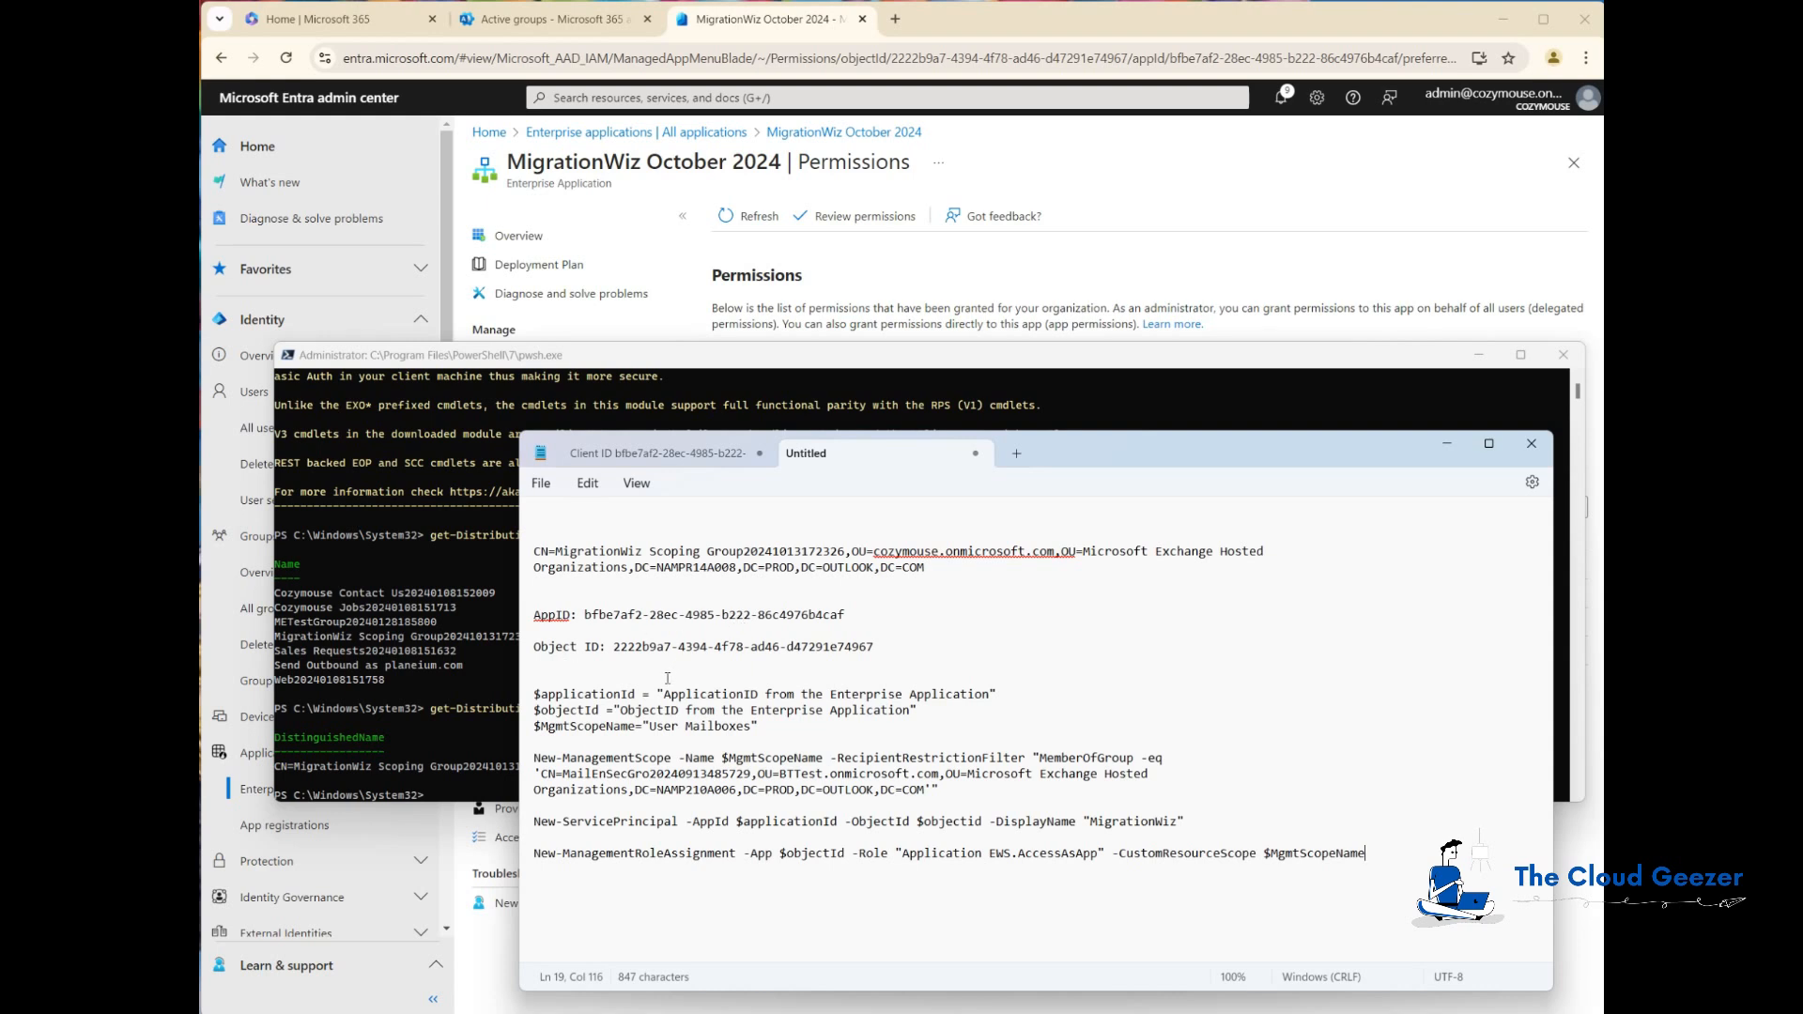
Enter object ID 2222b9a7-4394-4f78-ad46-d47291e74967 and select the old group path in the filter.
double_click(712, 614)
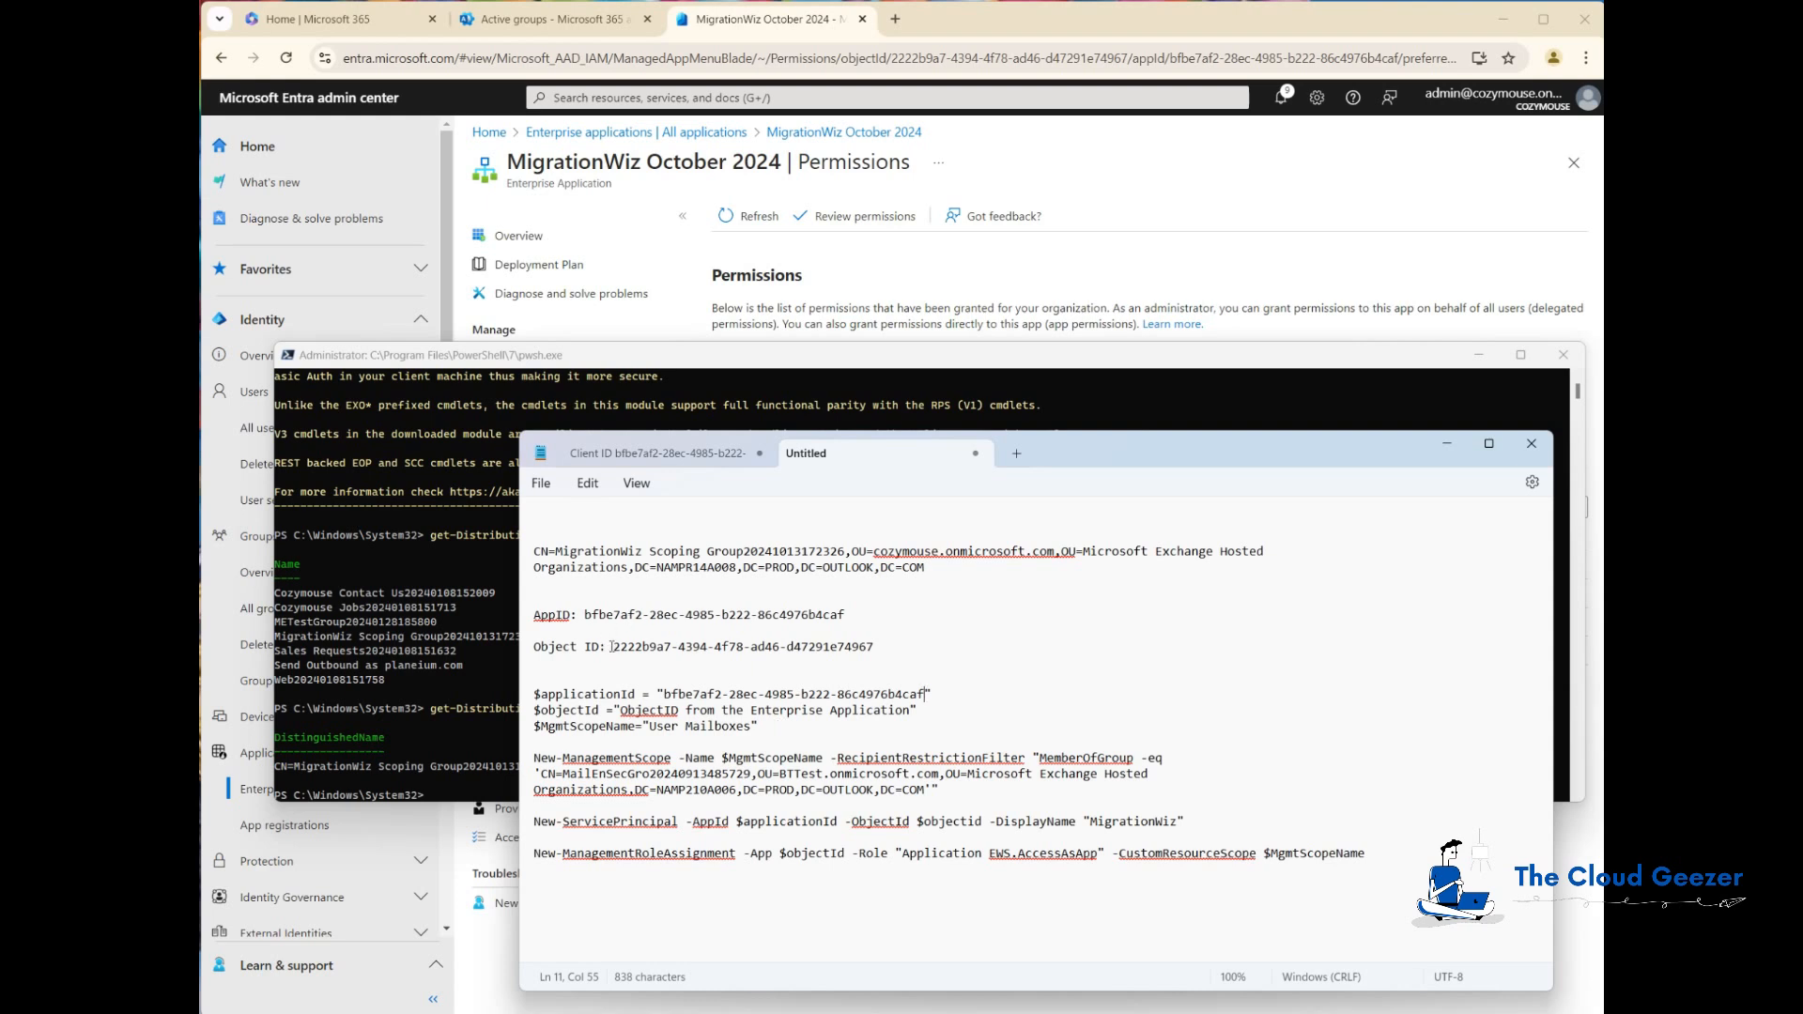
left_click_drag(611, 646, 872, 646)
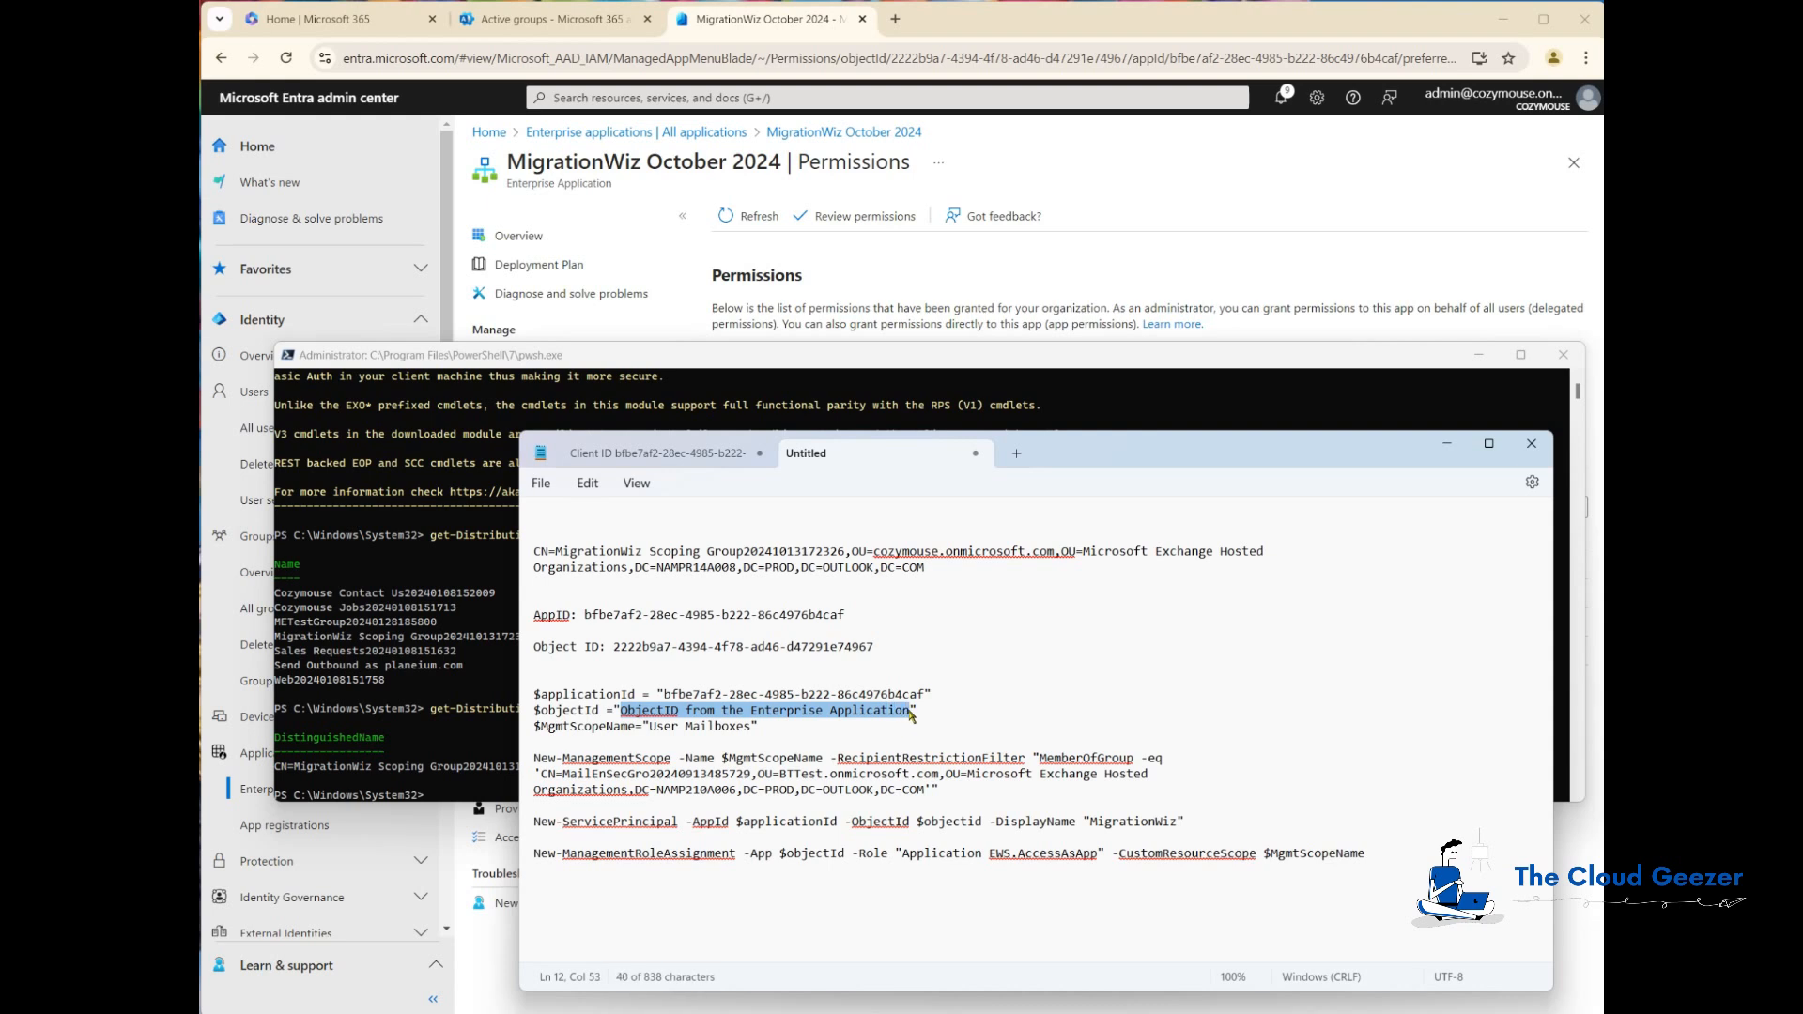
type("2222b9a7-4394-4f78-ad46-d47291e74967\"")
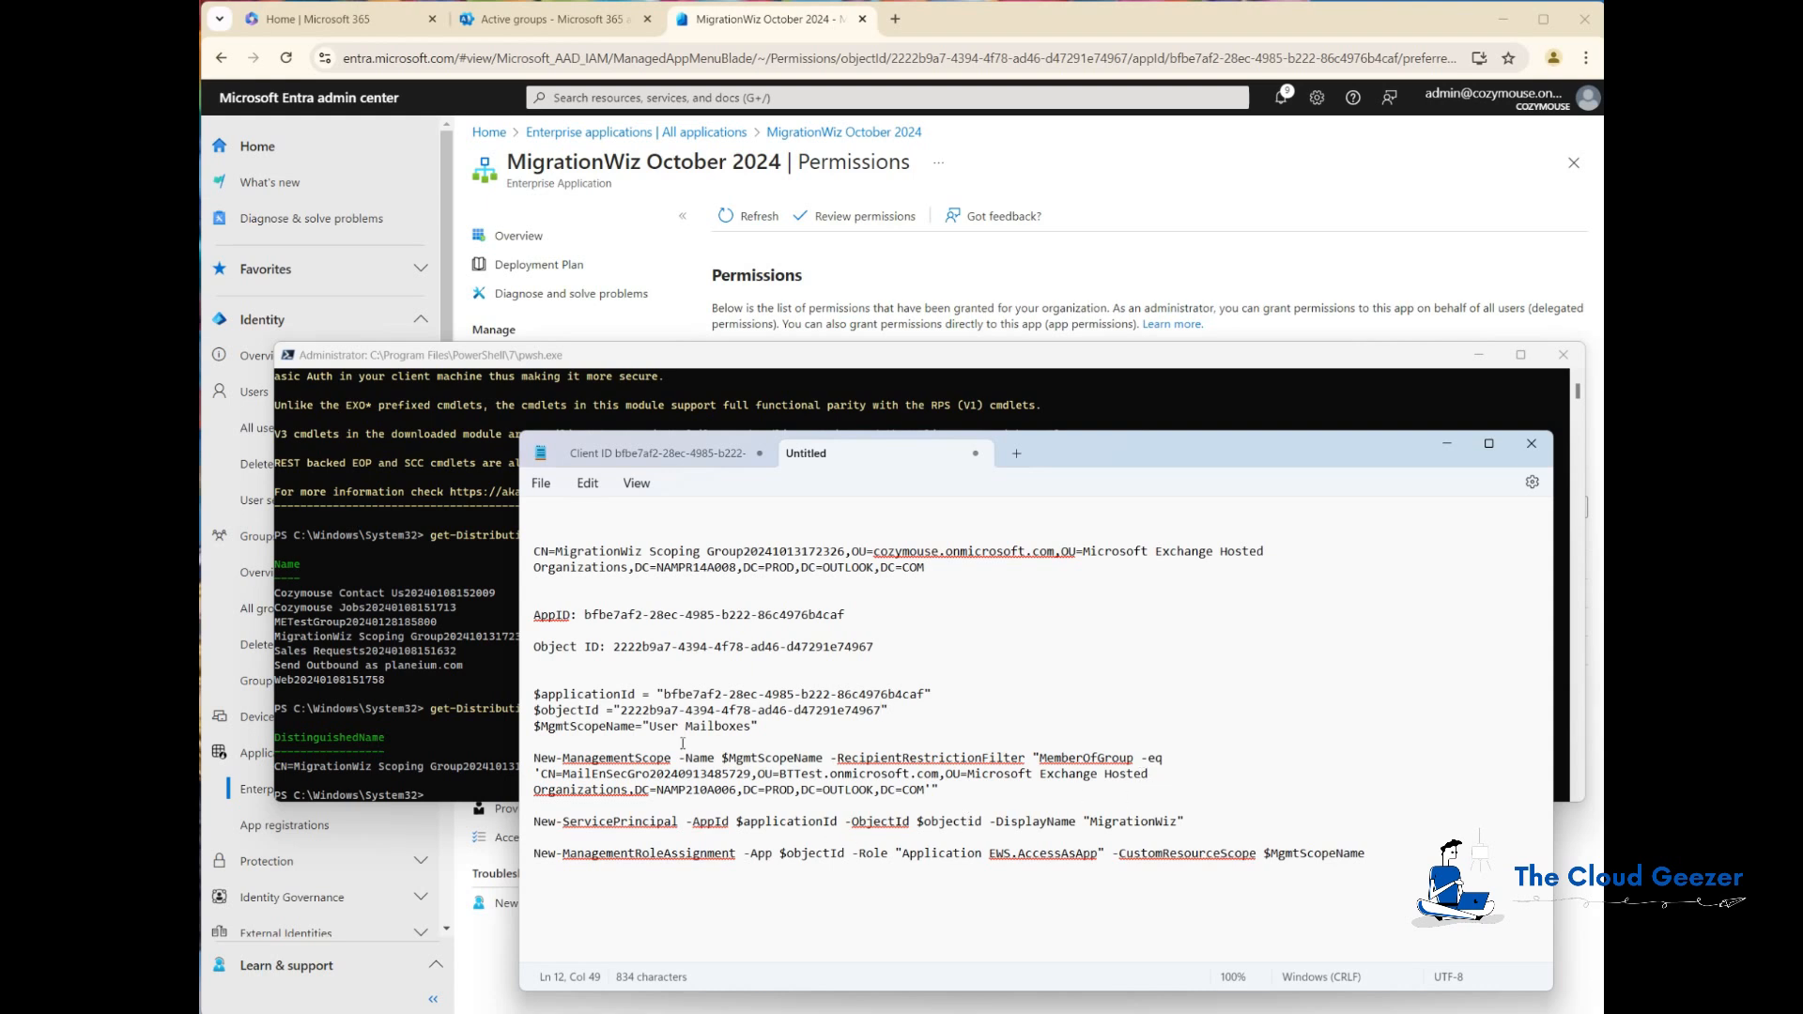
left_click_drag(534, 552, 931, 567)
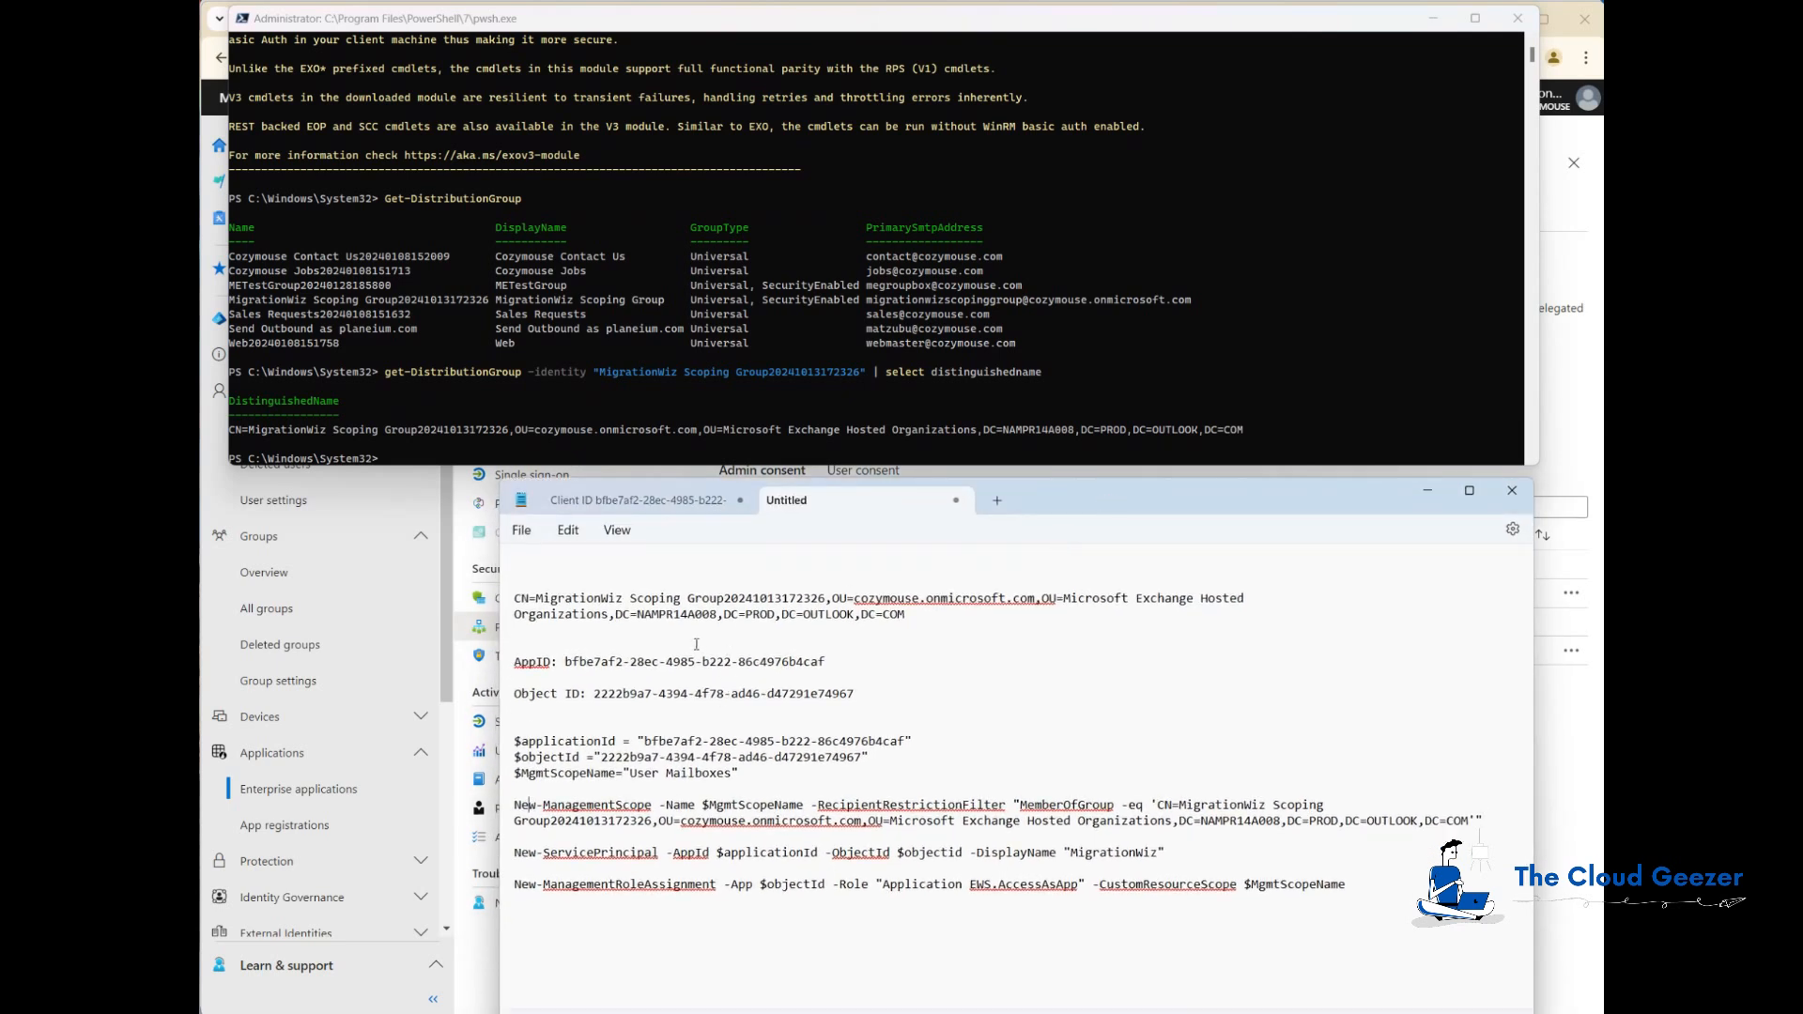
Select a script line in Notepad to copy into PowerShell.
triple_click(713, 741)
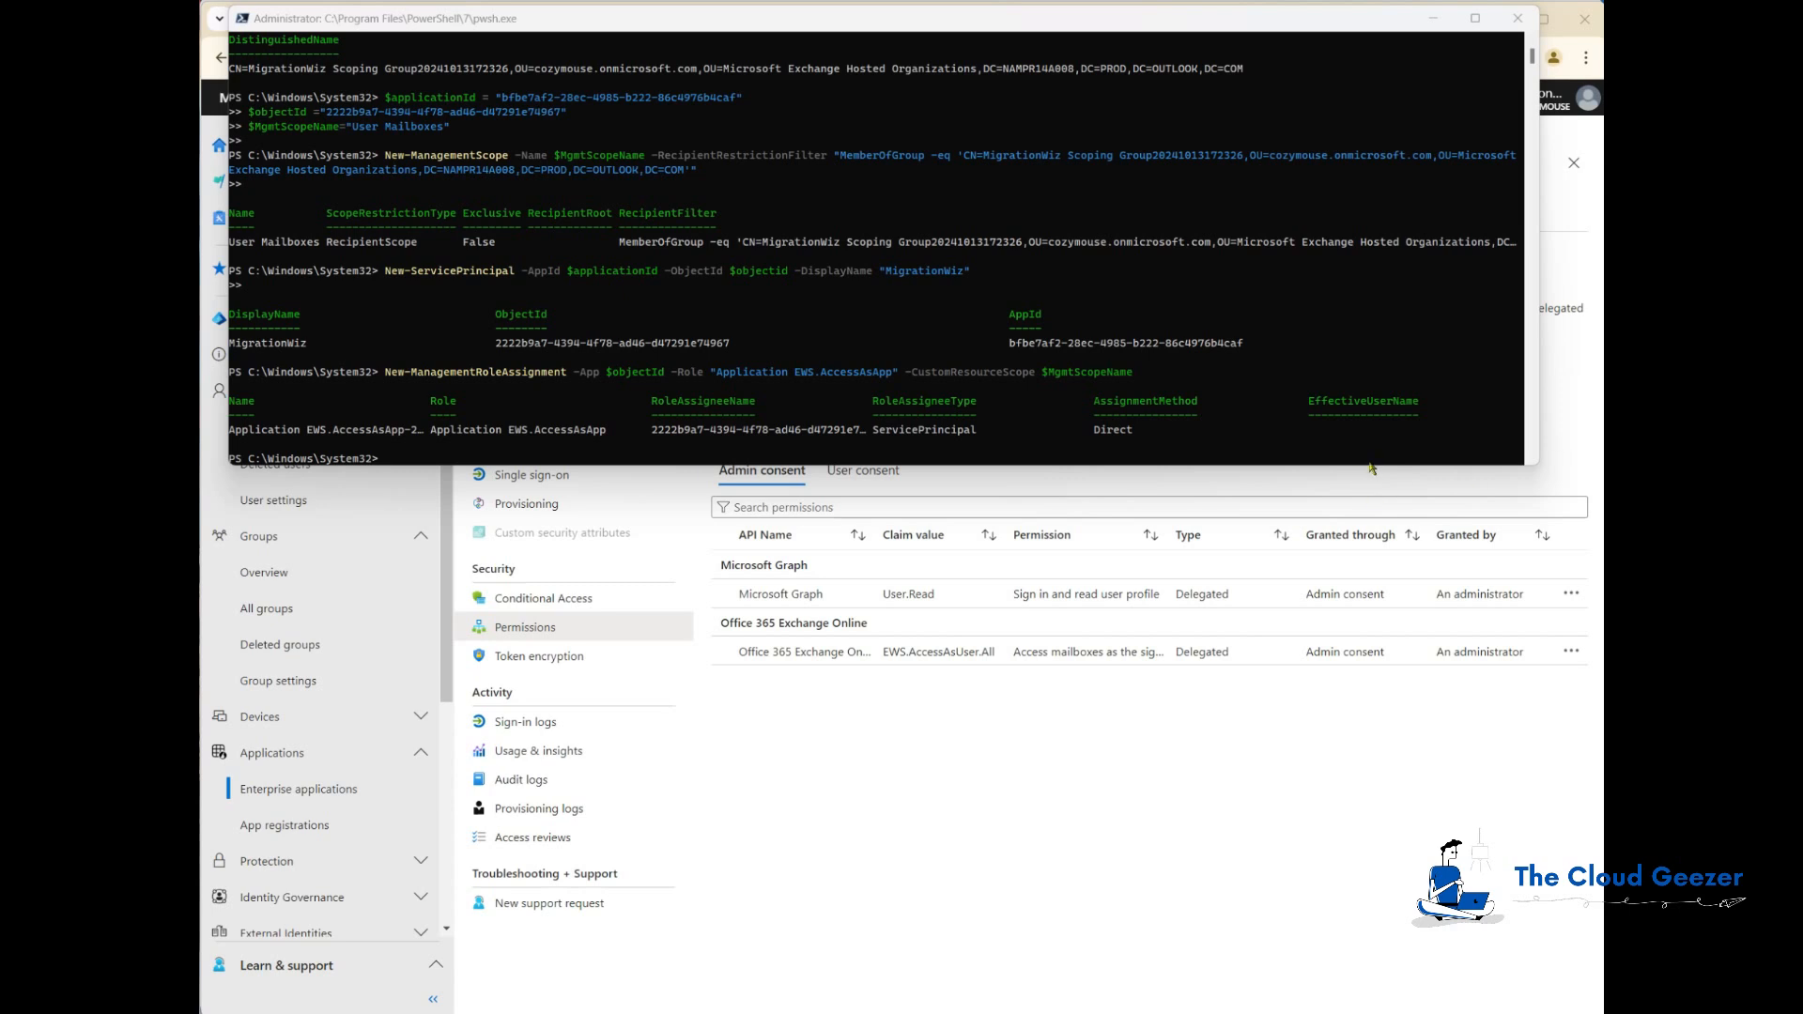
mouse_move(1110, 364)
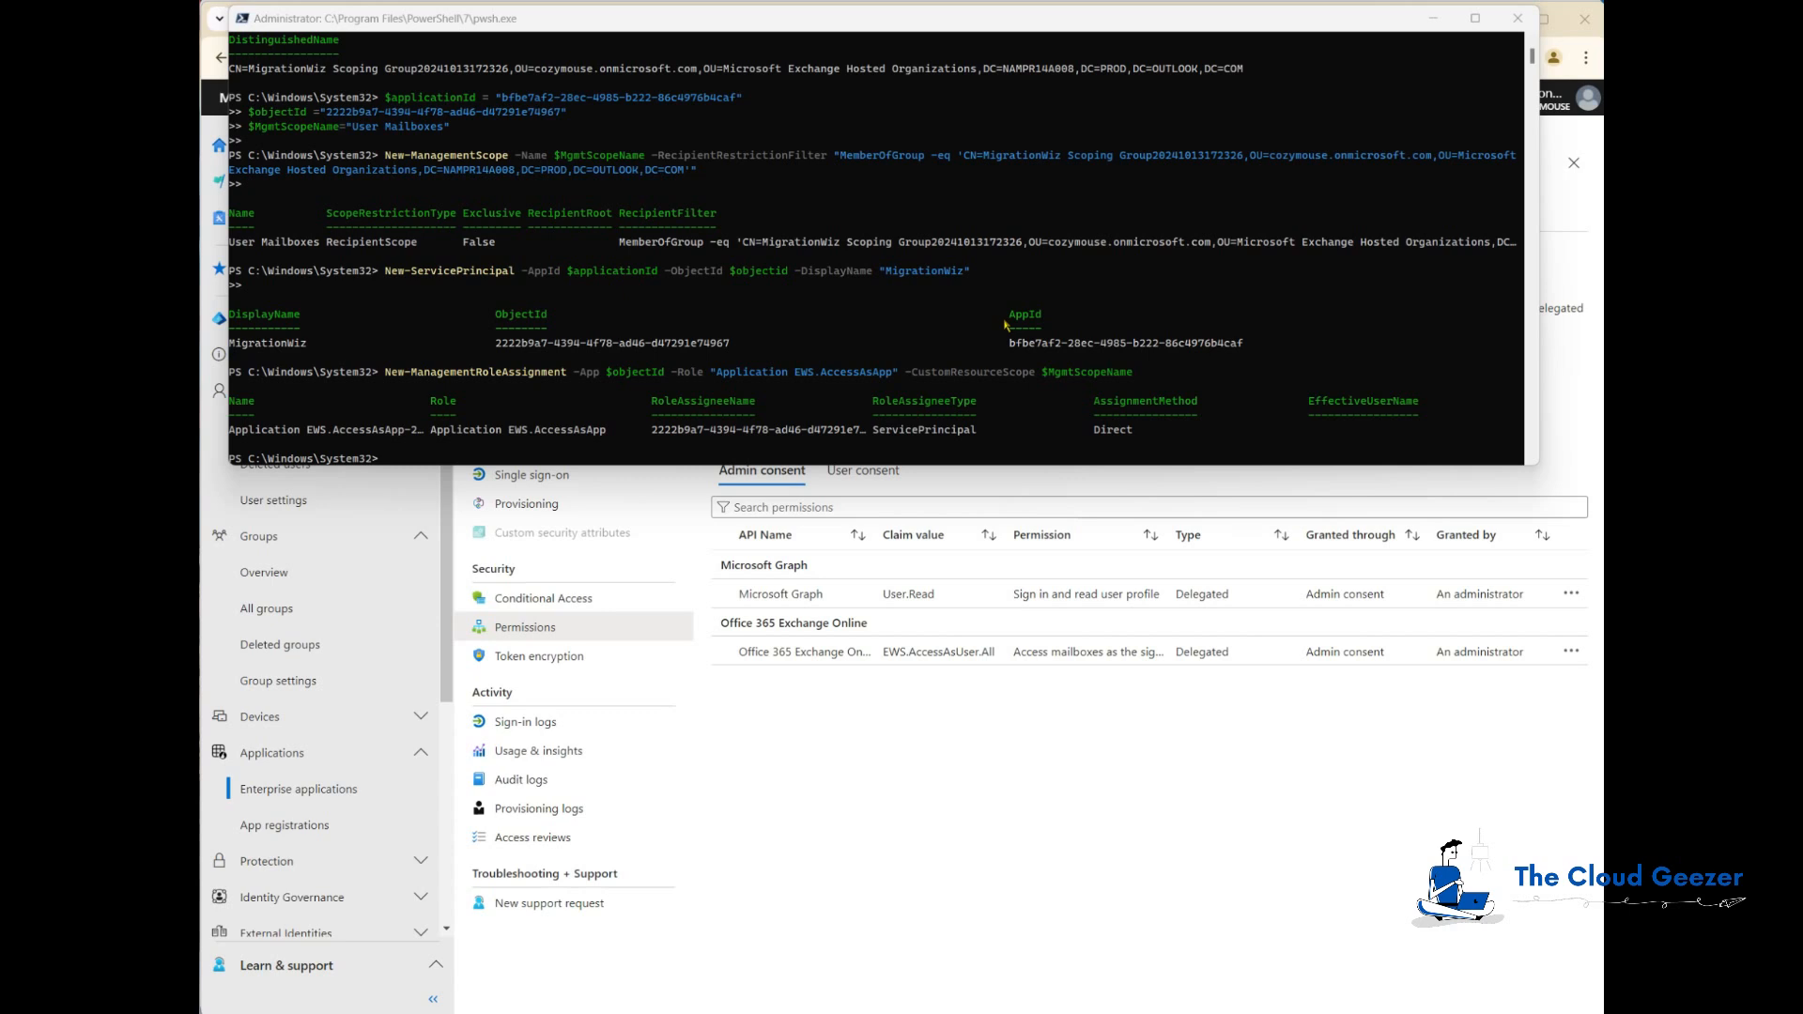
mouse_move(1018, 22)
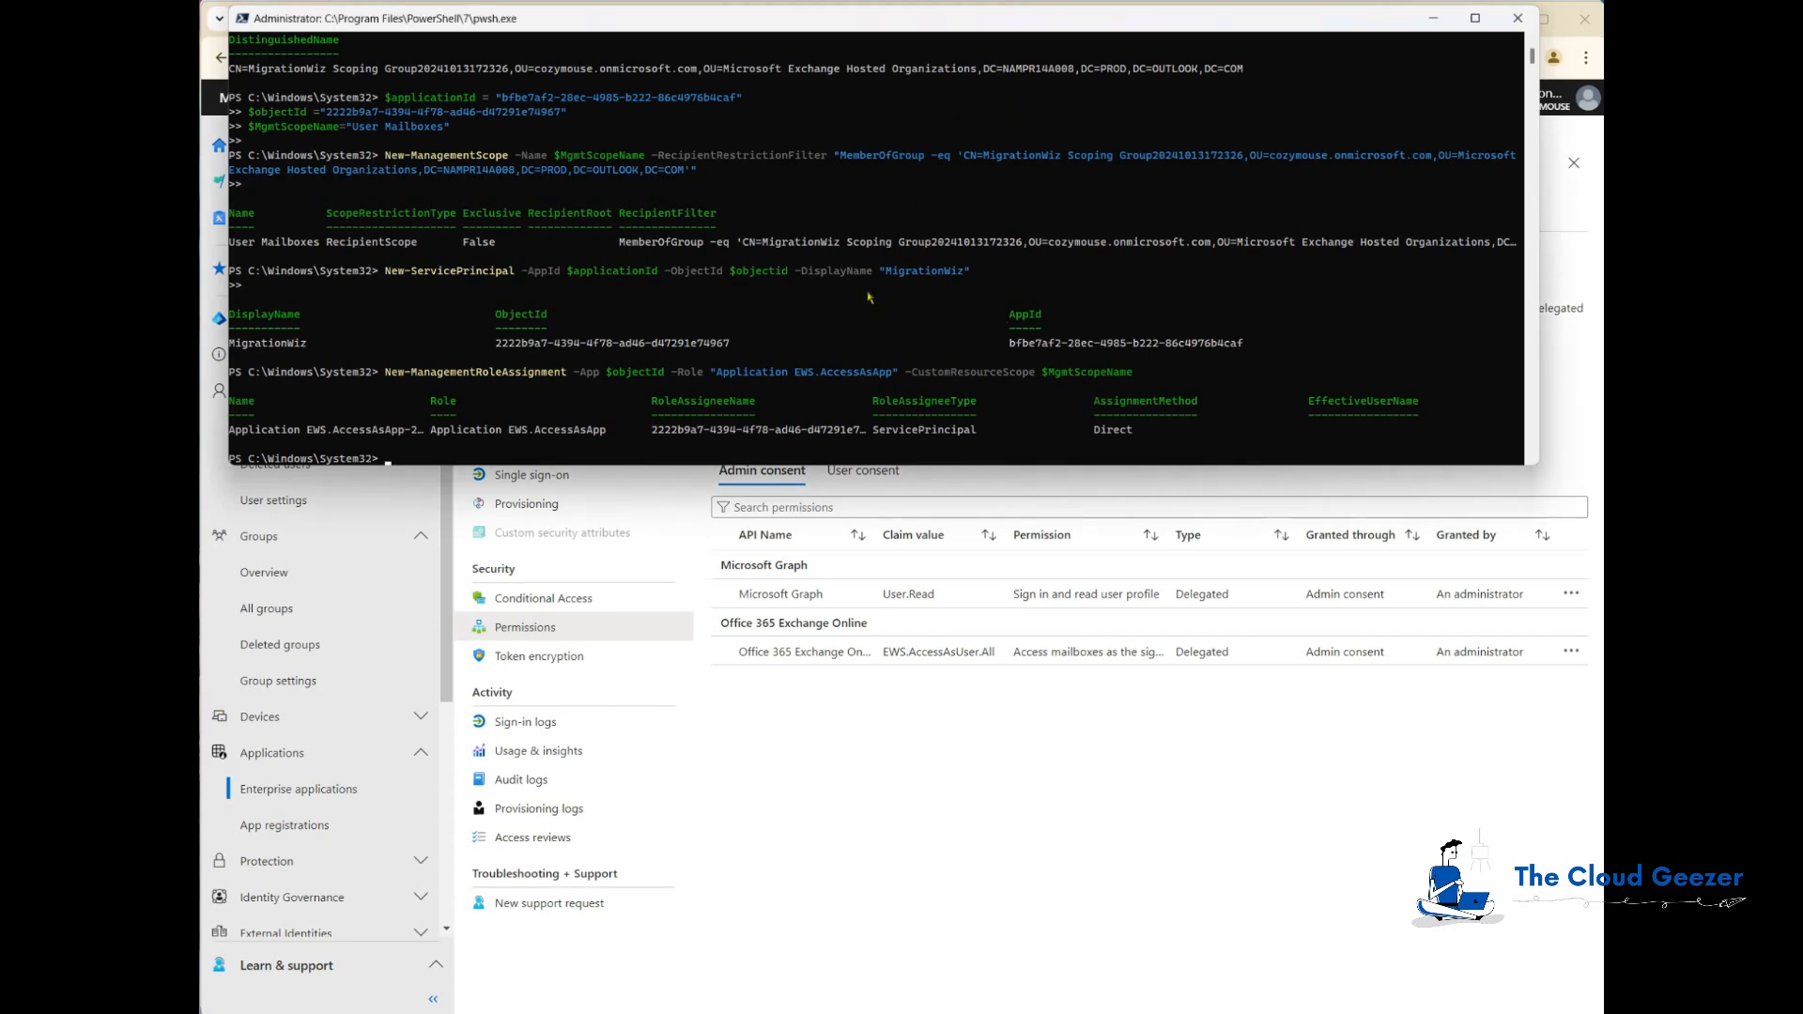
type("test-")
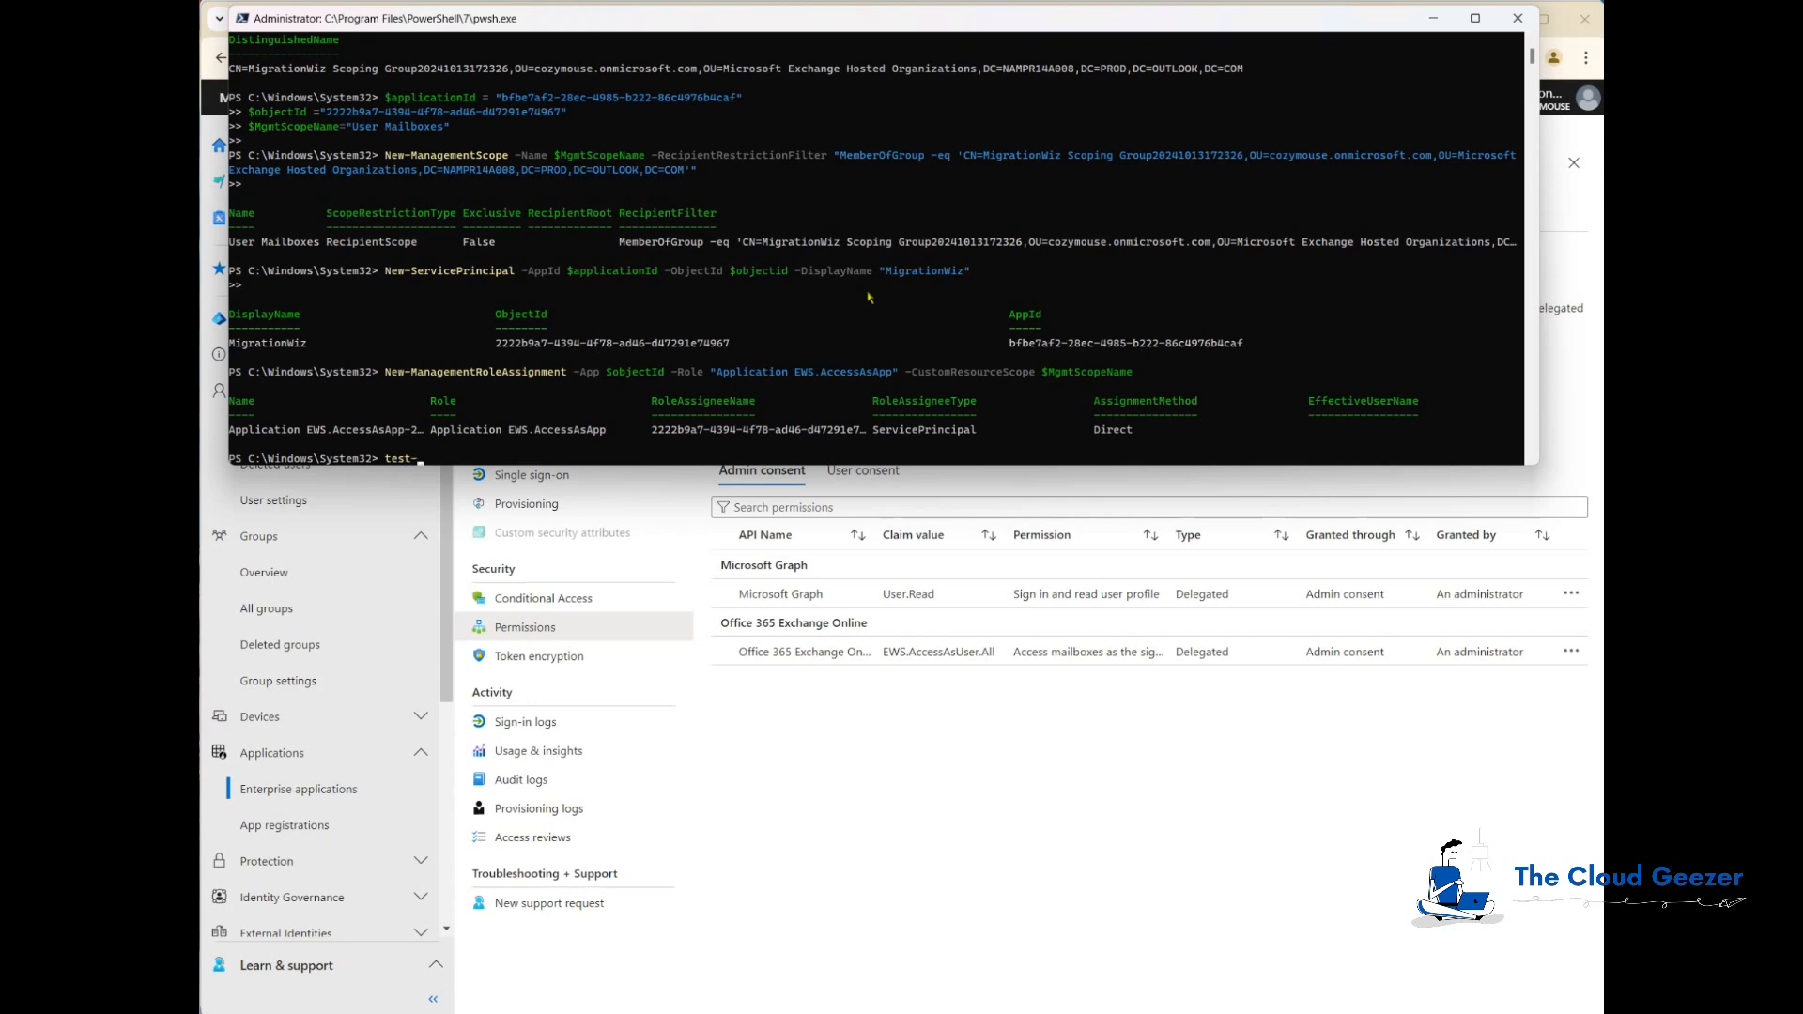
type("service")
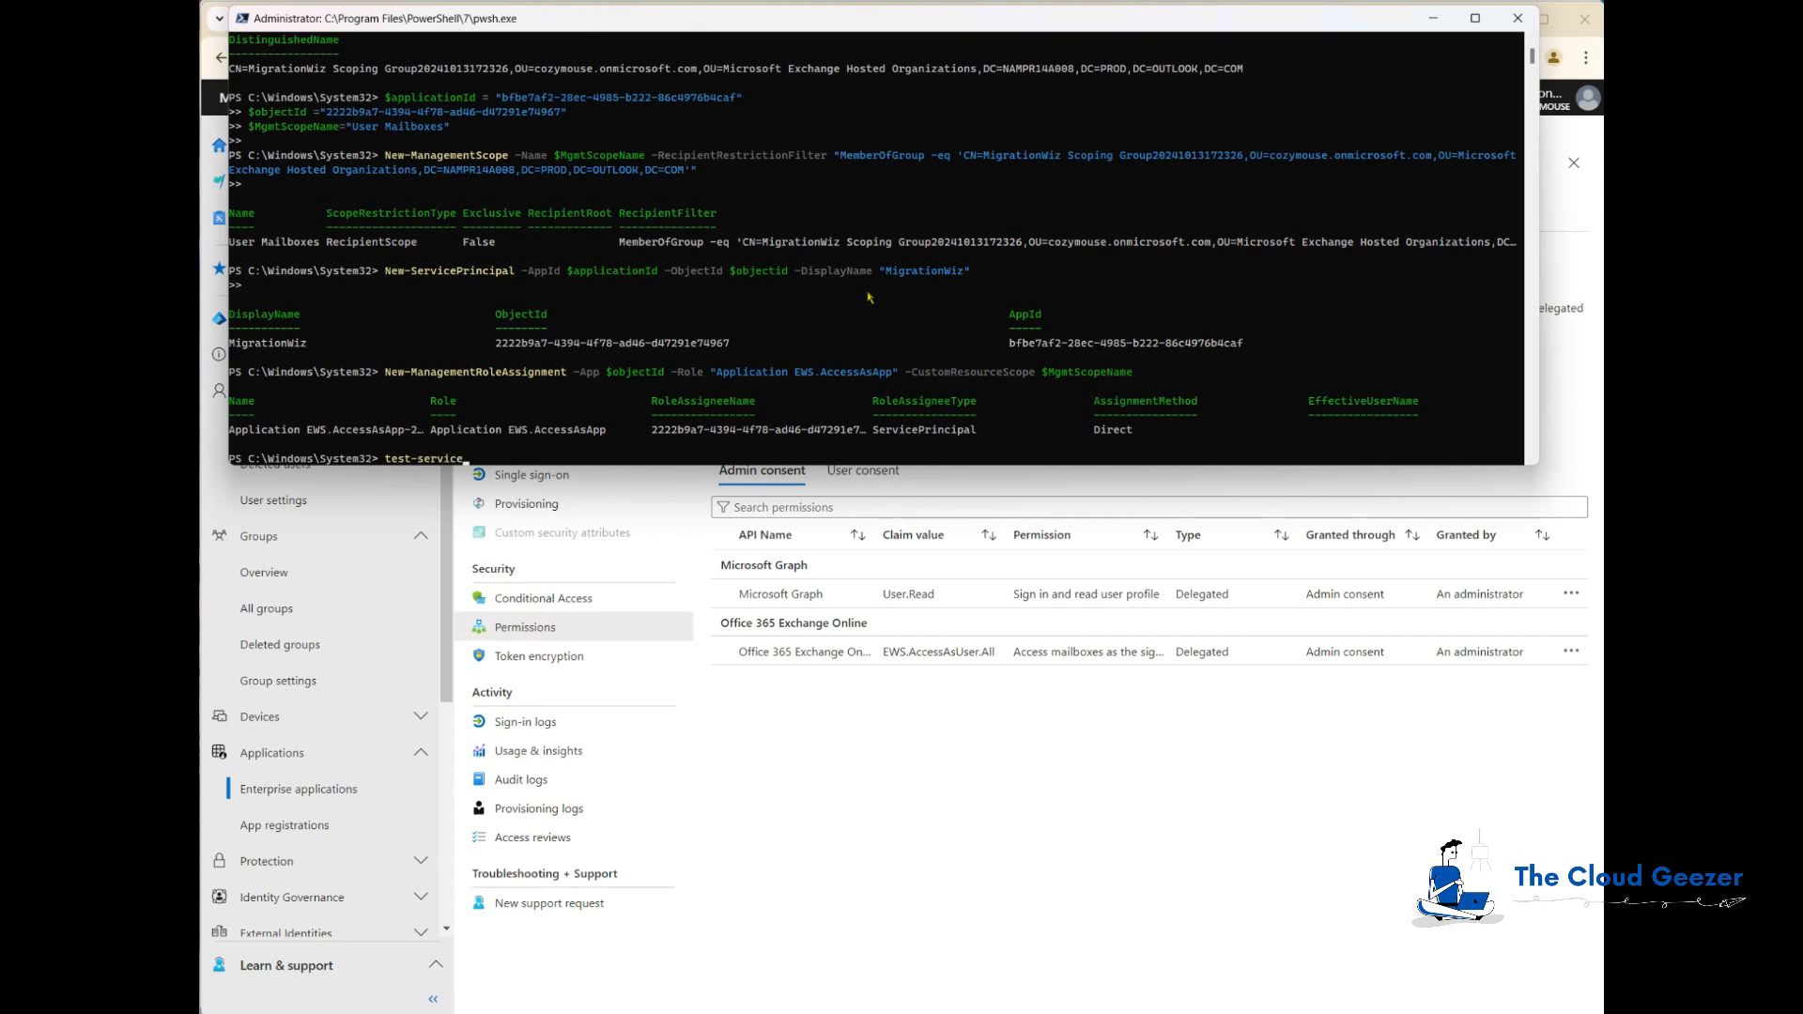
type("pr")
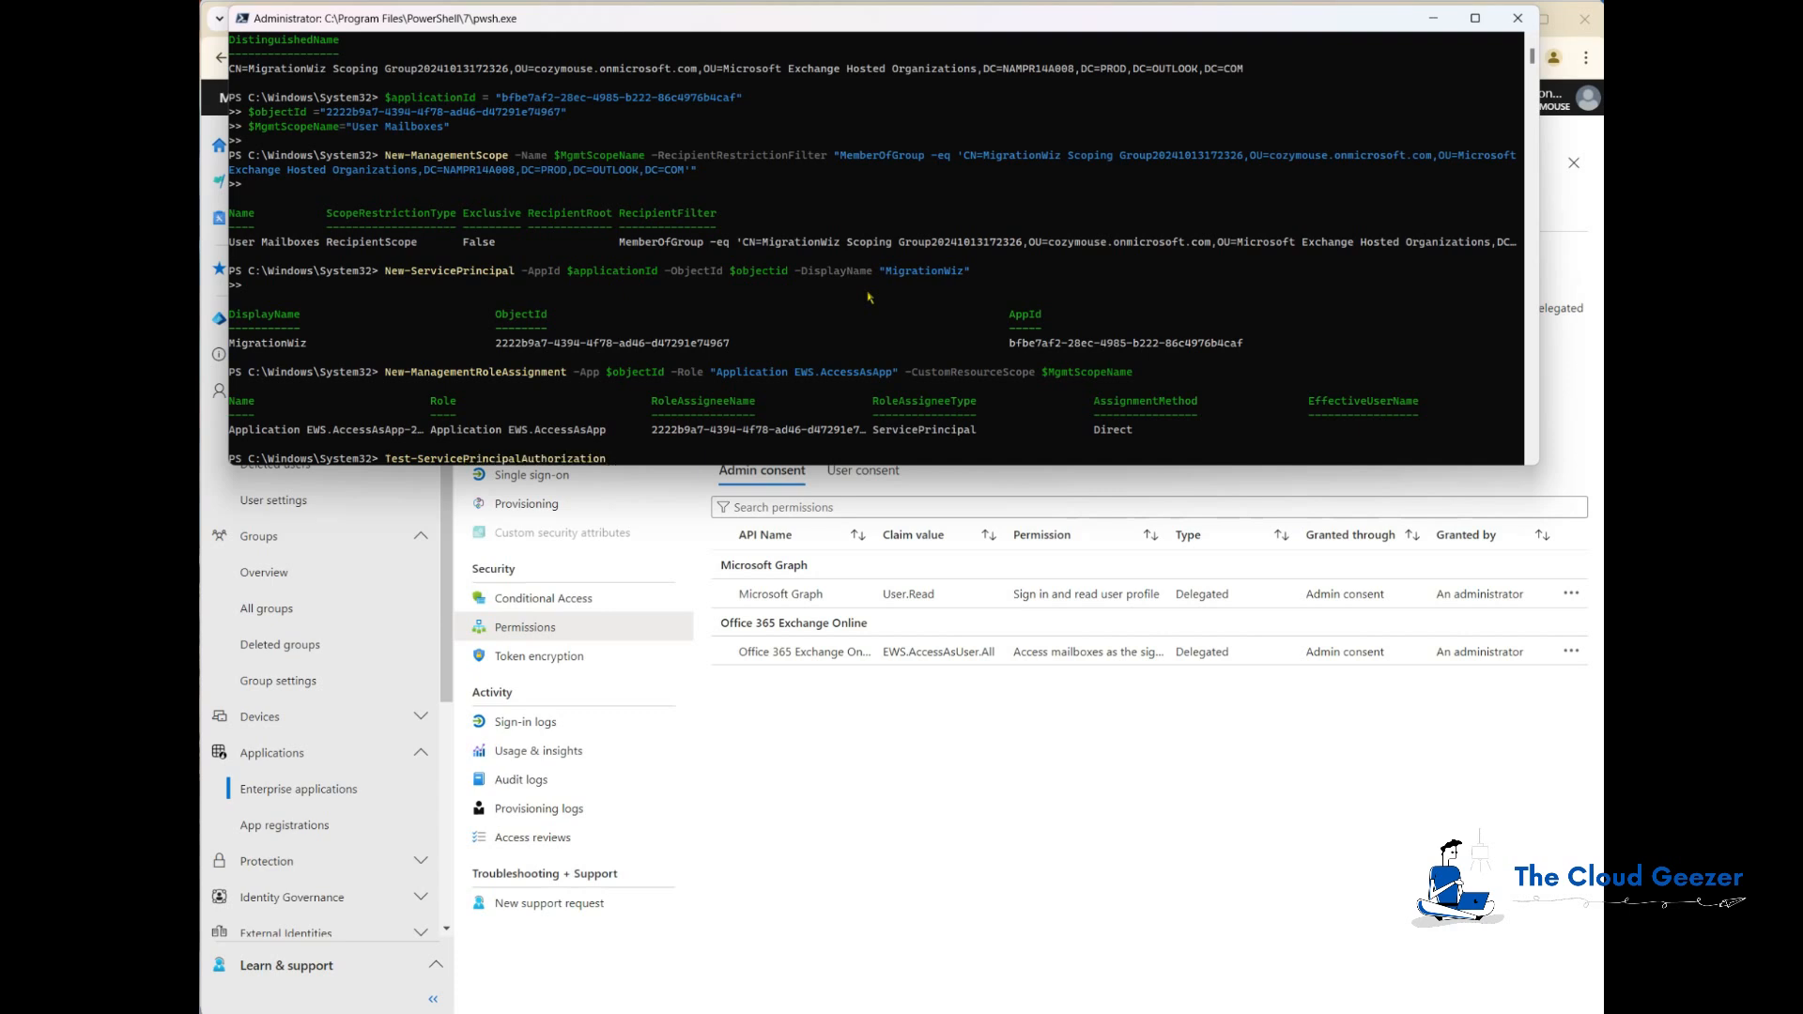
type("-identity")
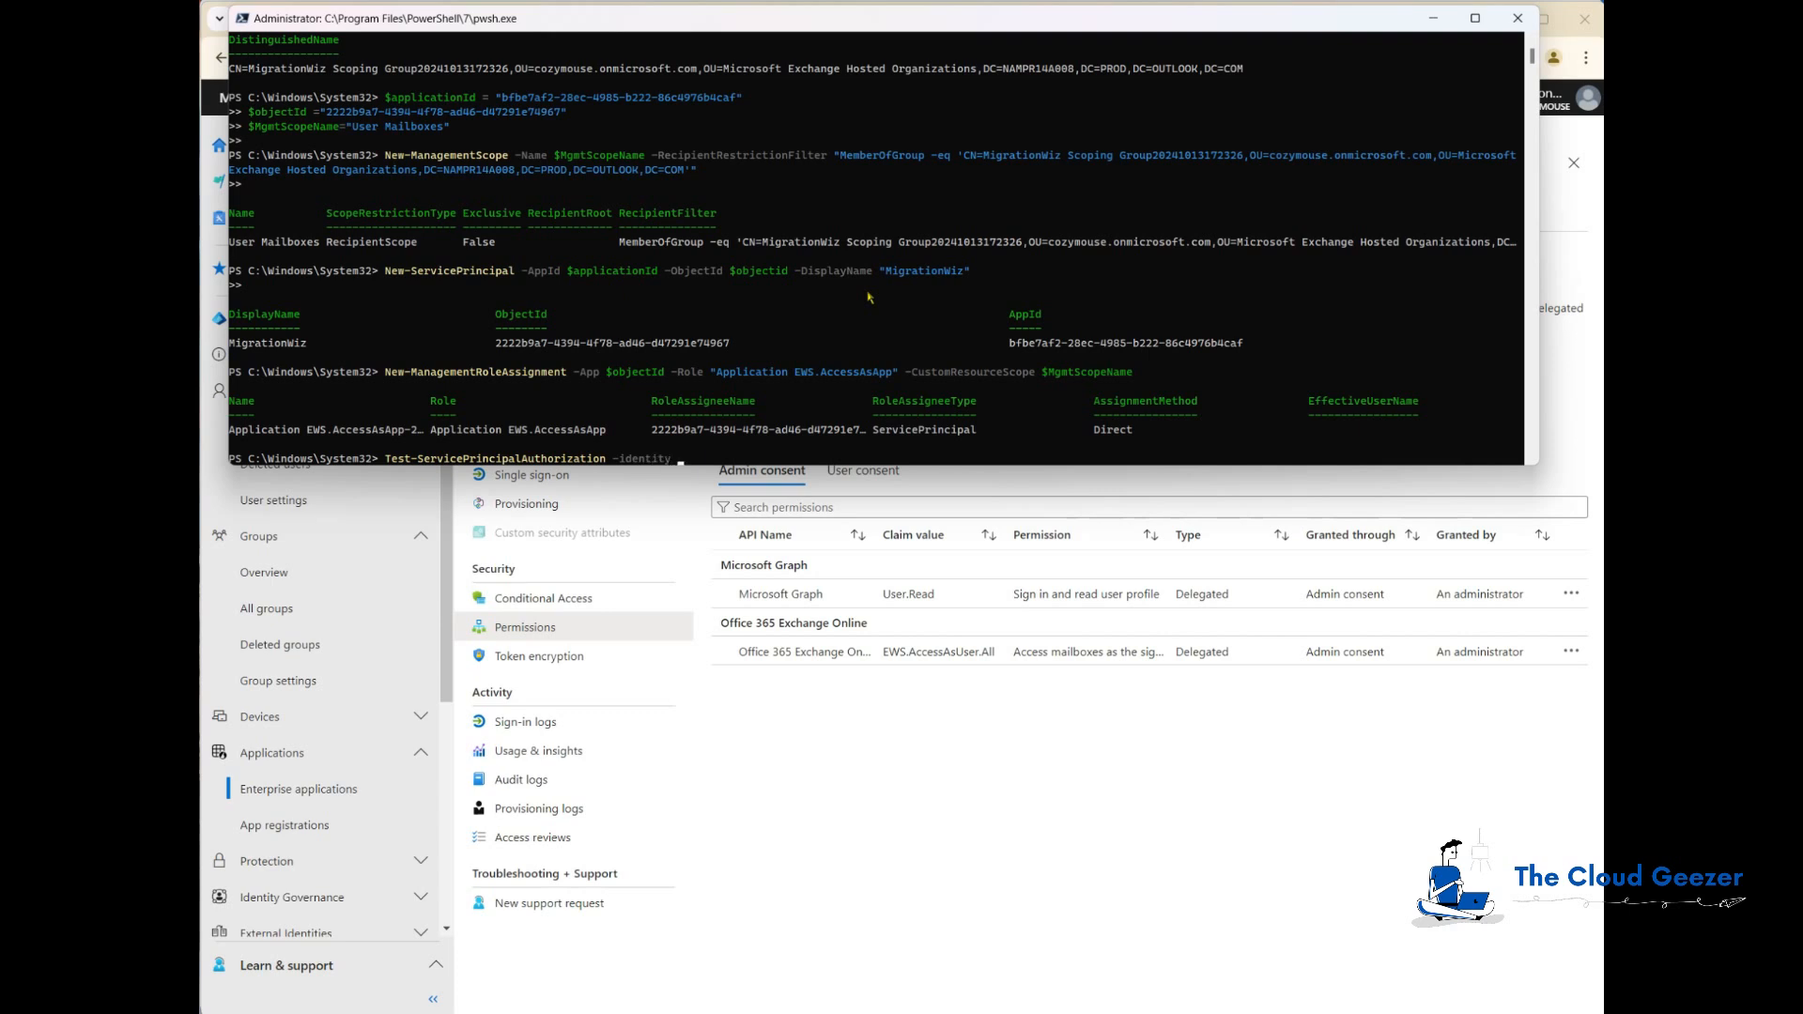
type("MigrationWiz")
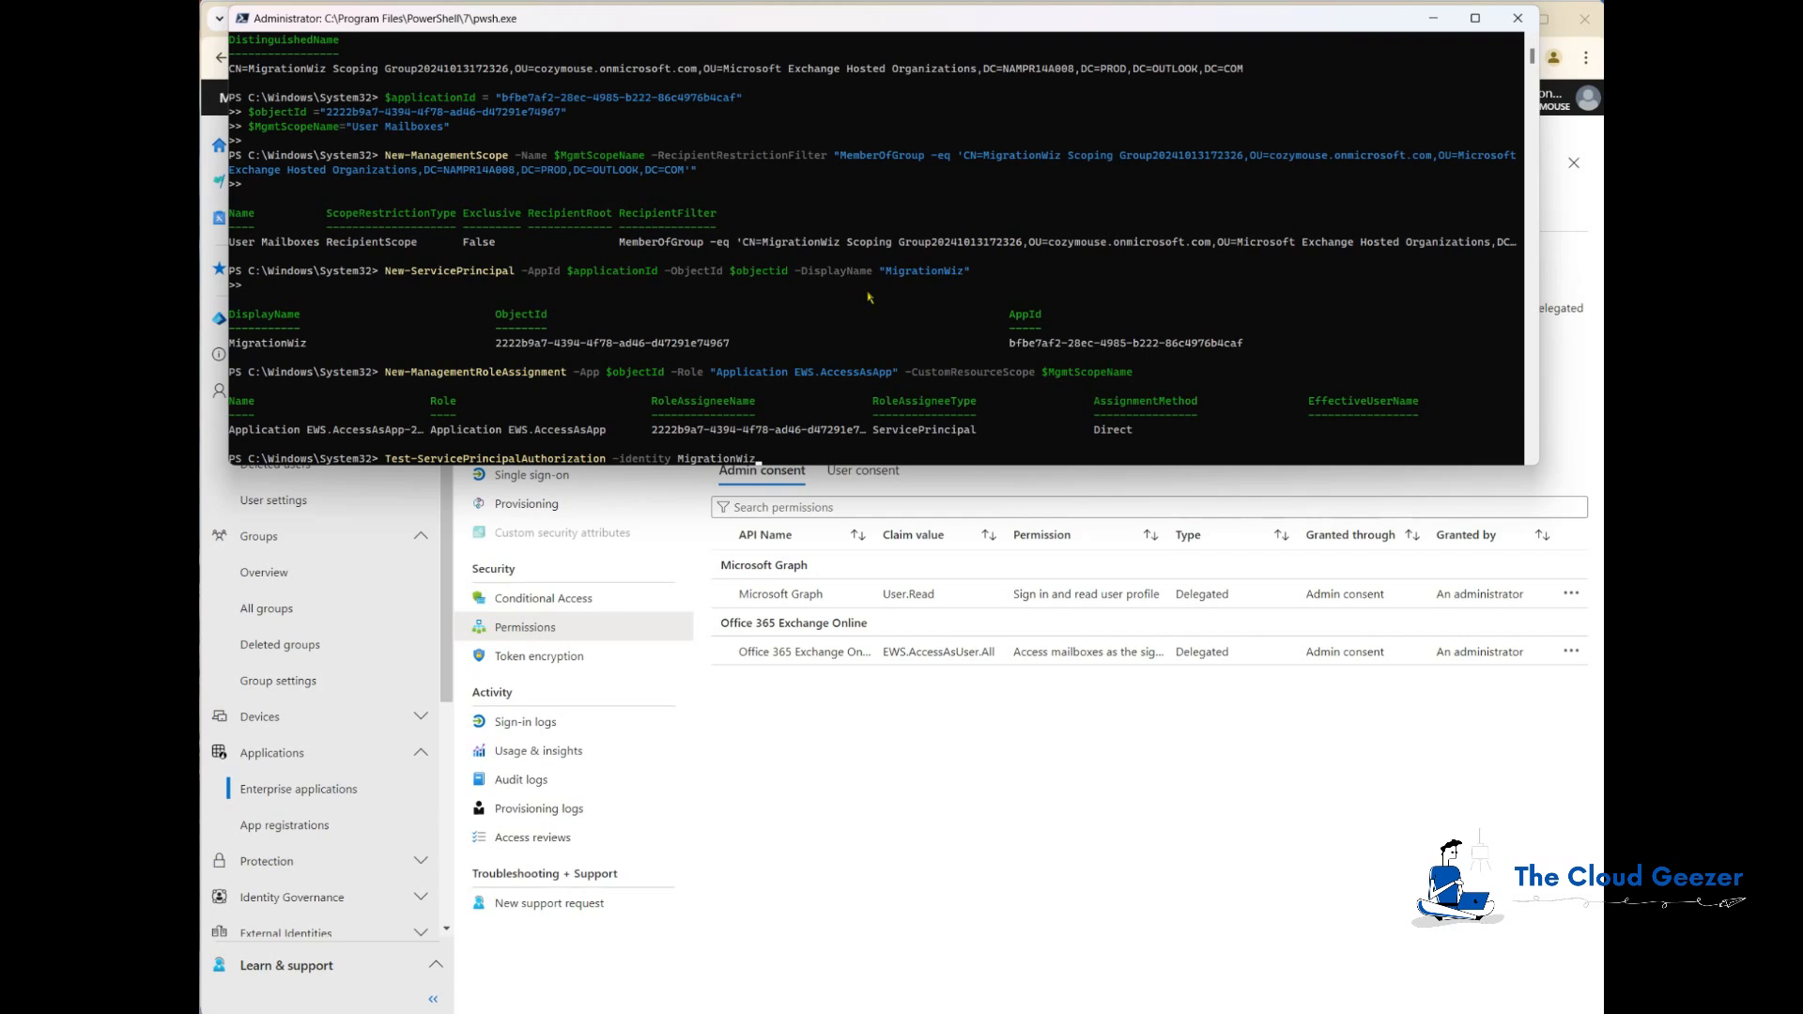
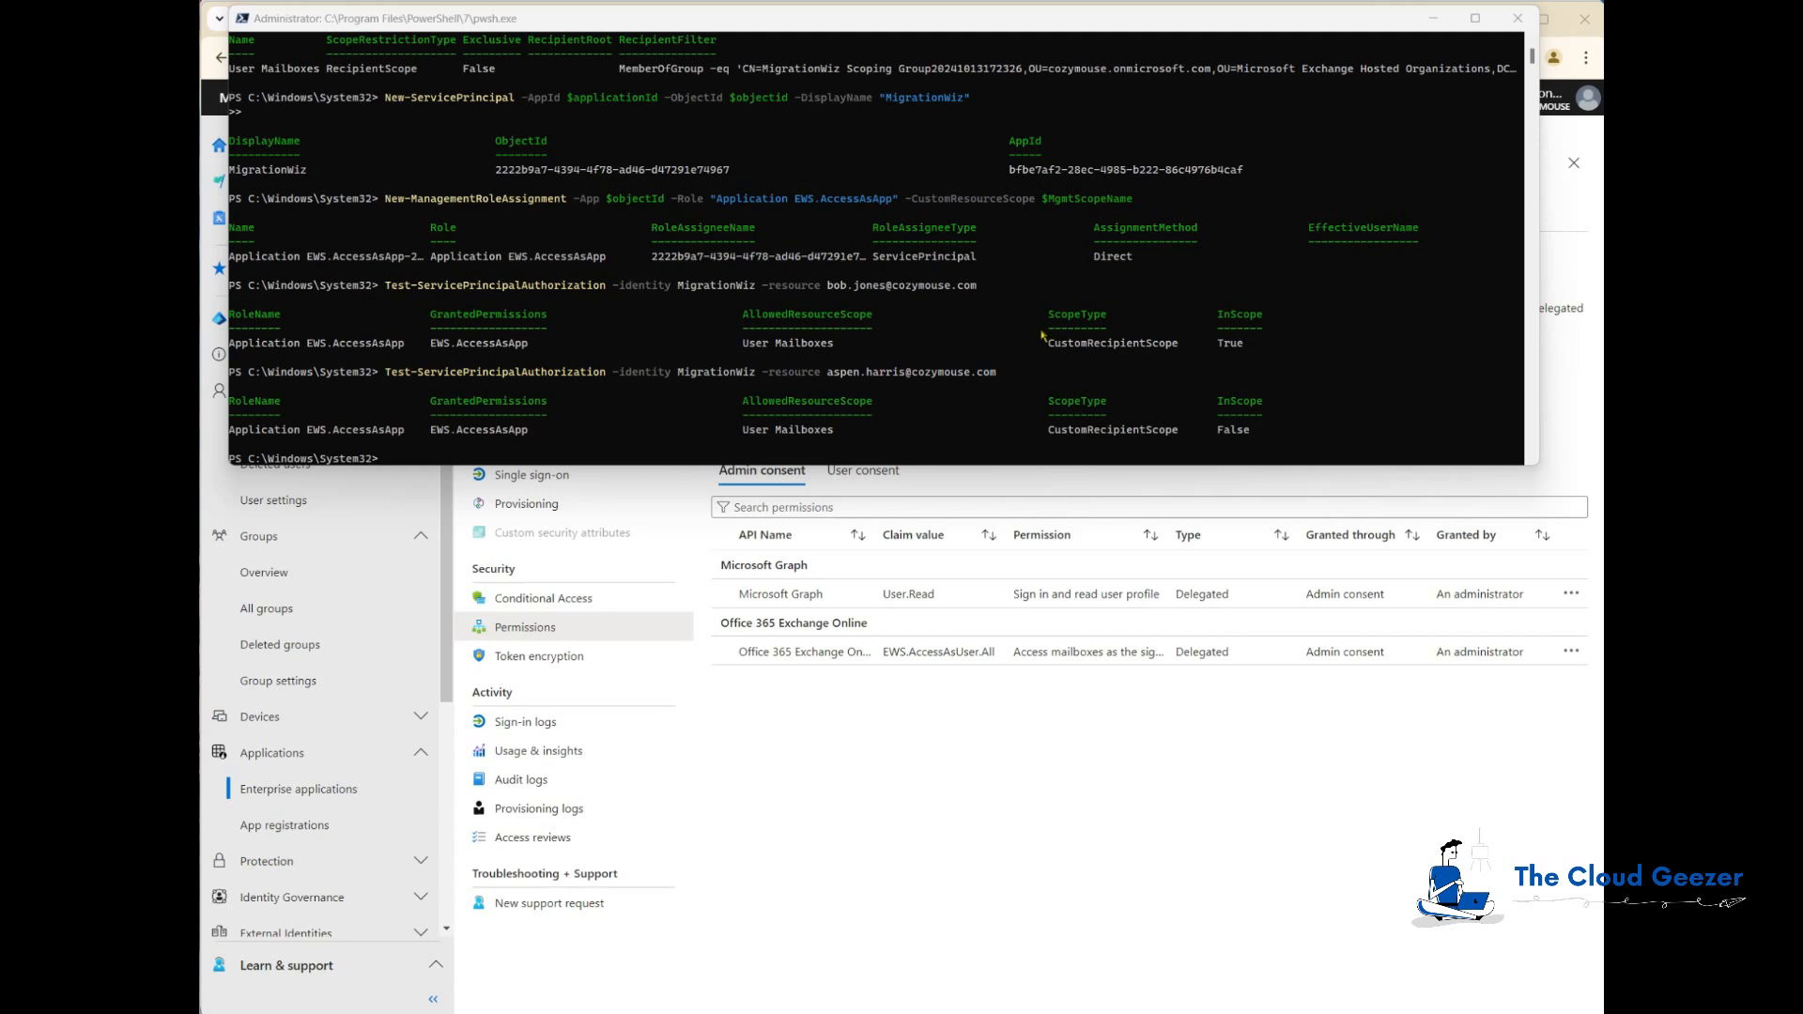
mouse_move(905, 978)
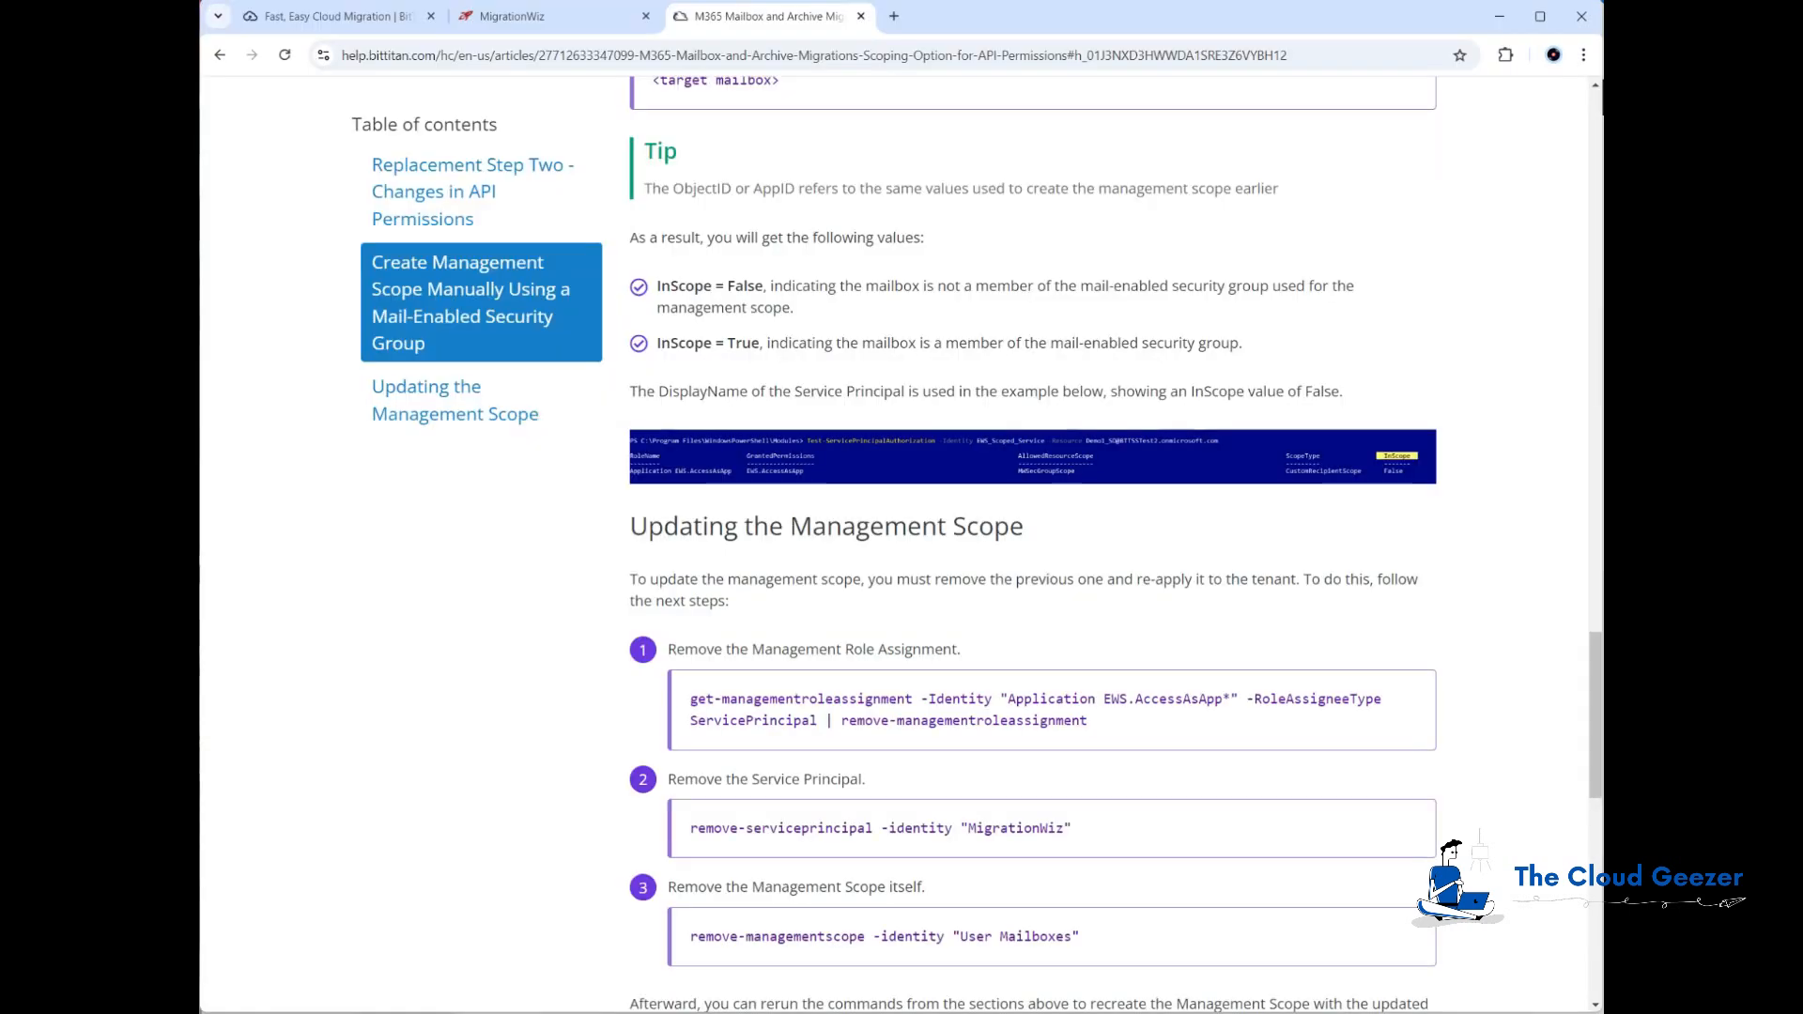
Scroll the BitTitan article down to the Updating the Management Scope section.
scroll("down", 3)
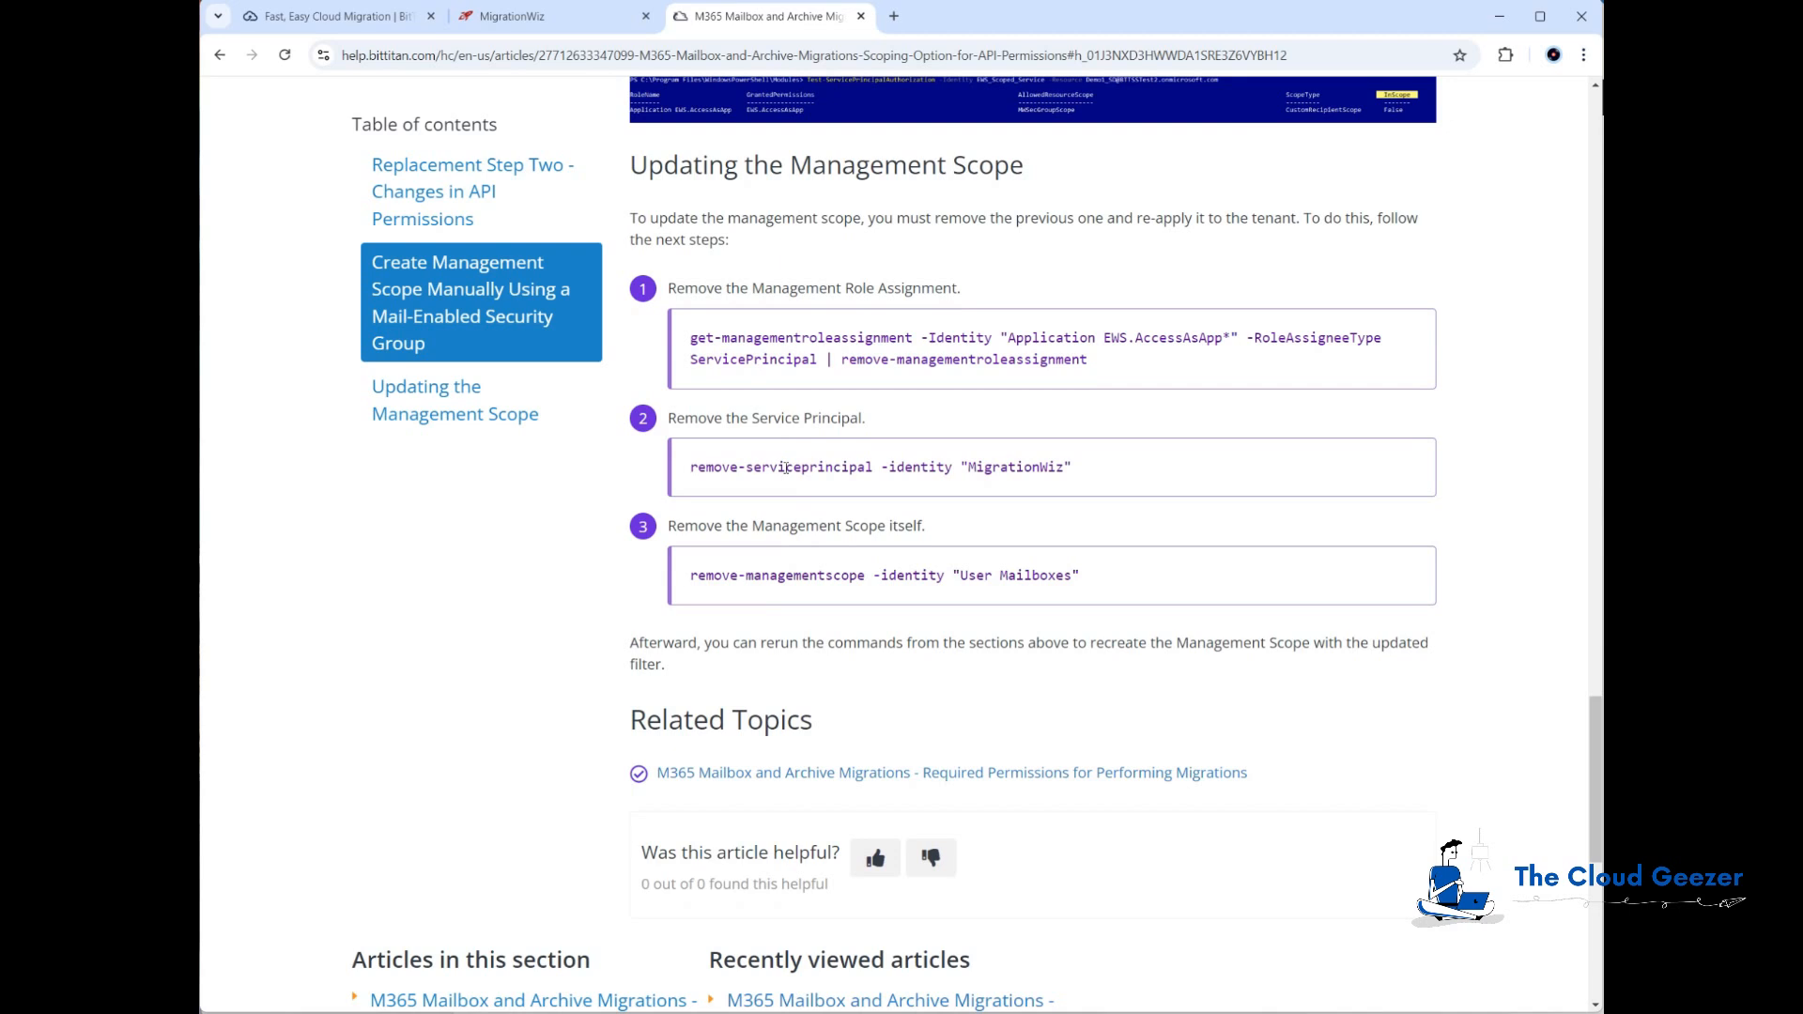
mouse_move(748, 462)
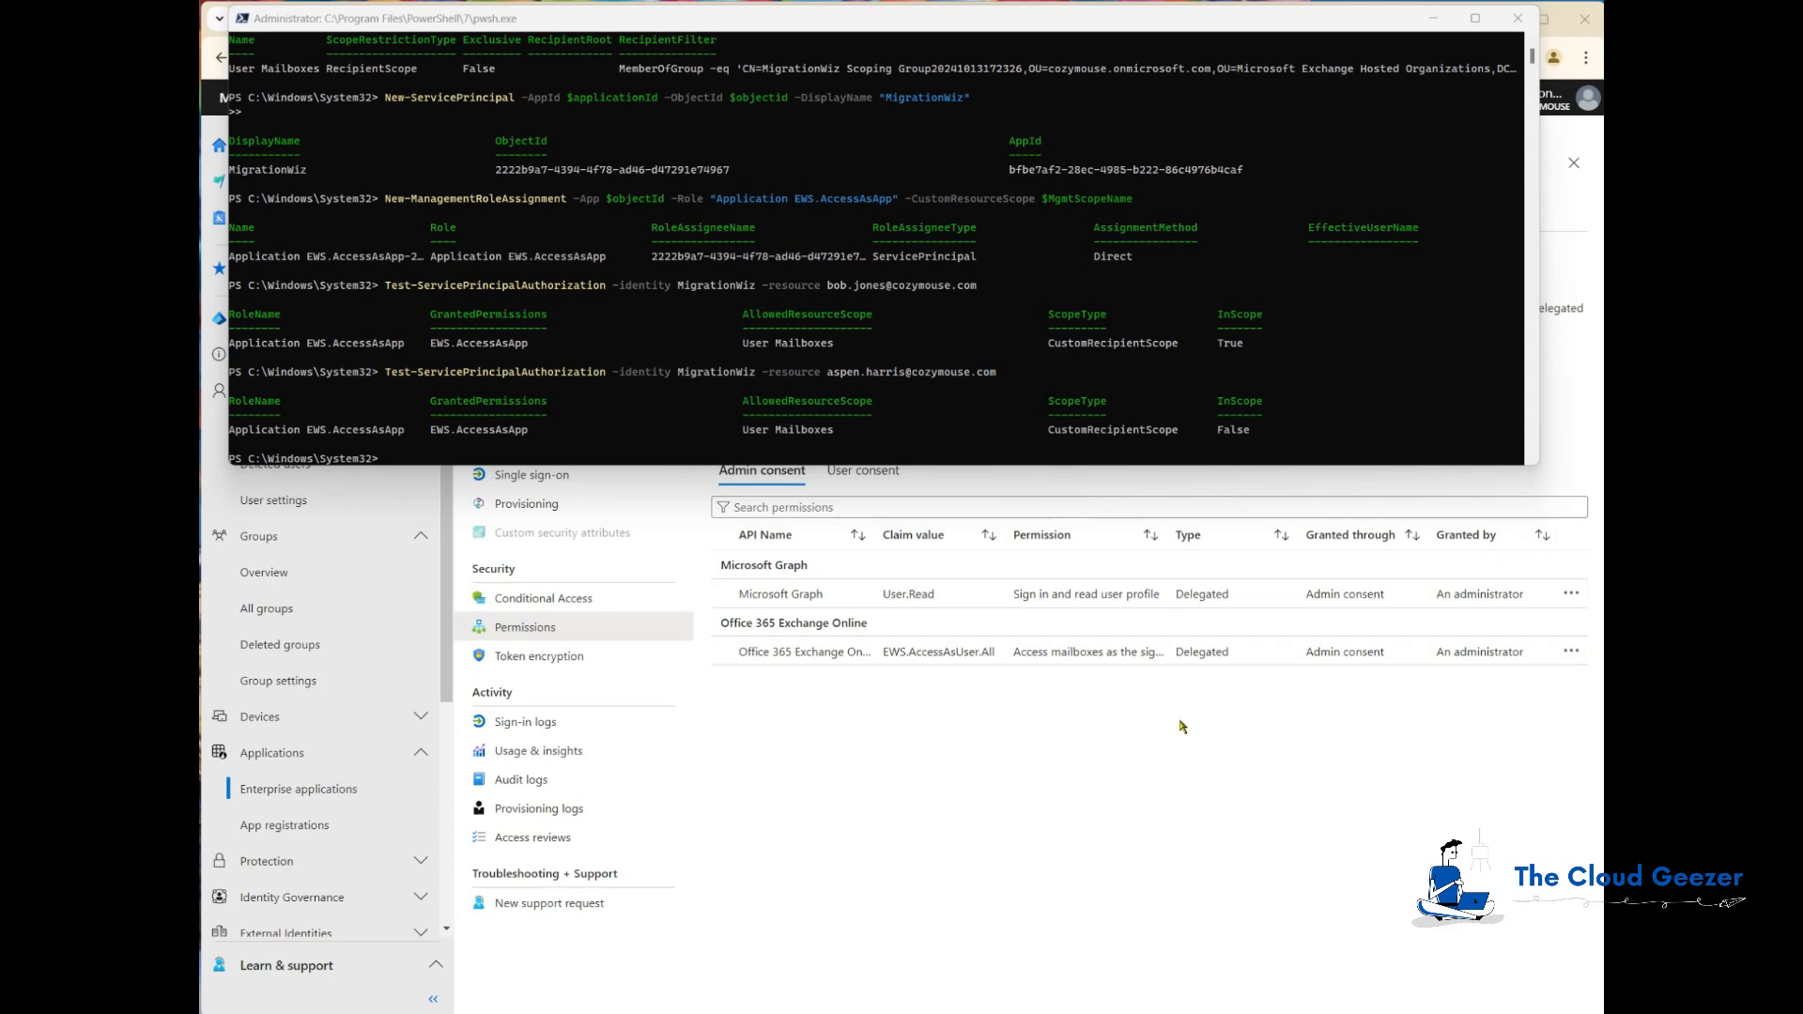
mouse_move(1200, 716)
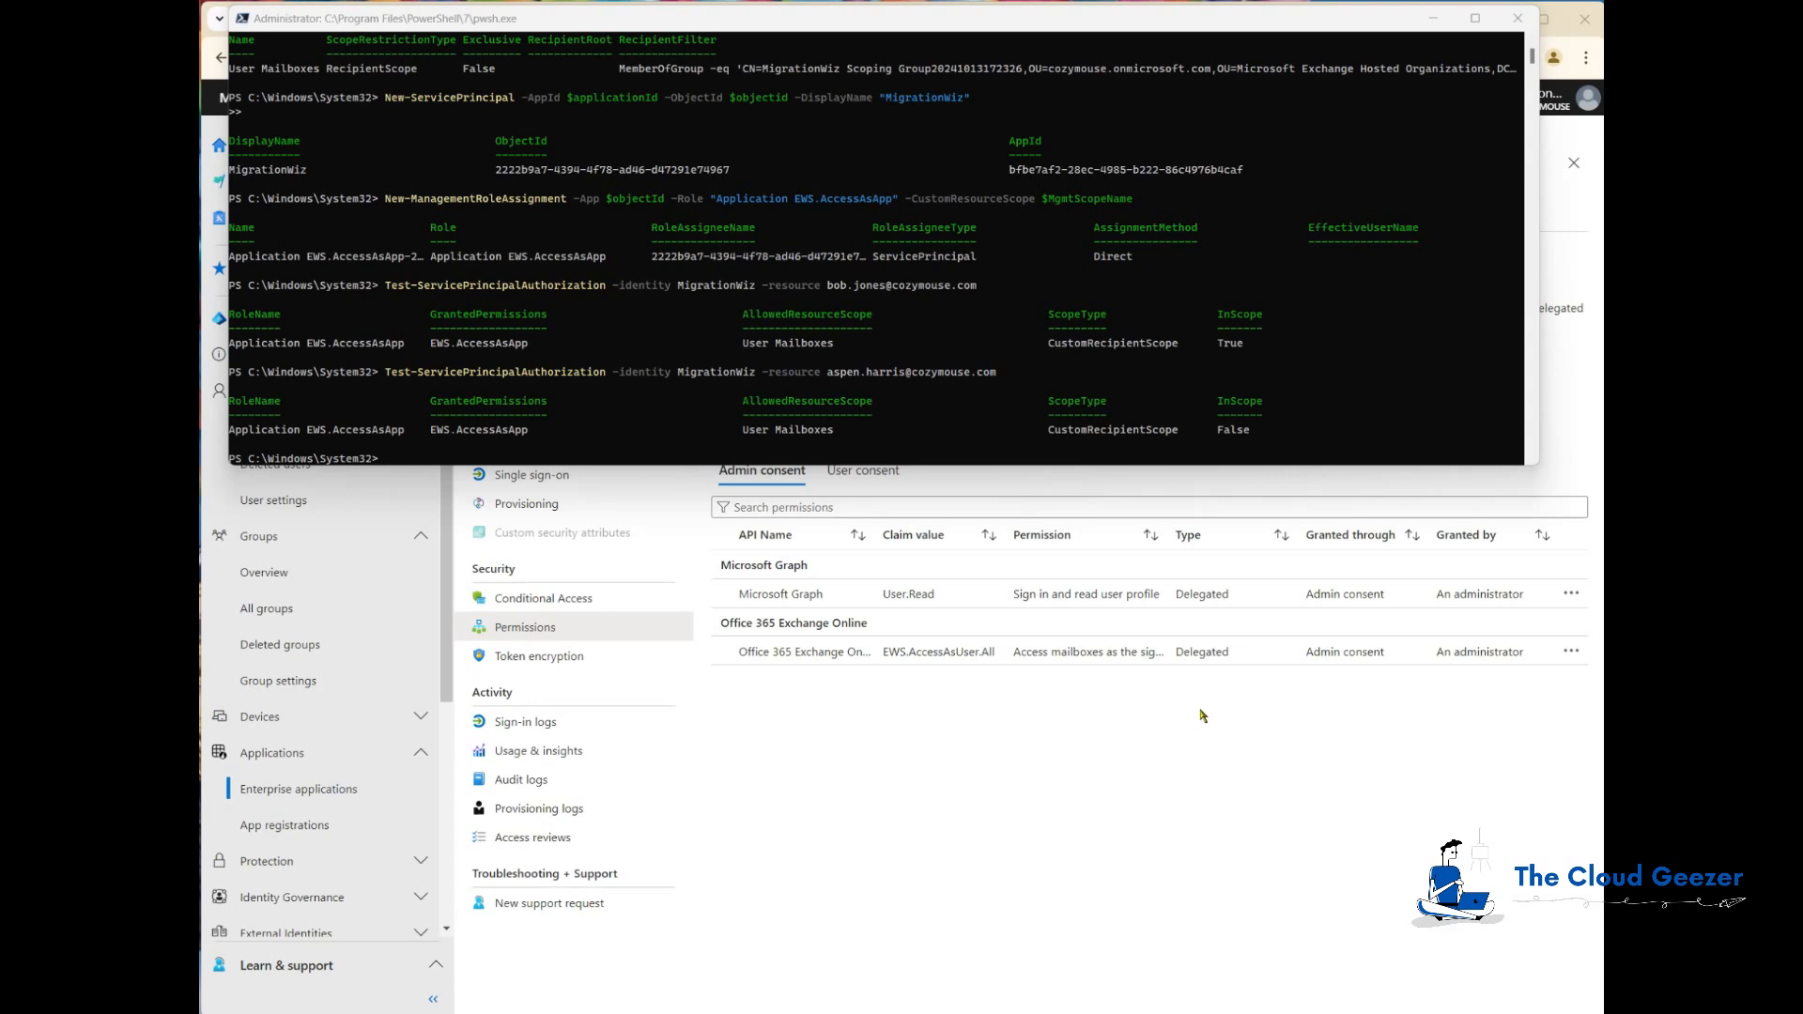
mouse_move(1323, 680)
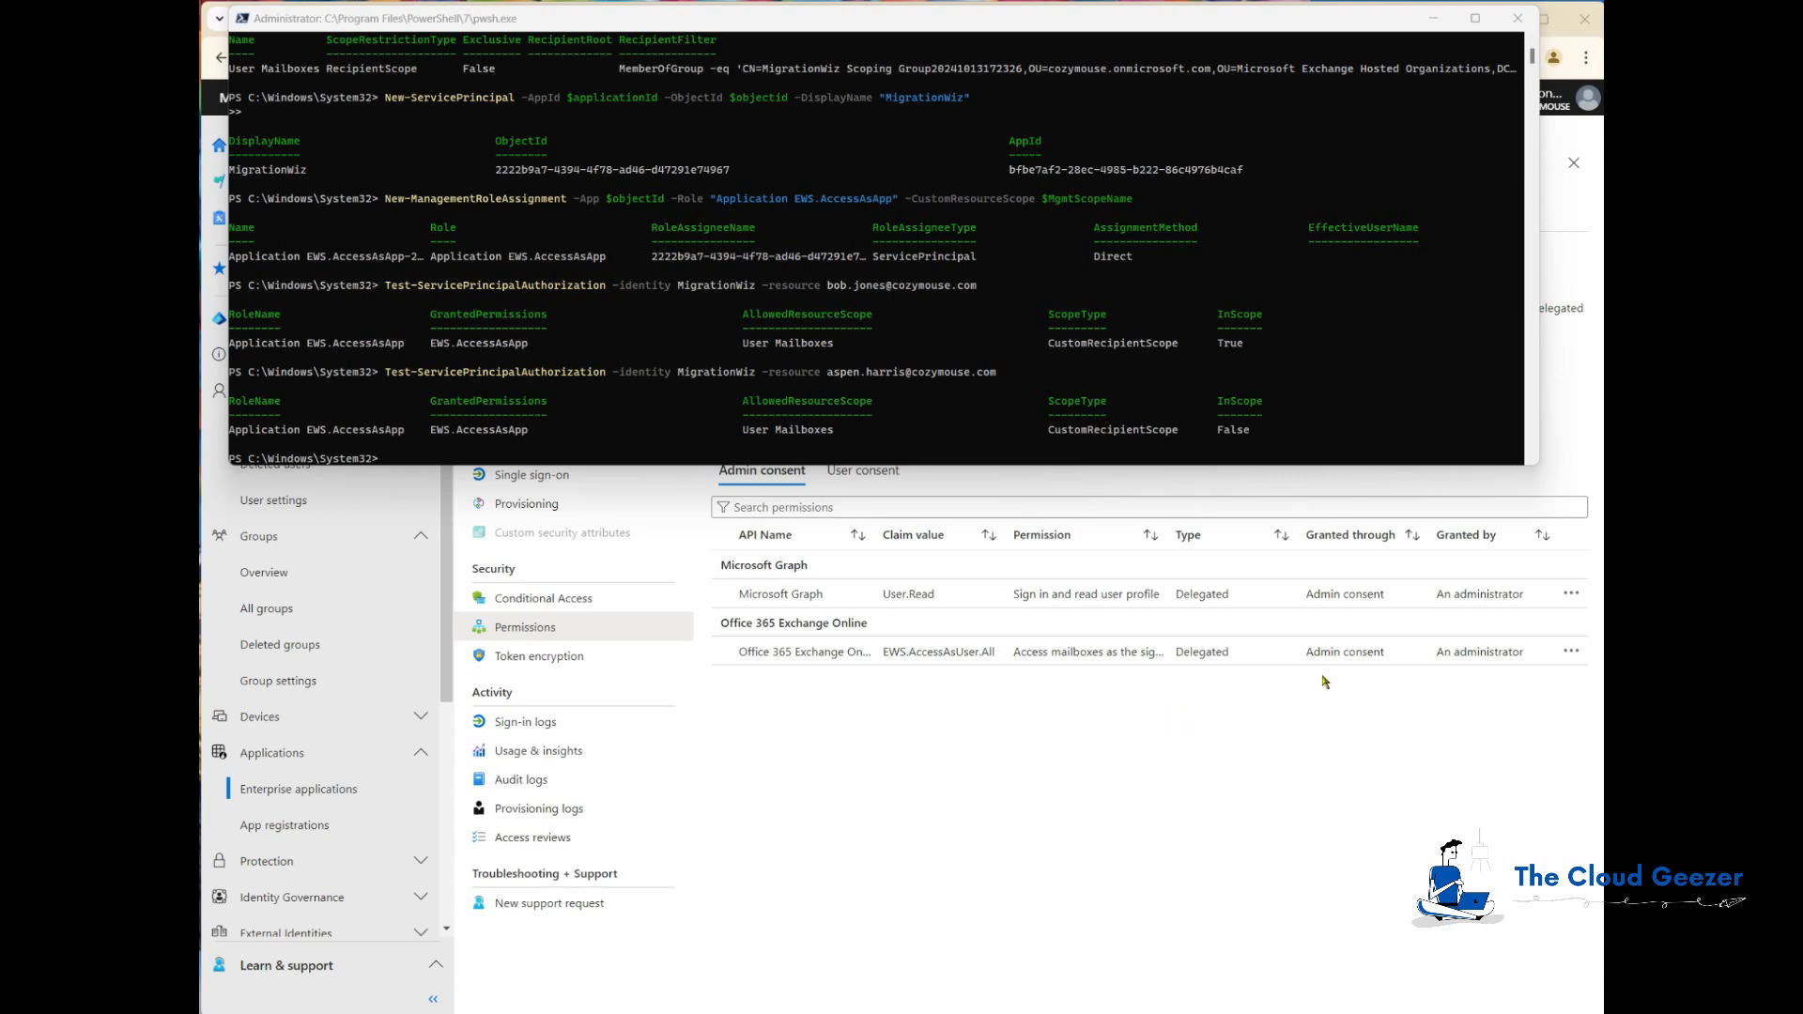